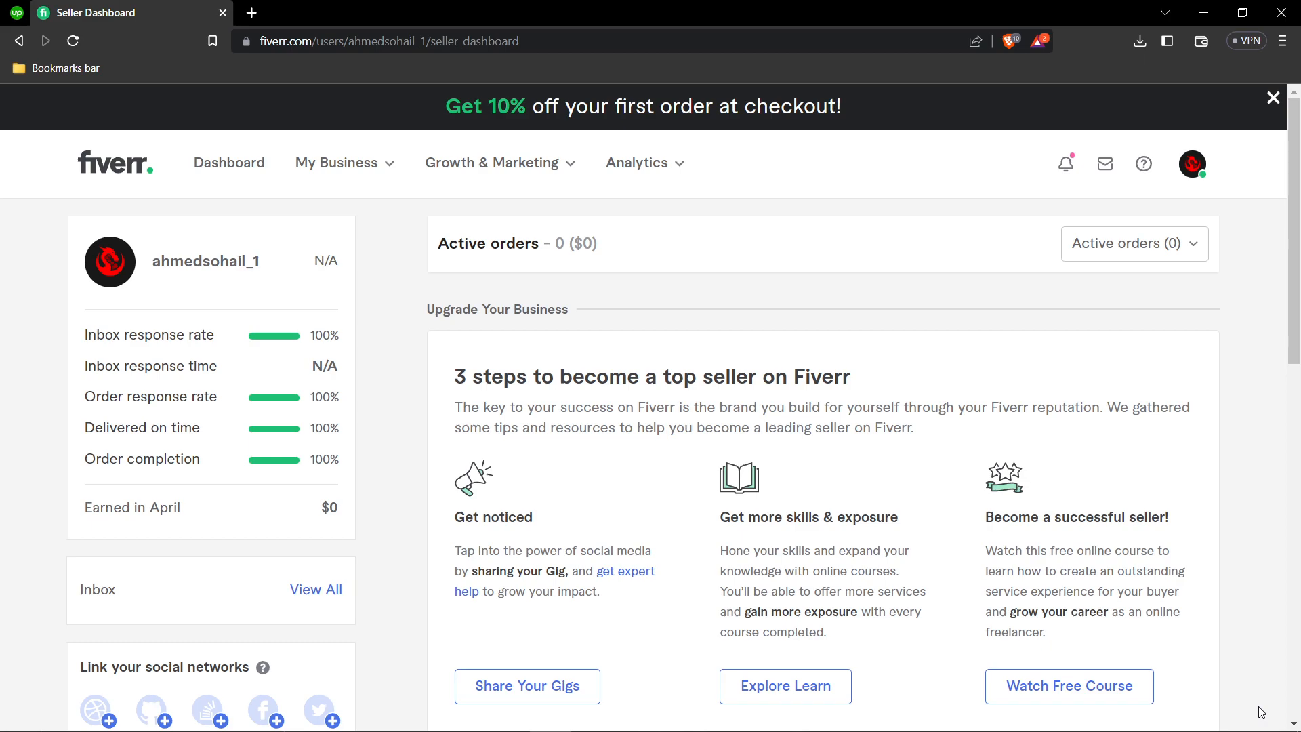
pyautogui.moveTo(1140, 731)
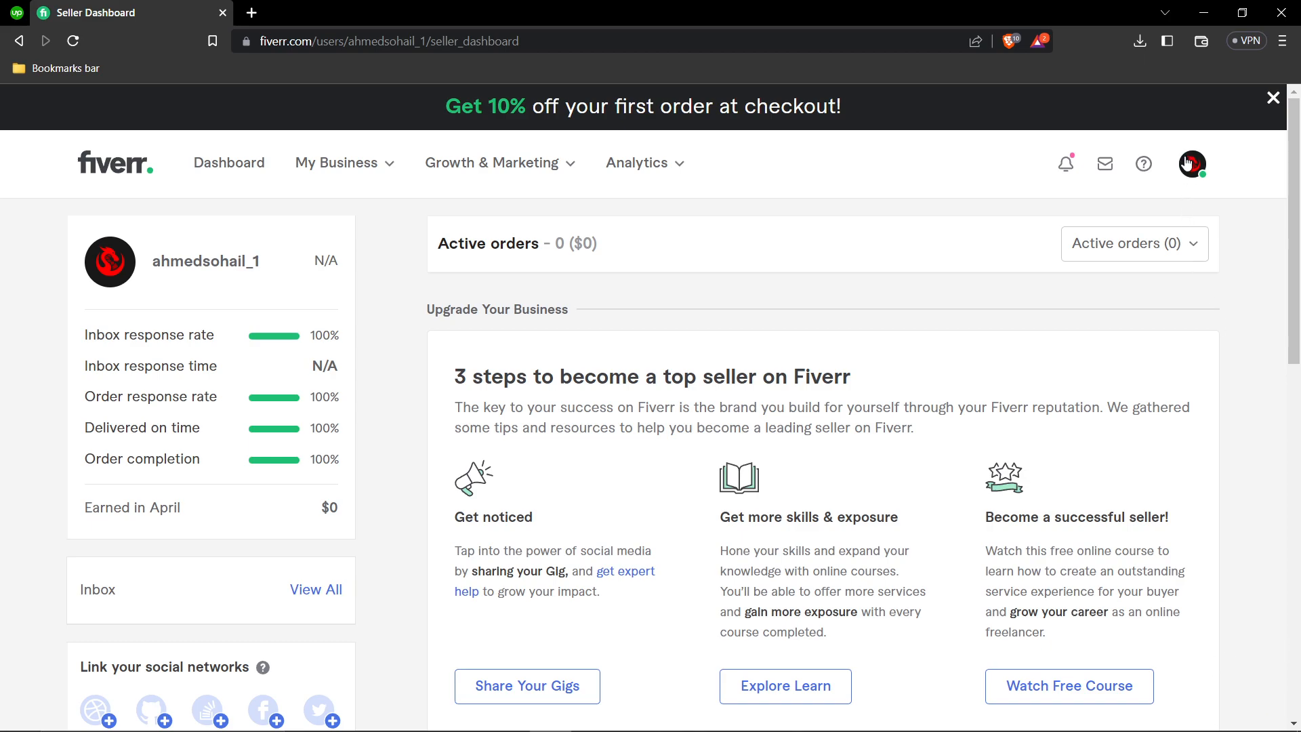
# From the avatar menu reach the Profile page and start a new gig under Active Gigs
pyautogui.click(1192, 162)
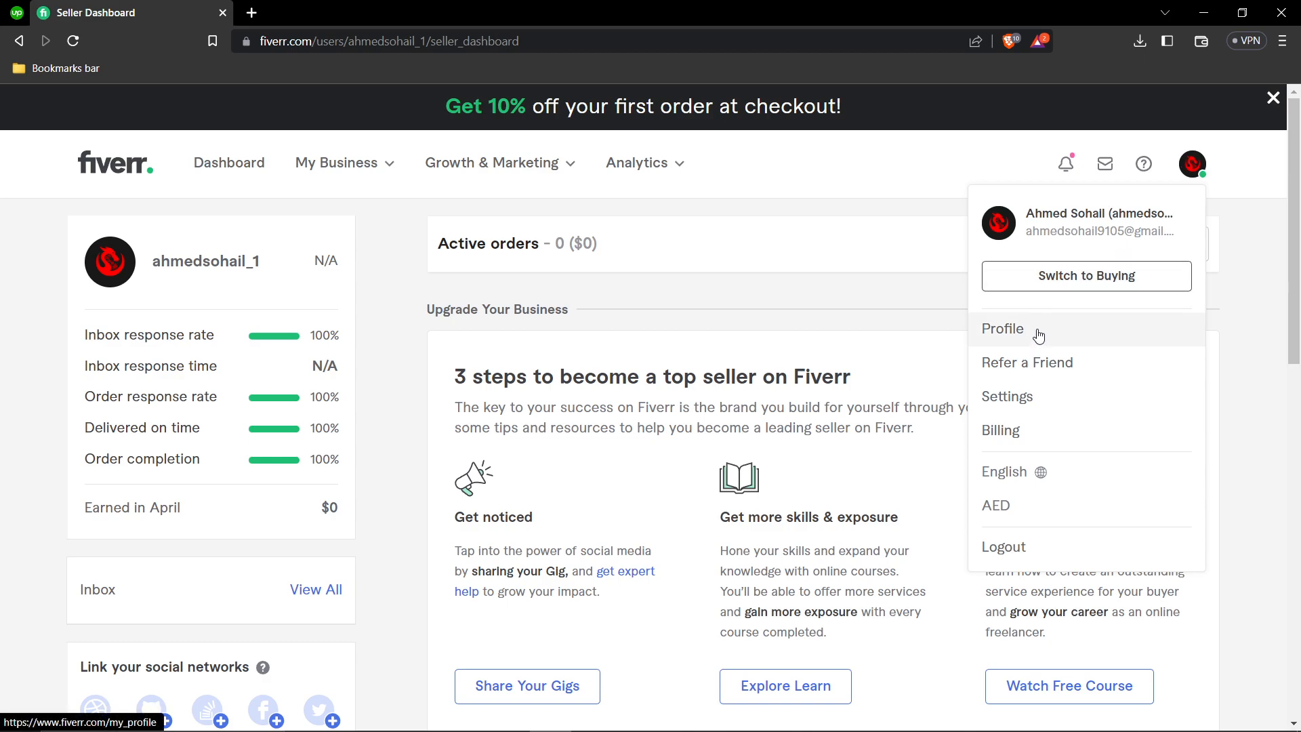
pyautogui.click(1003, 328)
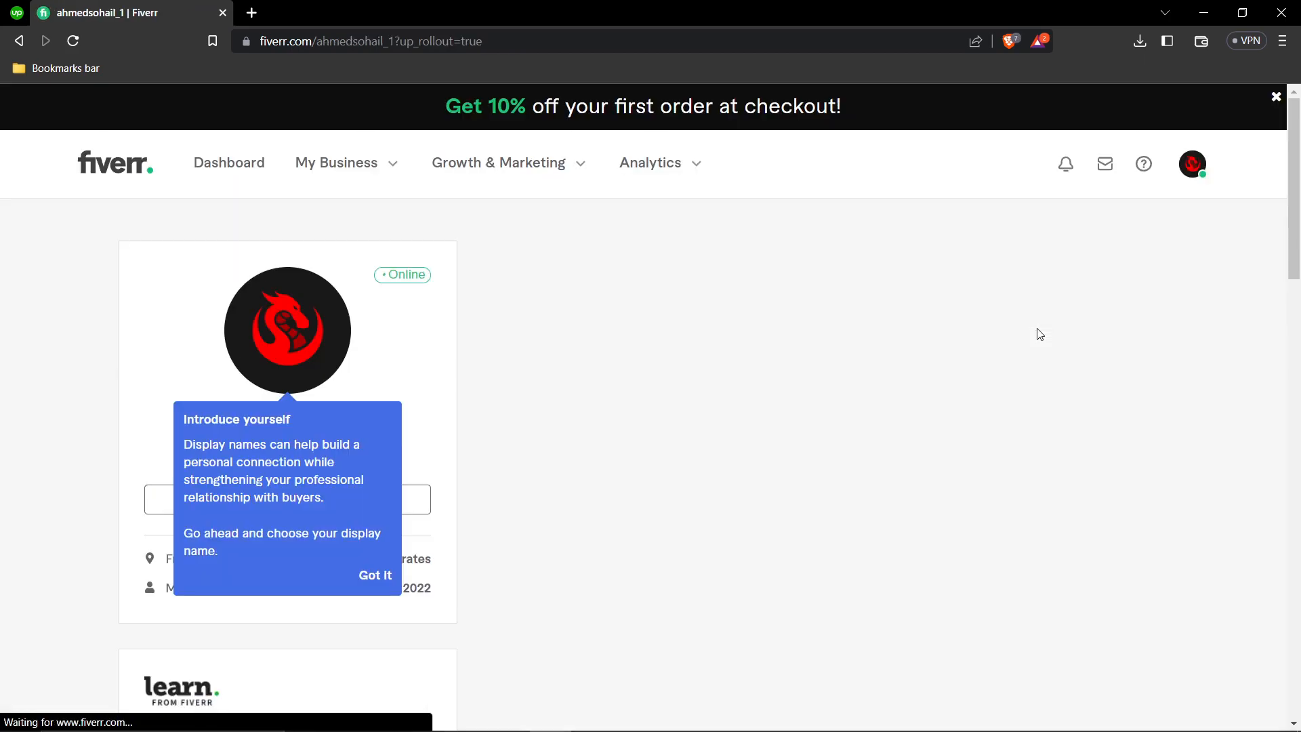
pyautogui.click(374, 574)
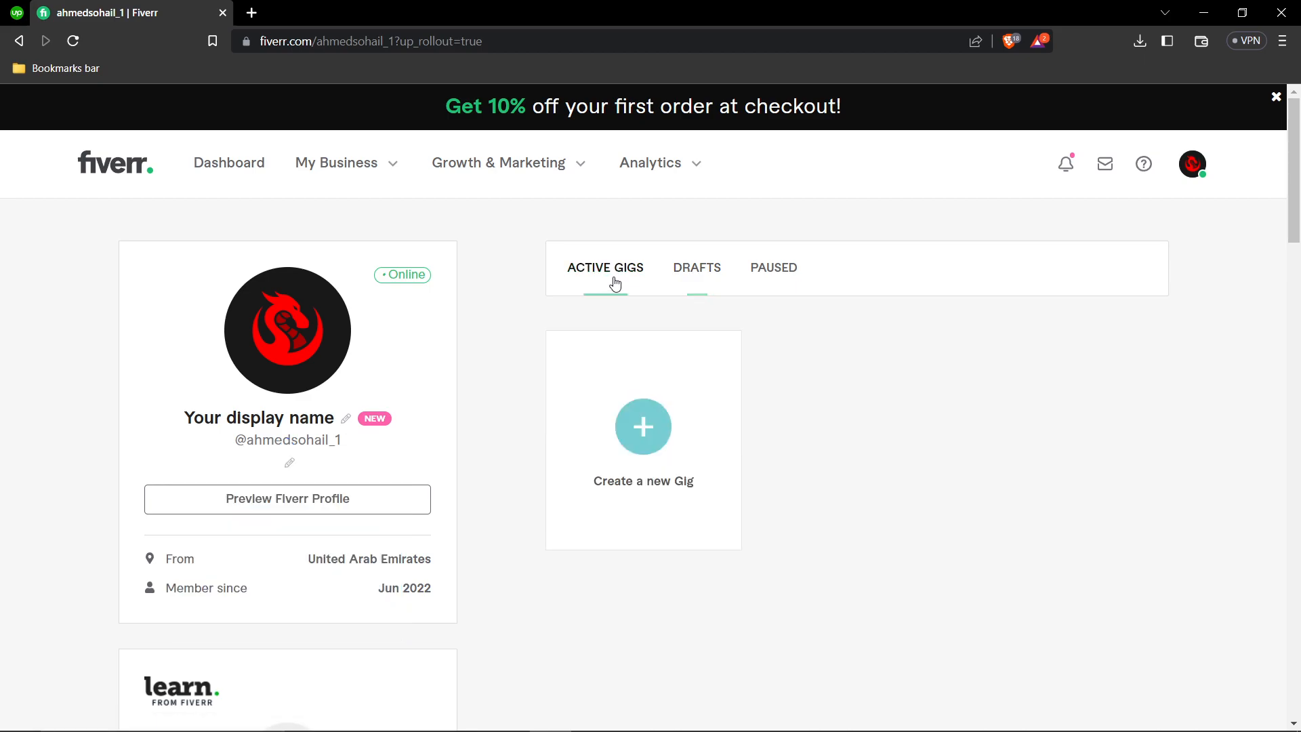
pyautogui.moveTo(642, 428)
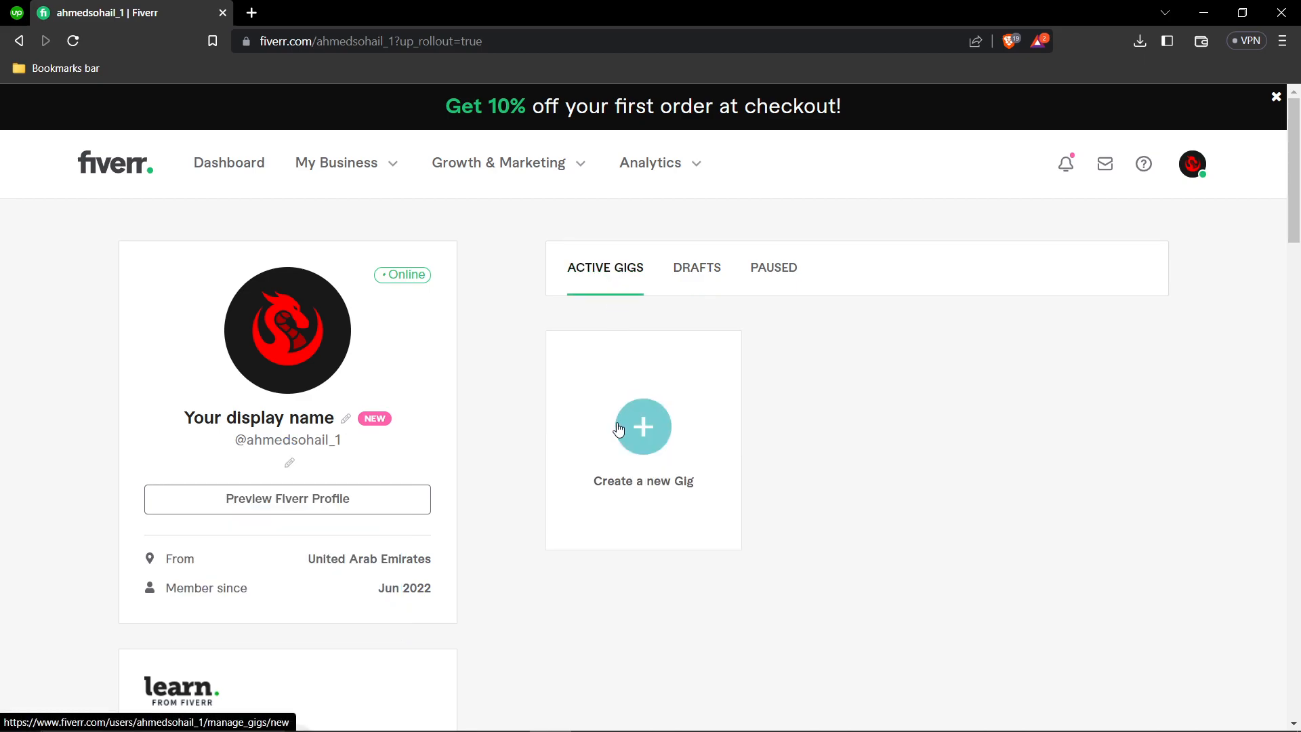
pyautogui.click(642, 426)
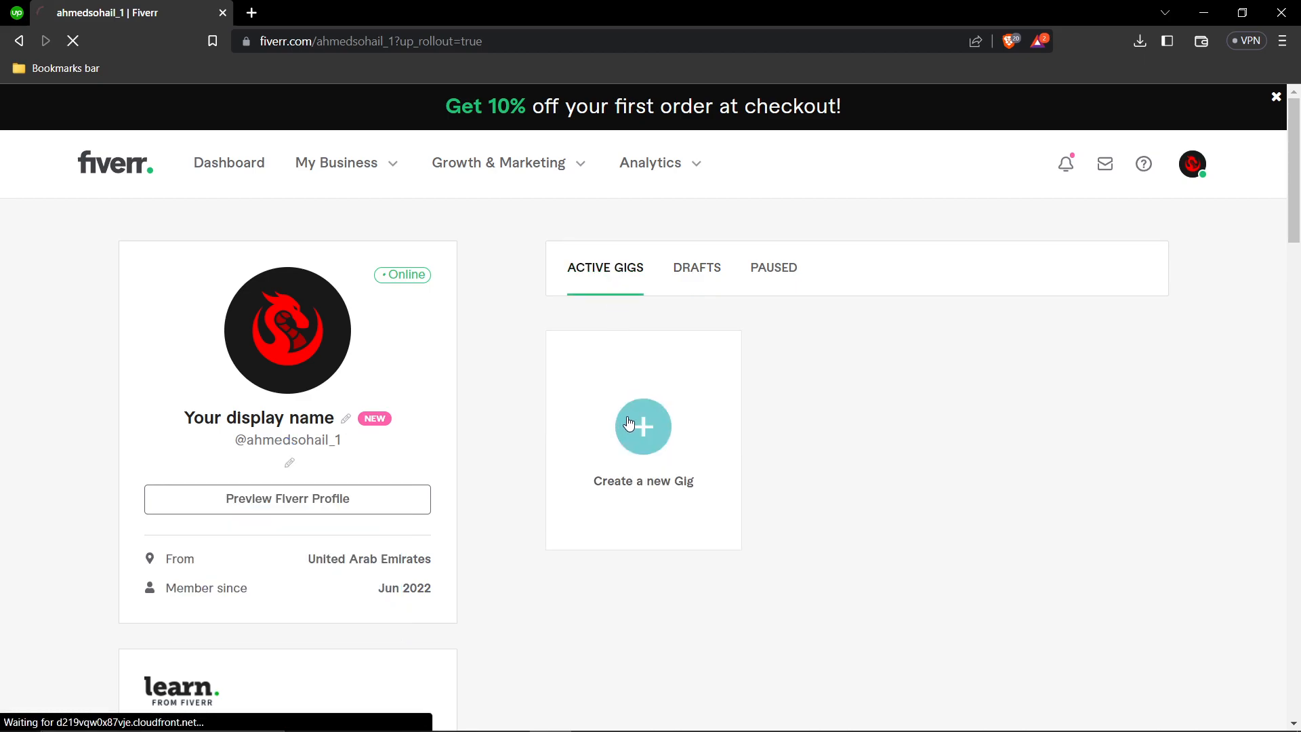
# Title the gig 'I will create an eye catching thumbnail for your youtube channel'
pyautogui.click(642, 427)
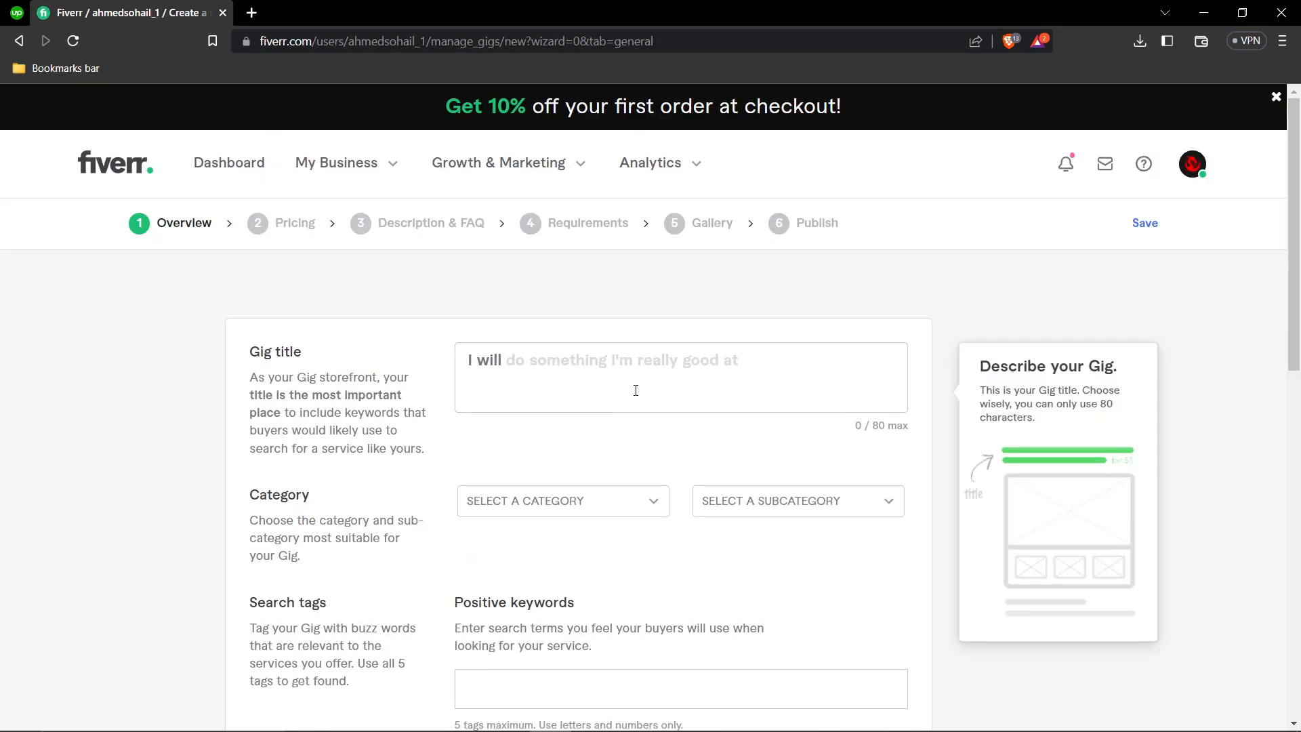
pyautogui.write('create')
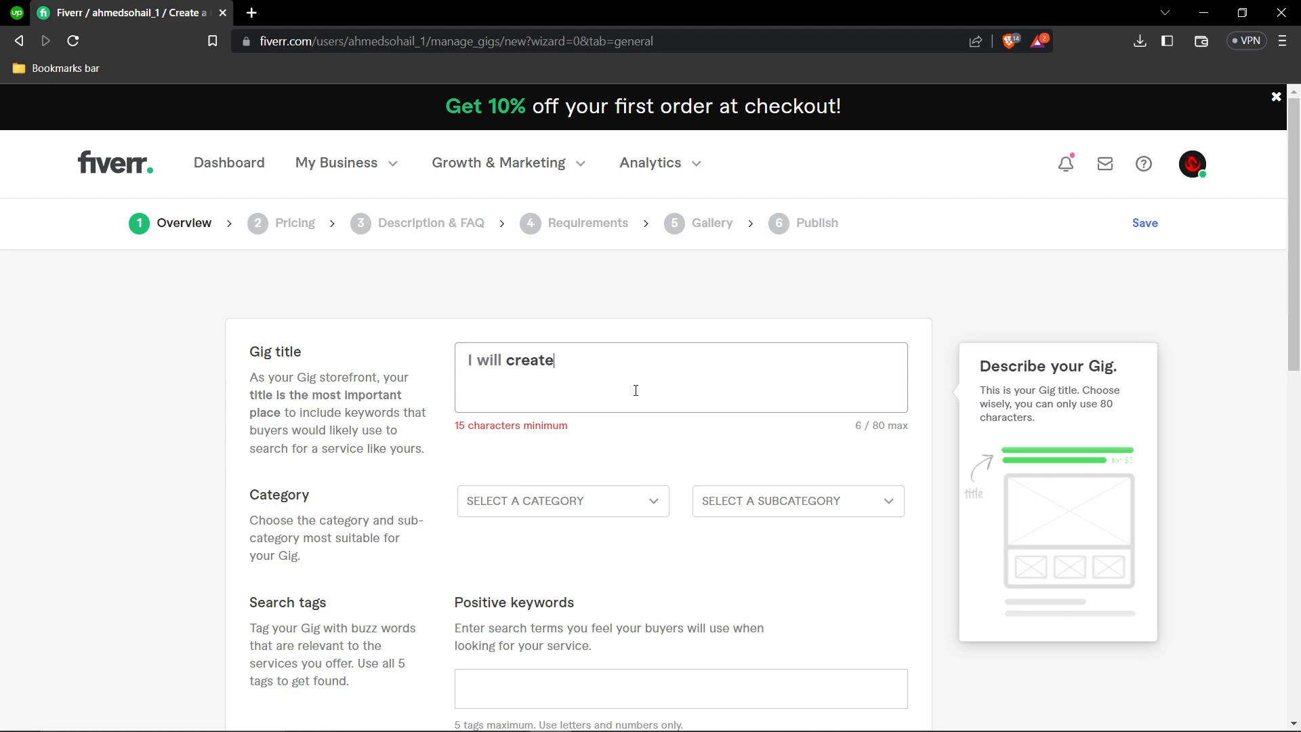
pyautogui.write('an eye c')
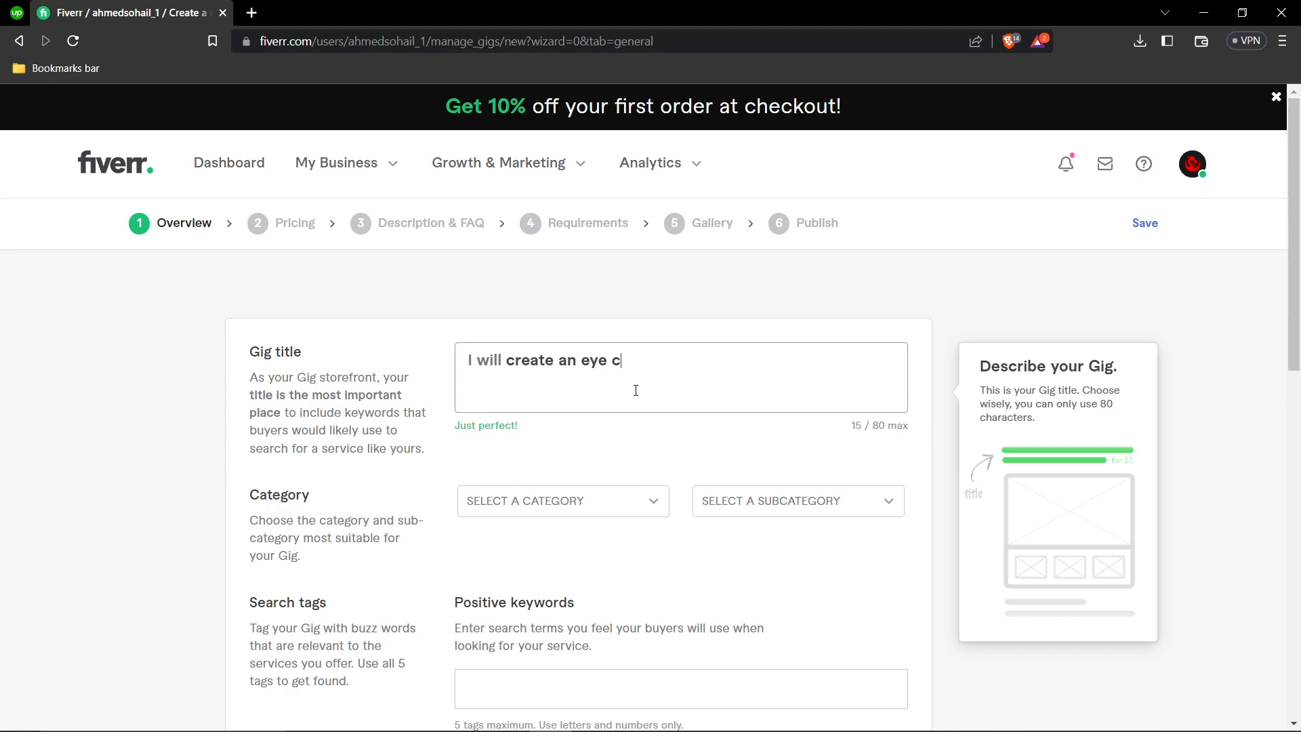
pyautogui.write('atching thum')
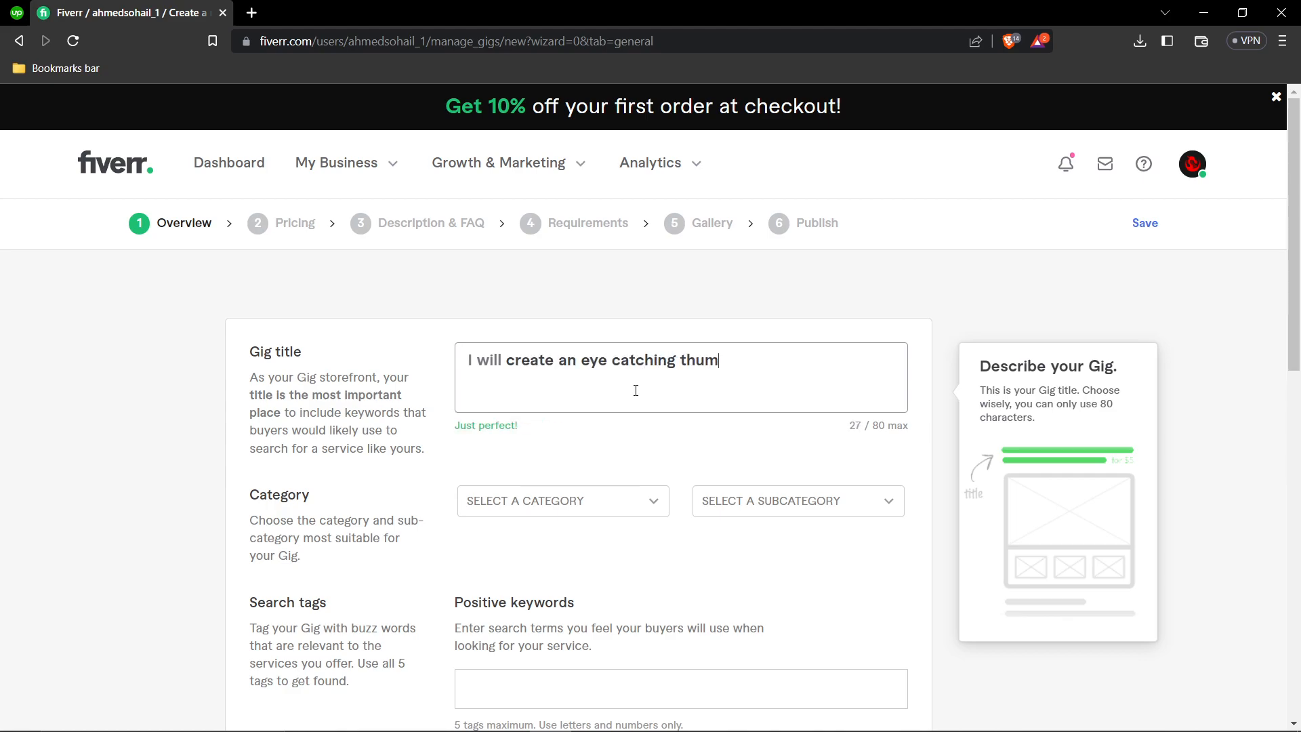
pyautogui.write('bnail for your you')
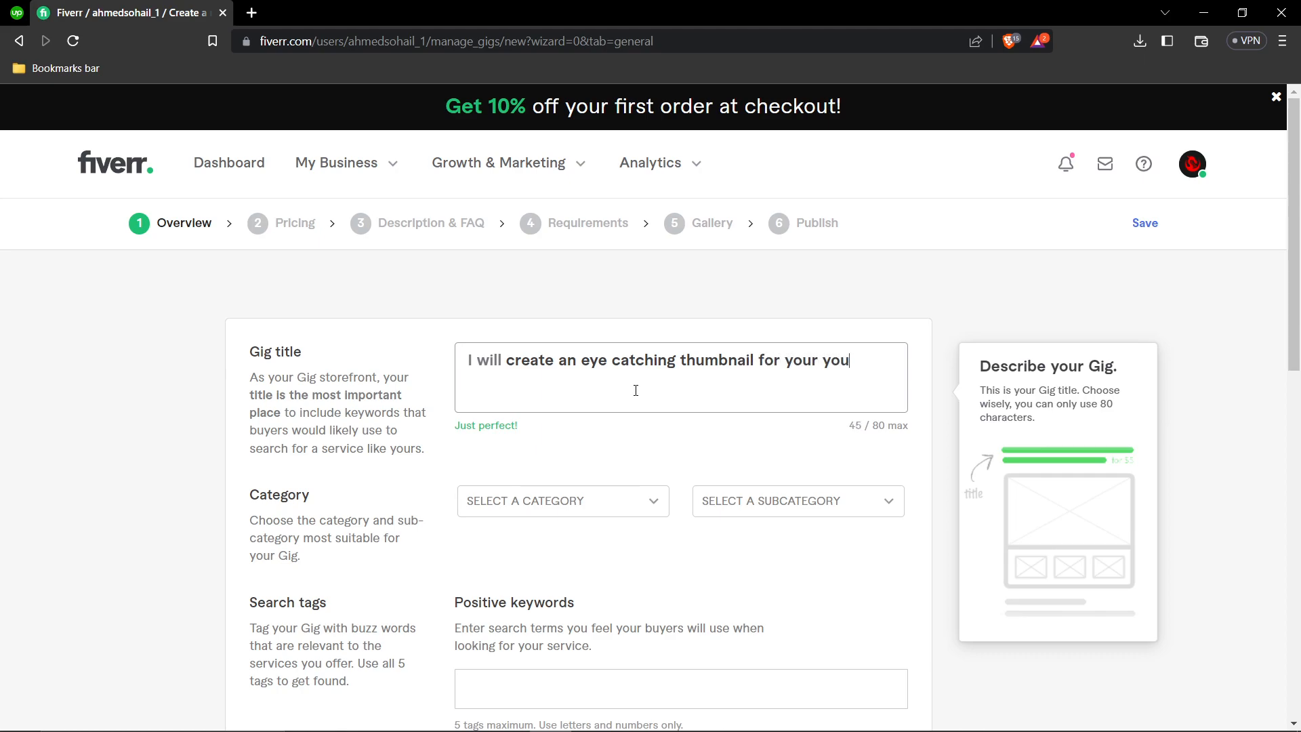
pyautogui.write('tube channel')
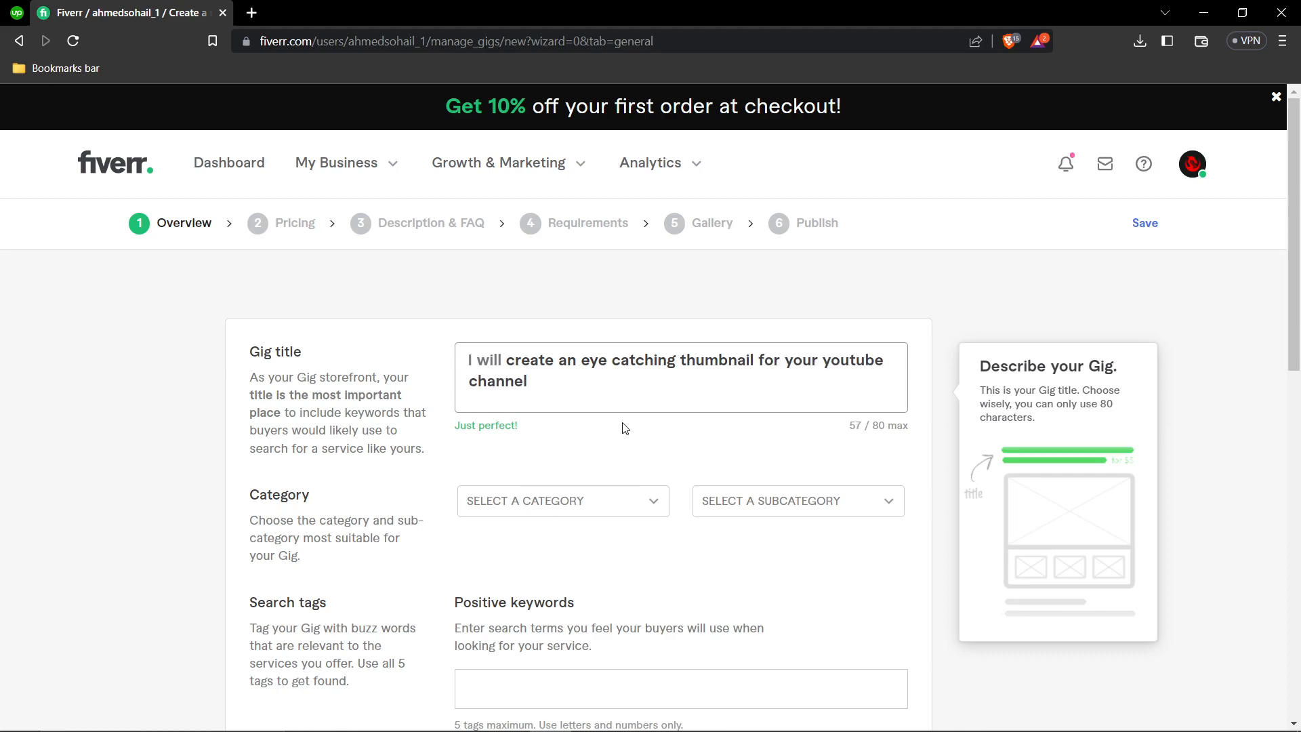
pyautogui.click(561, 500)
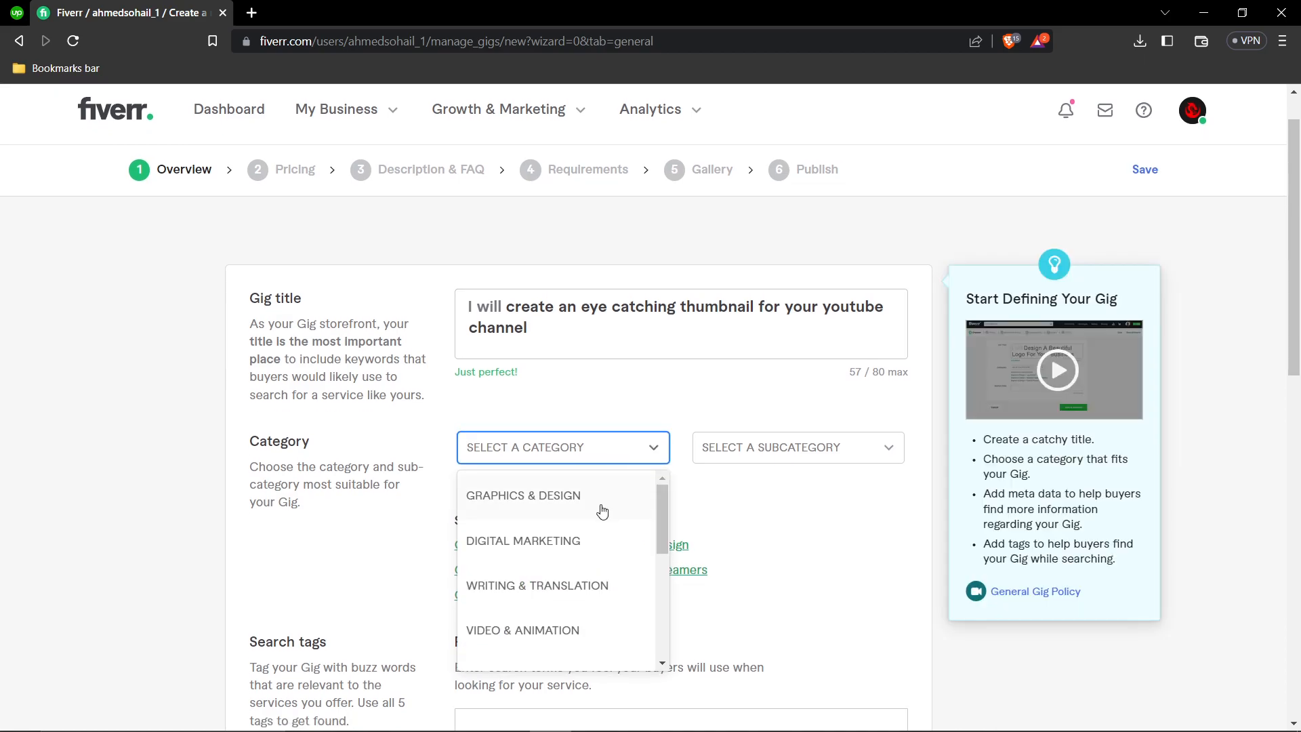
# Categorize as Graphics & Design > Graphics For Streamers, asset type Thumbnails, platform YouTube
pyautogui.click(523, 495)
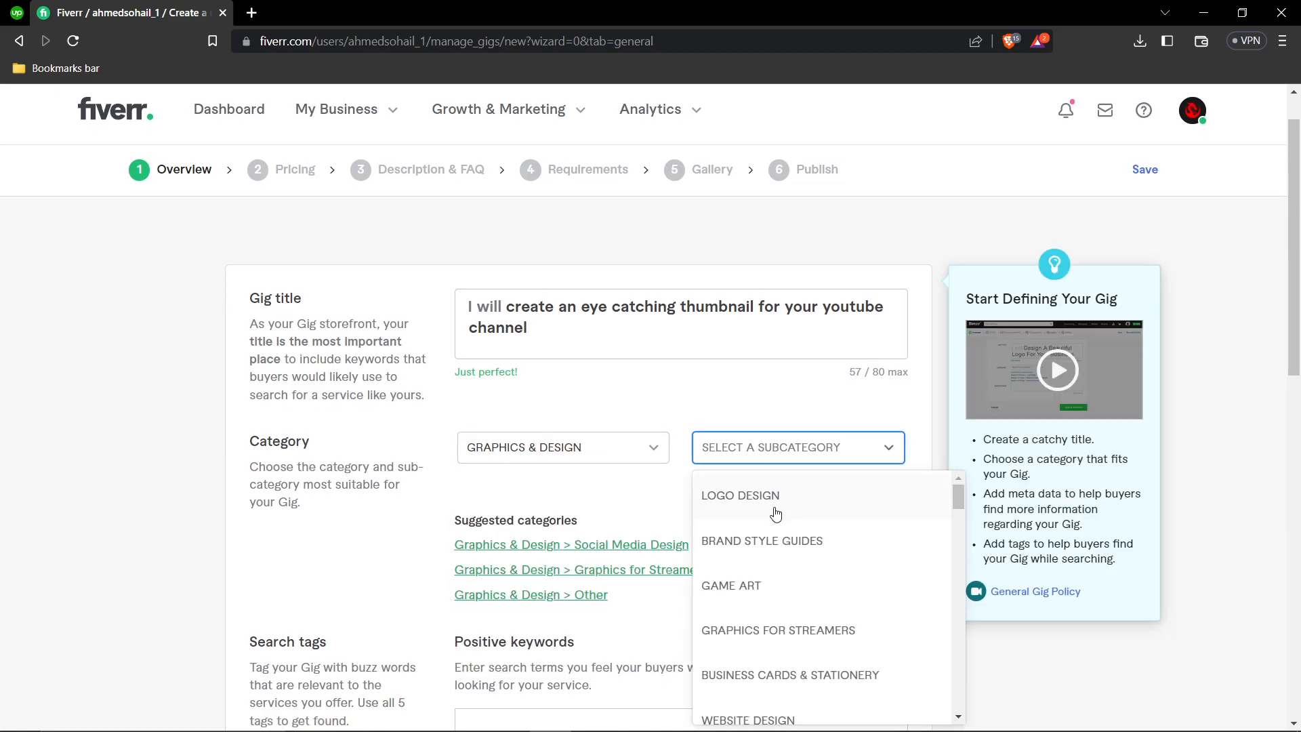
pyautogui.moveTo(792, 624)
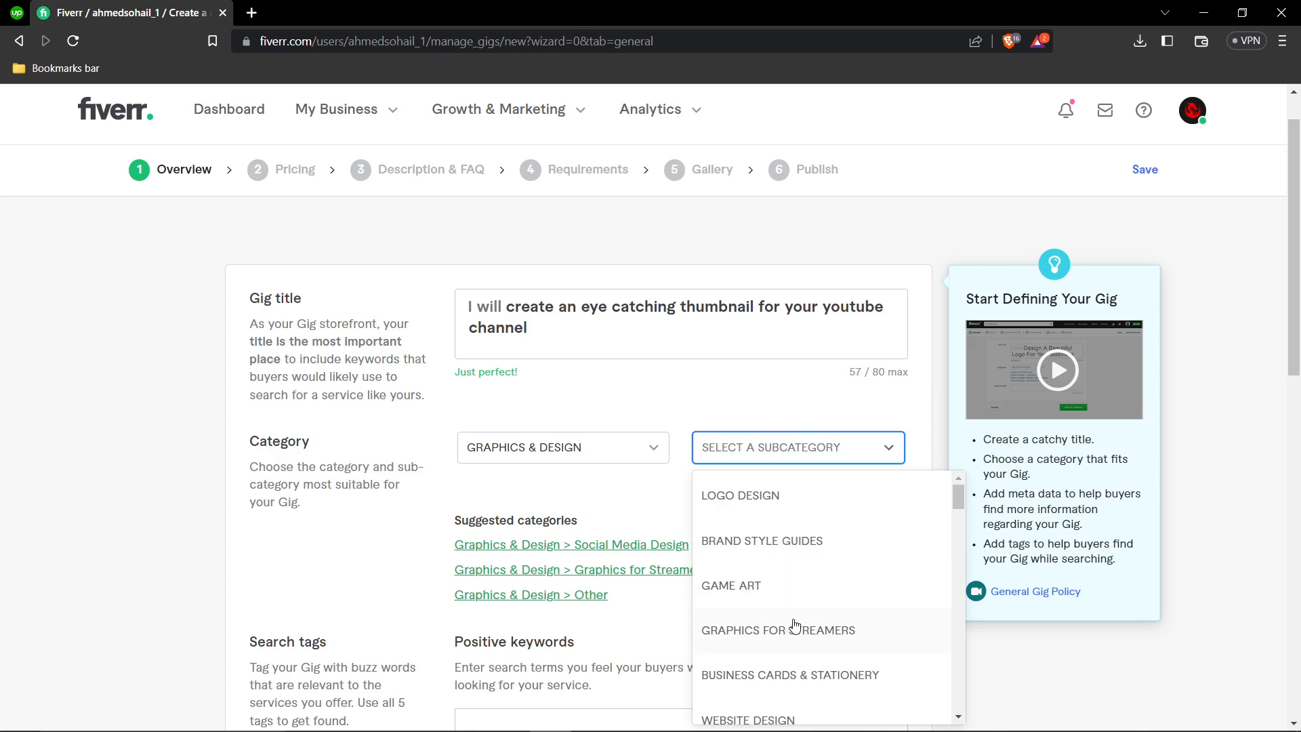
pyautogui.click(776, 630)
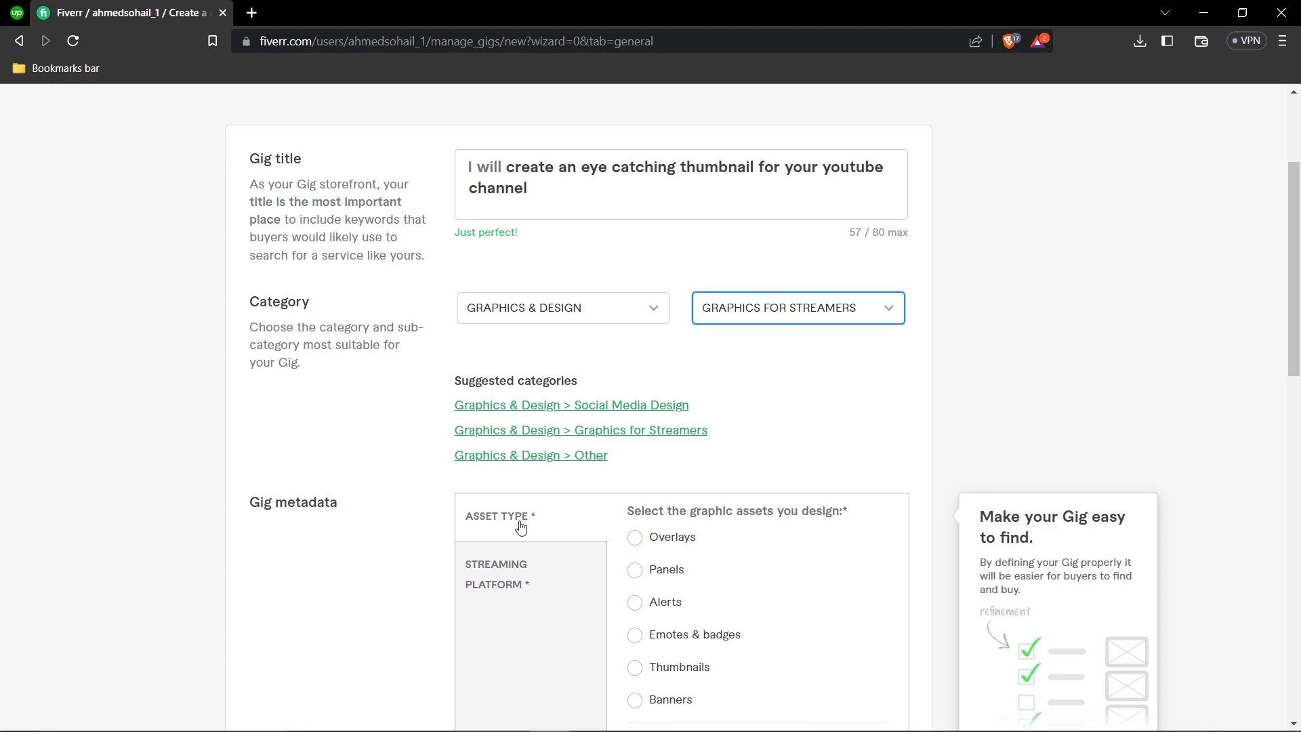
pyautogui.scroll(-3)
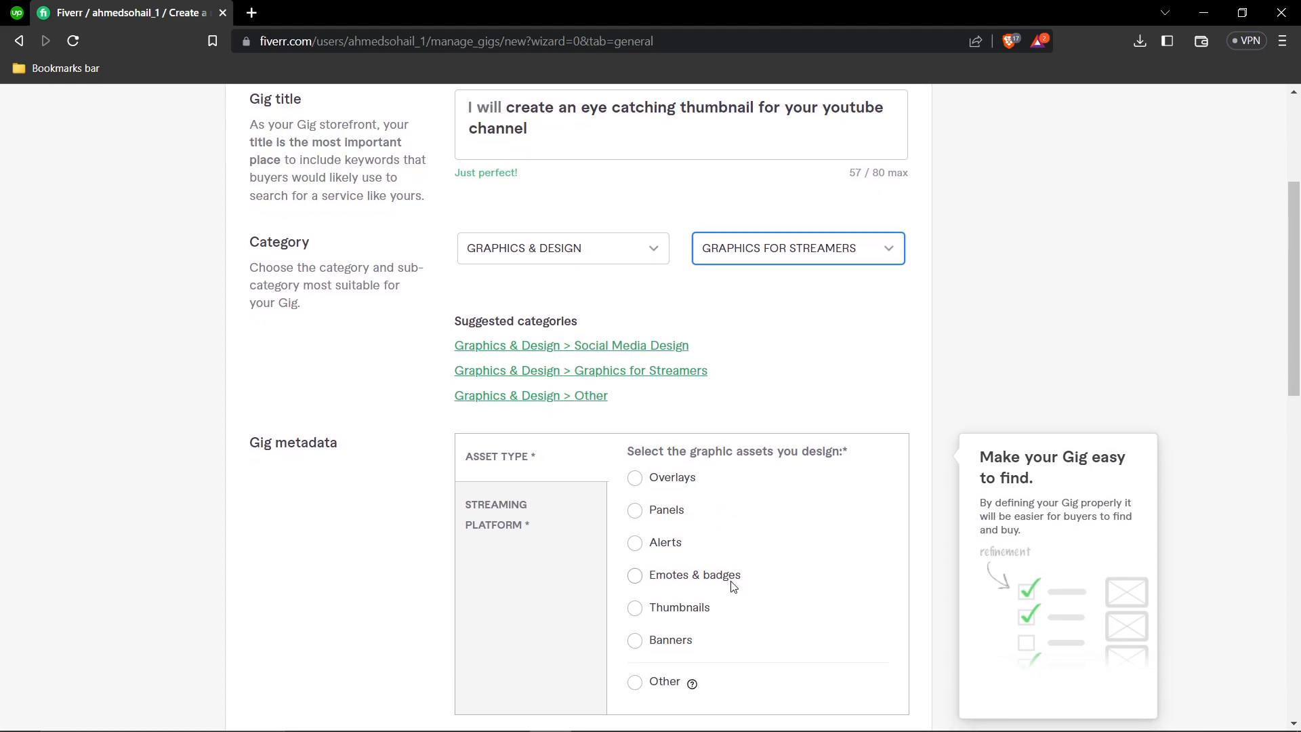
pyautogui.click(634, 607)
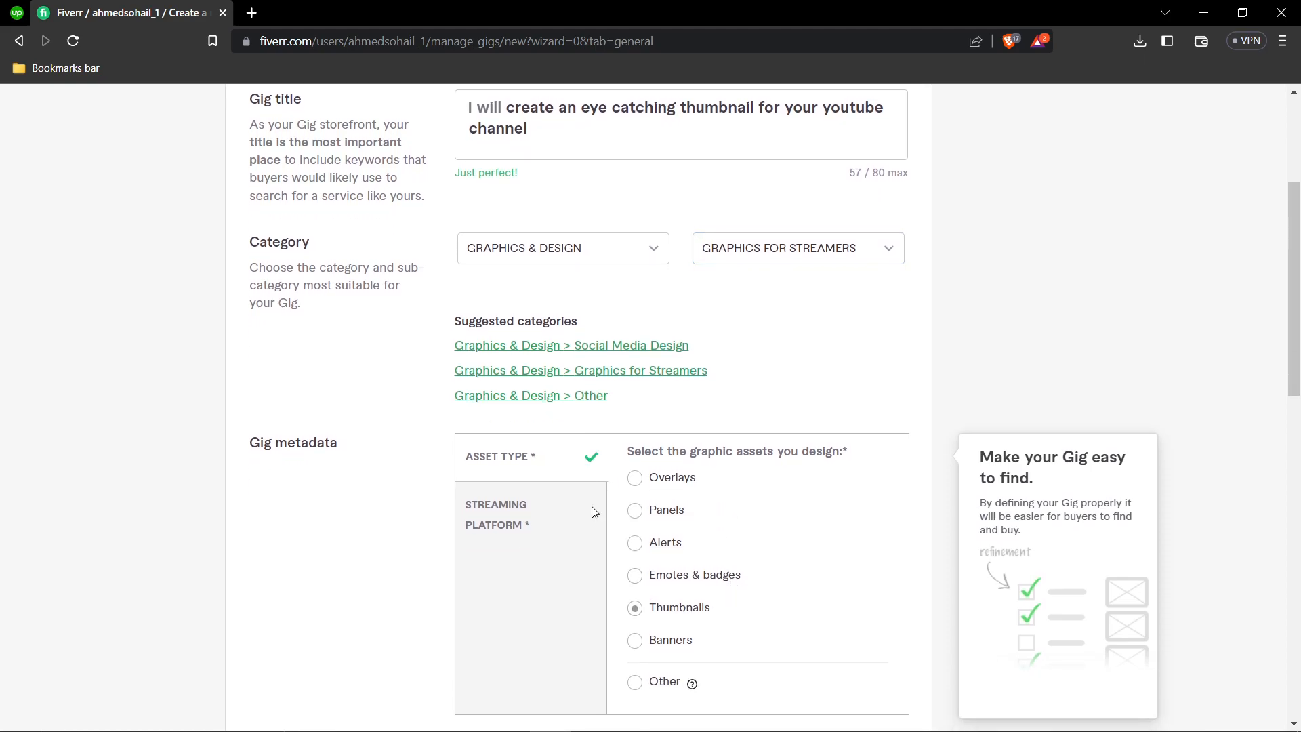
pyautogui.moveTo(529, 521)
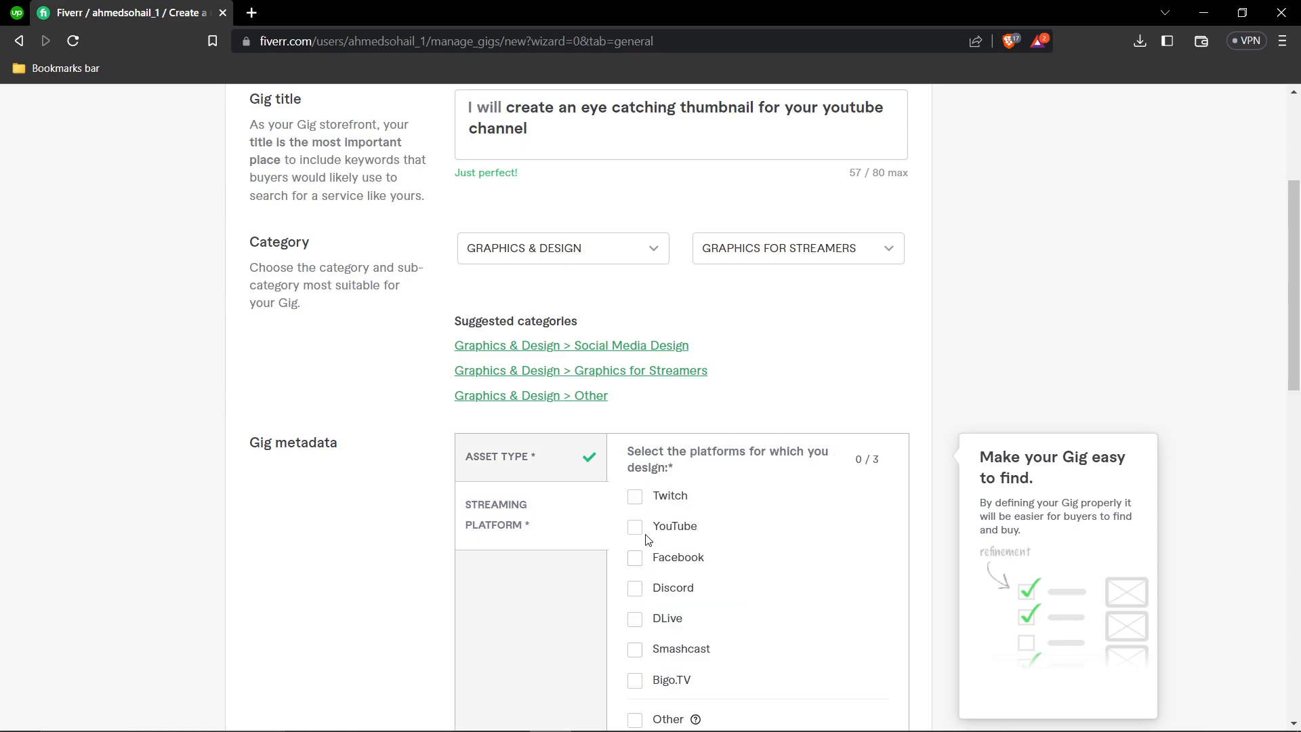
pyautogui.click(634, 525)
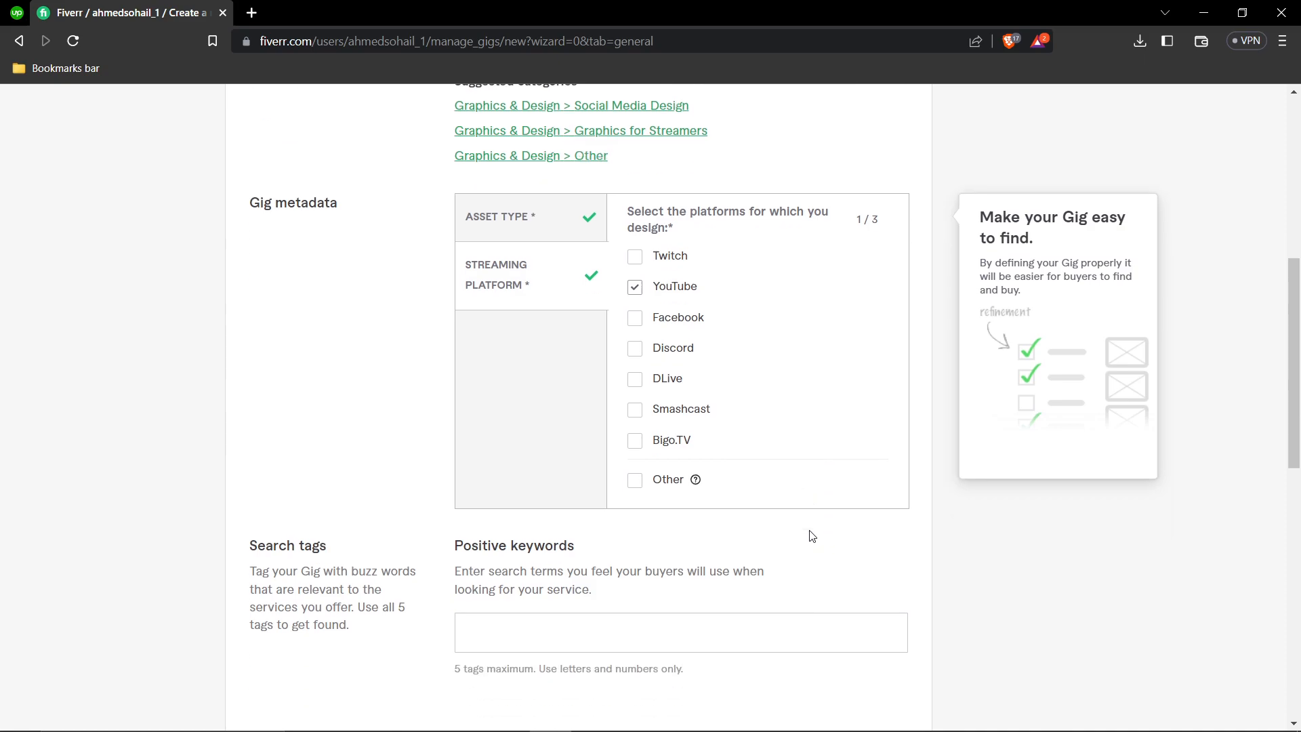
pyautogui.scroll(-3)
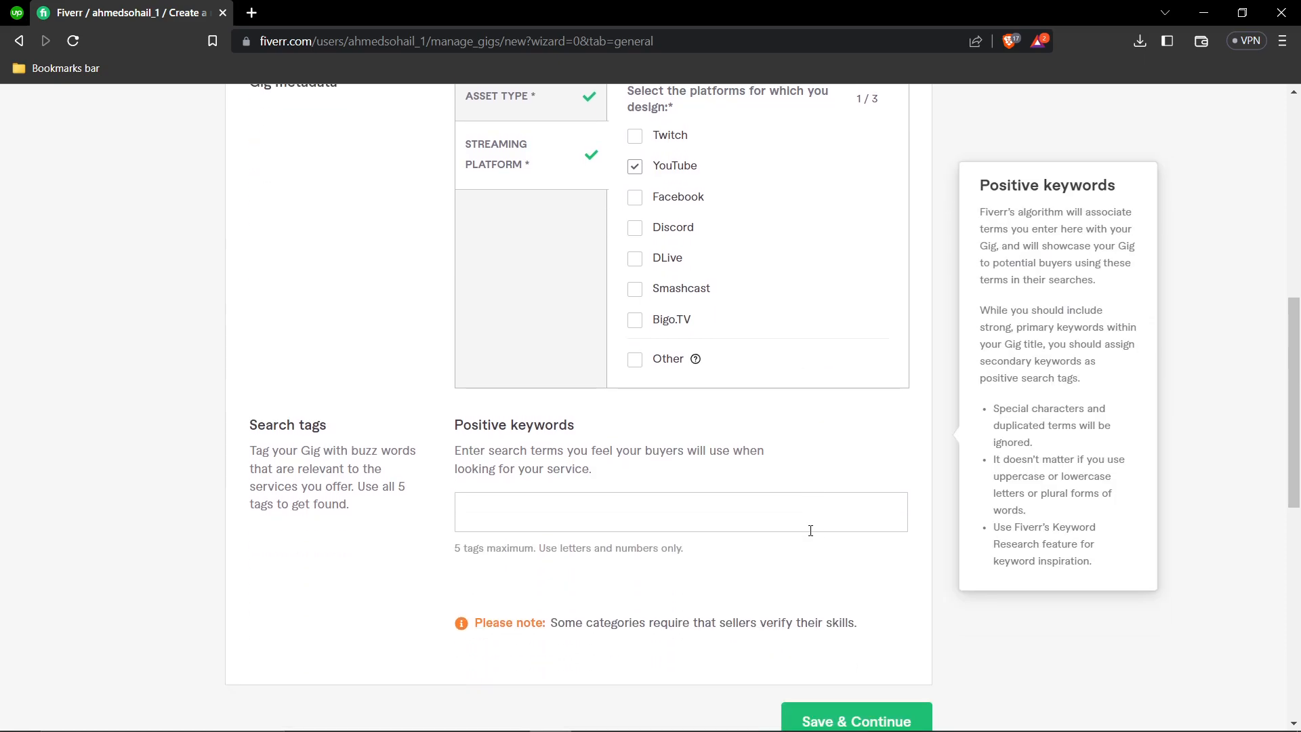
# Add search tags Adobe Photoshop, Thumbnail and YouTube, then save the overview to reach Pricing
pyautogui.click(679, 512)
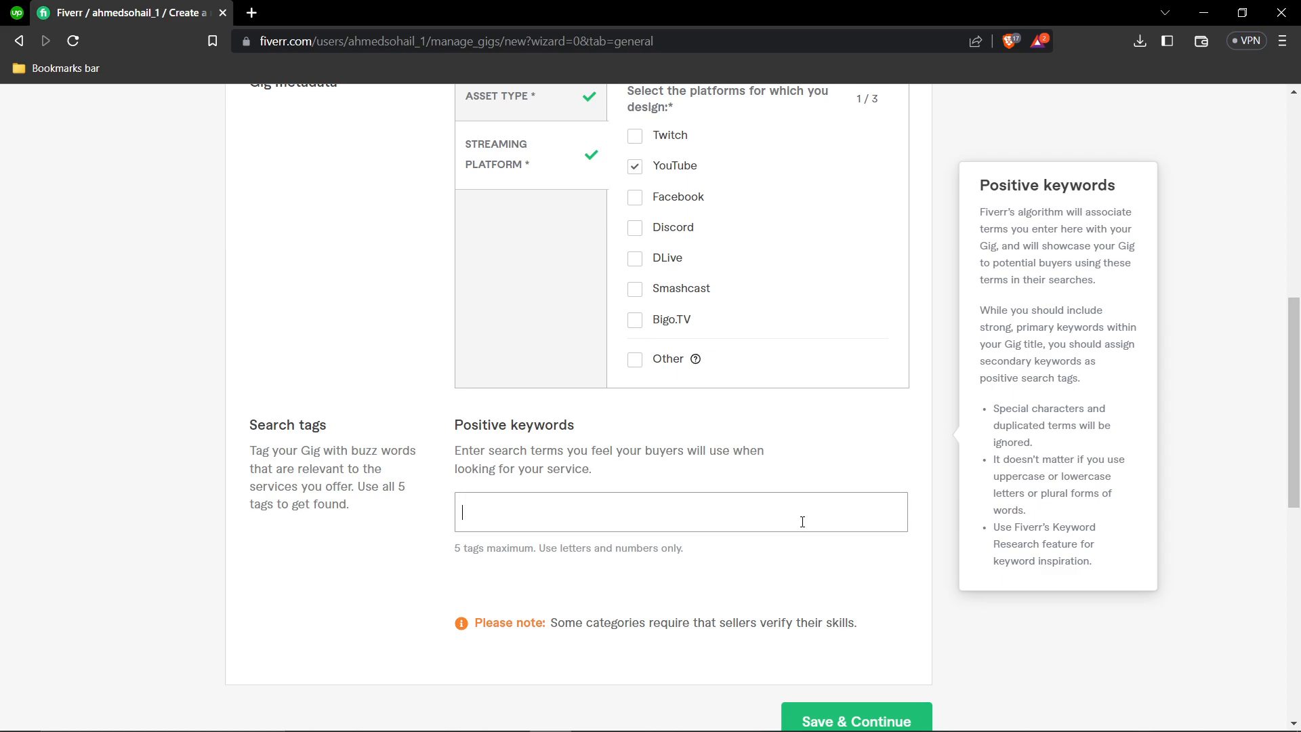
pyautogui.write('adobe')
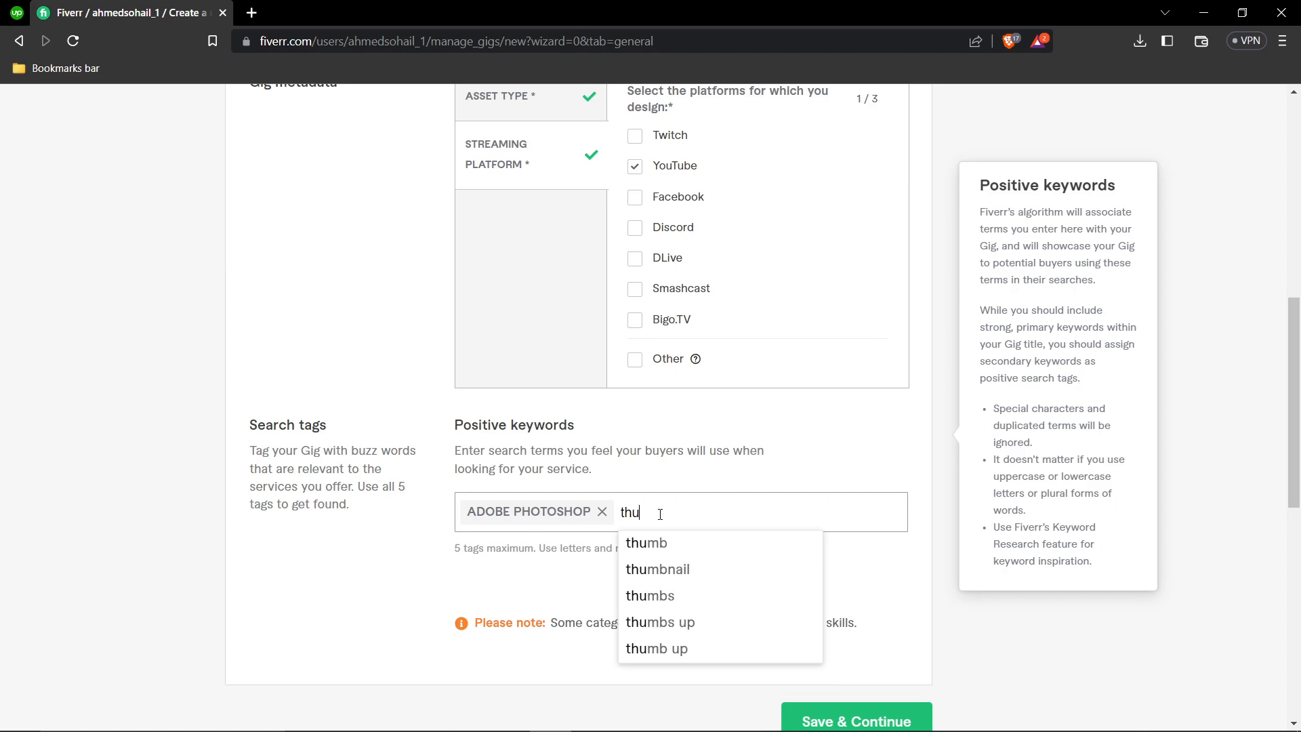
pyautogui.click(657, 569)
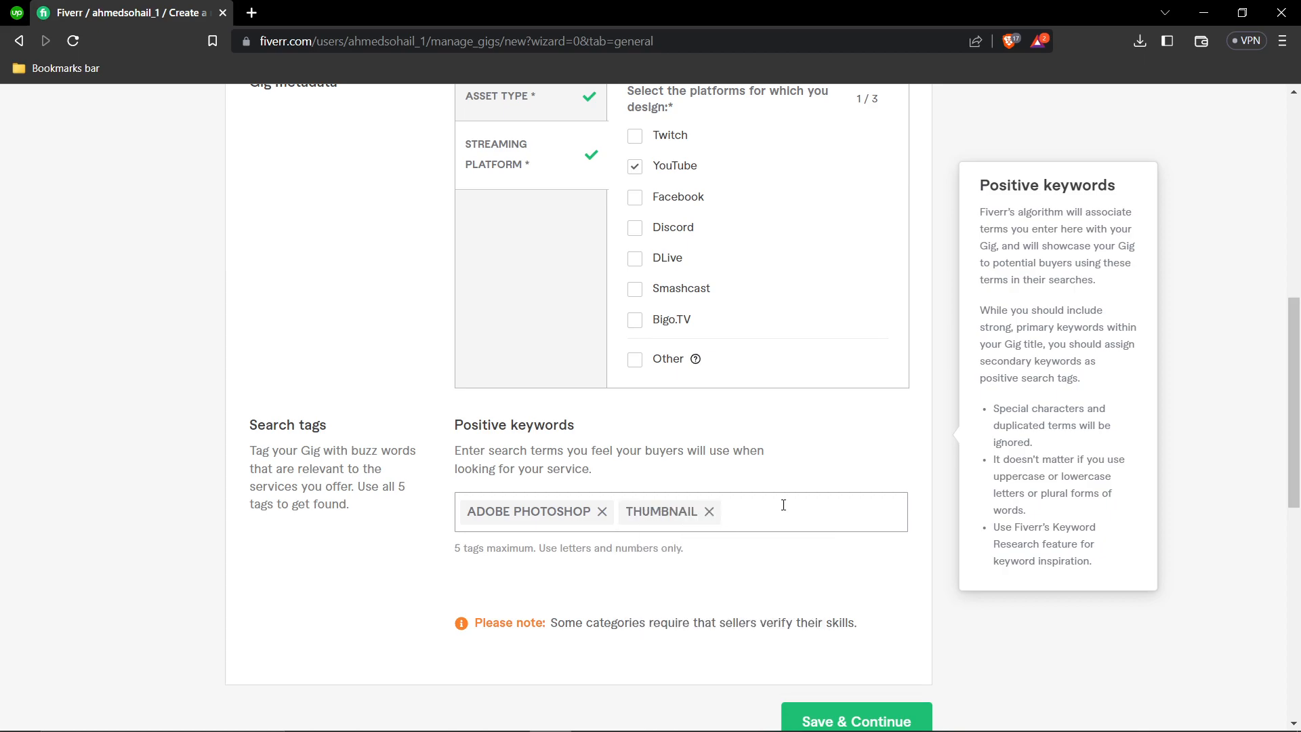
pyautogui.write('youtube')
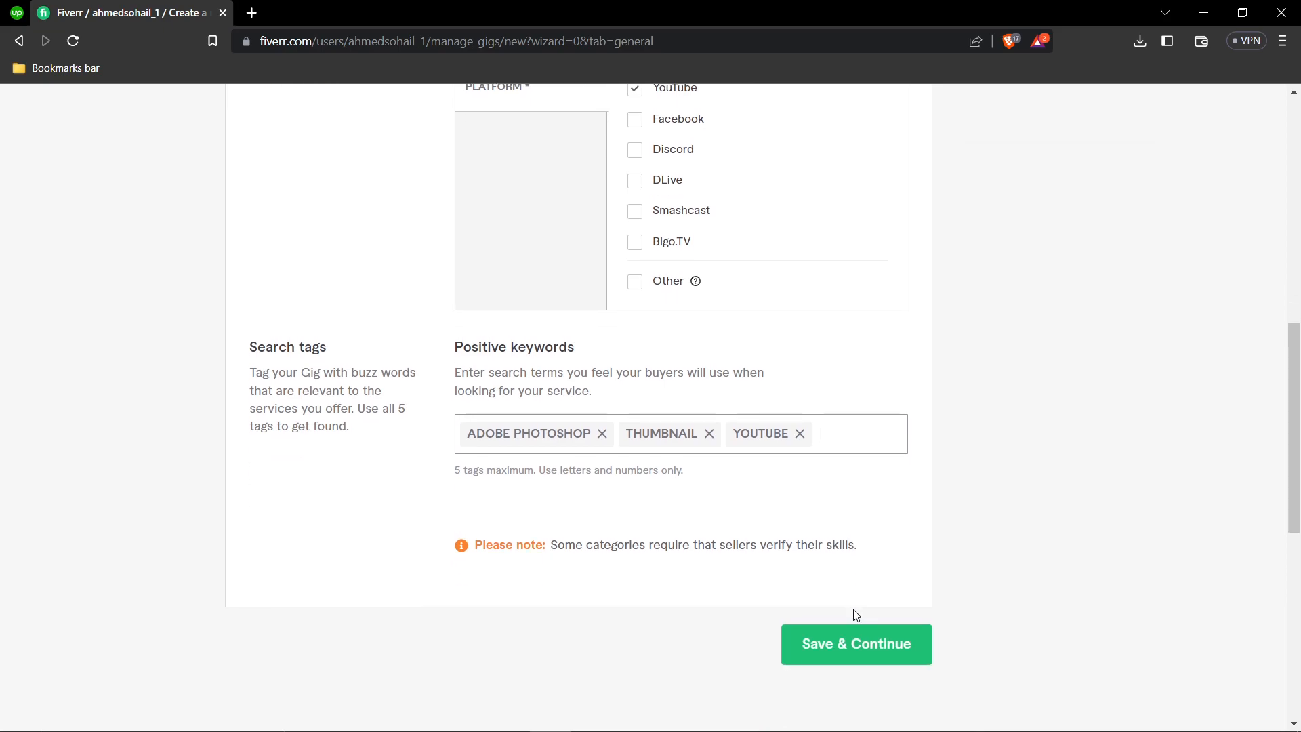
pyautogui.click(854, 643)
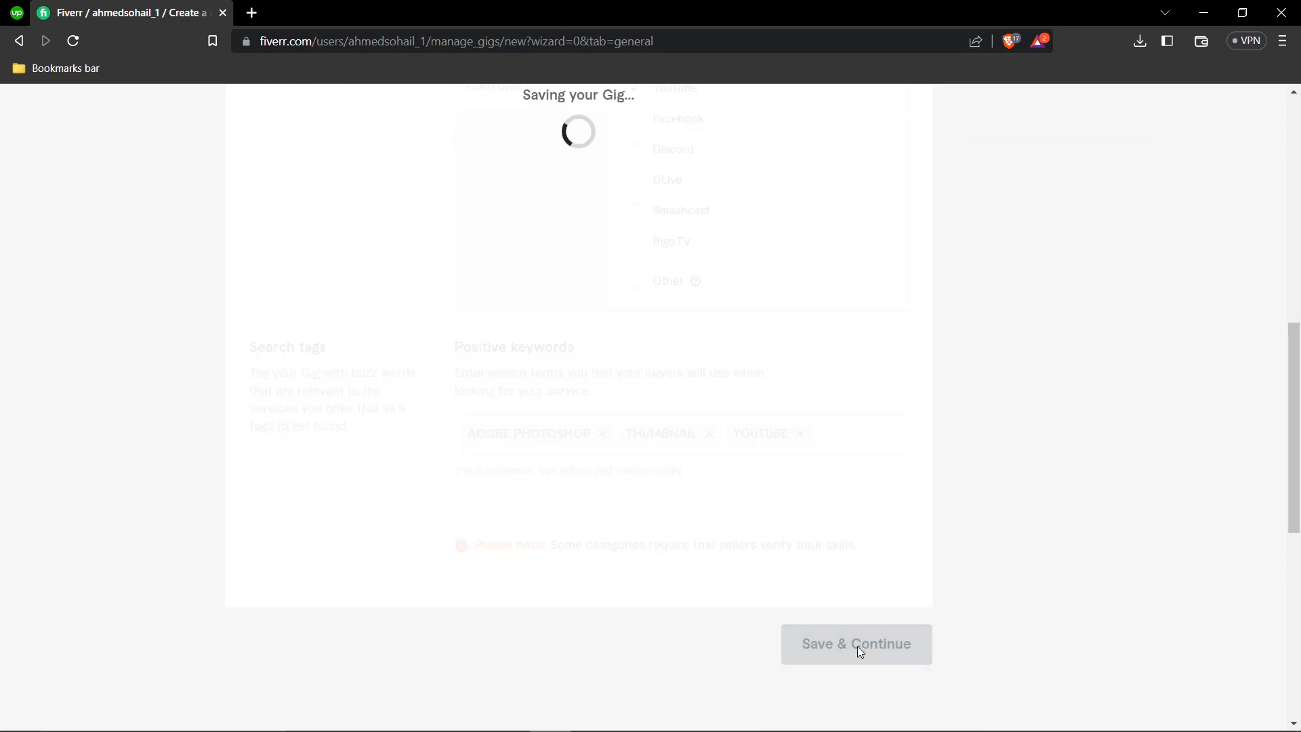
pyautogui.click(855, 643)
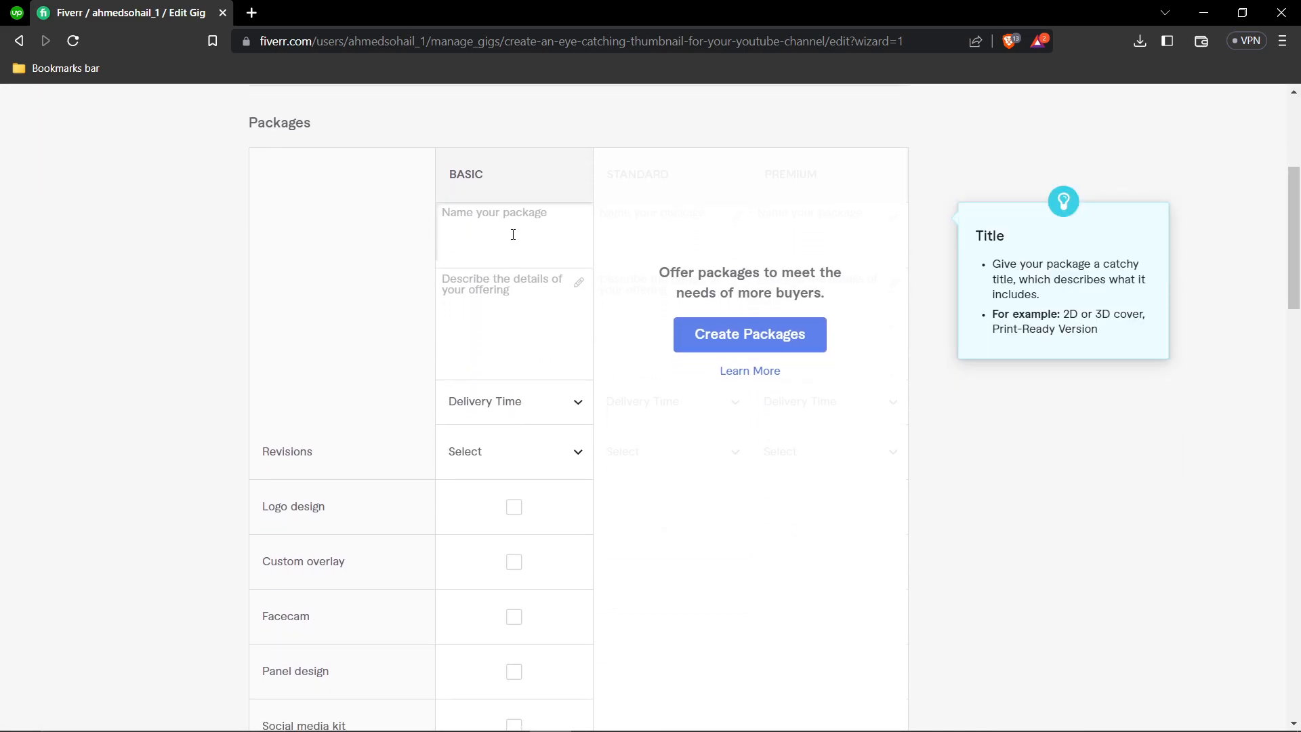
# Name the Basic package '1 Thumbnail' described as 'Ill provide 1 thumbnail for your youtube video'
pyautogui.write('Basic')
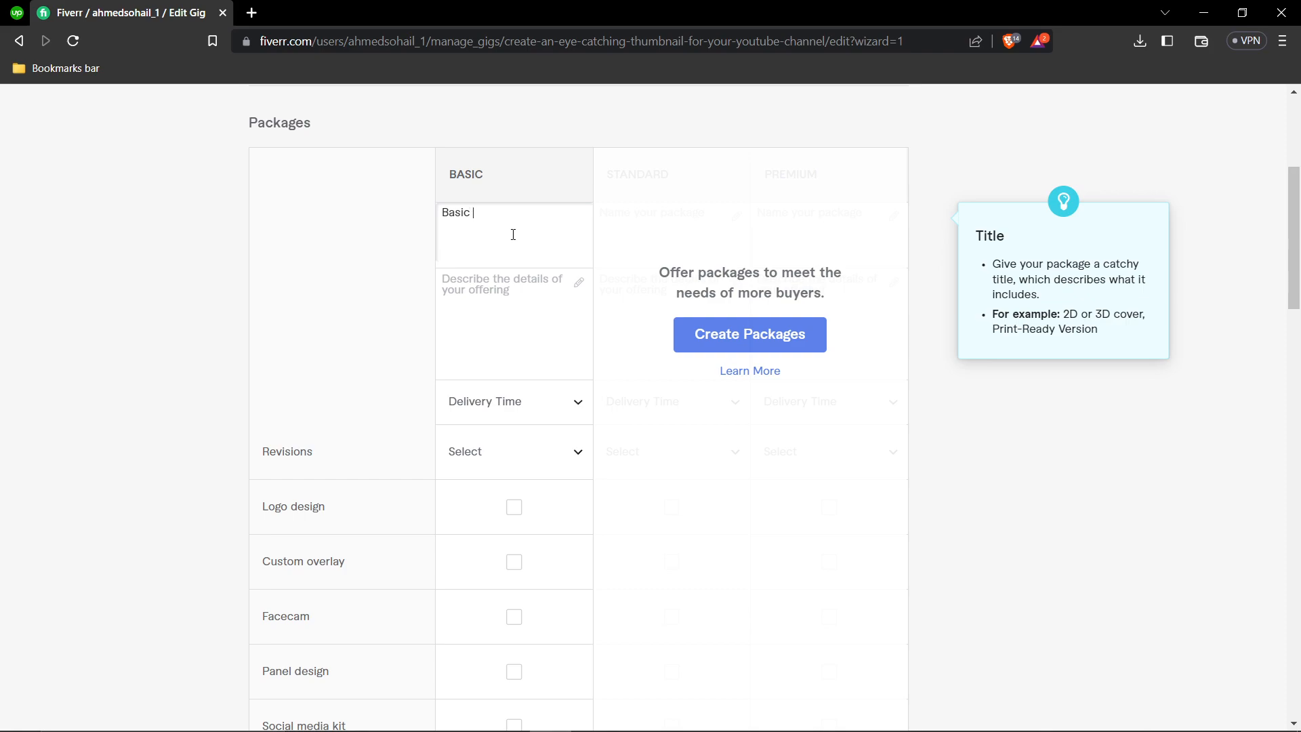
pyautogui.write('1')
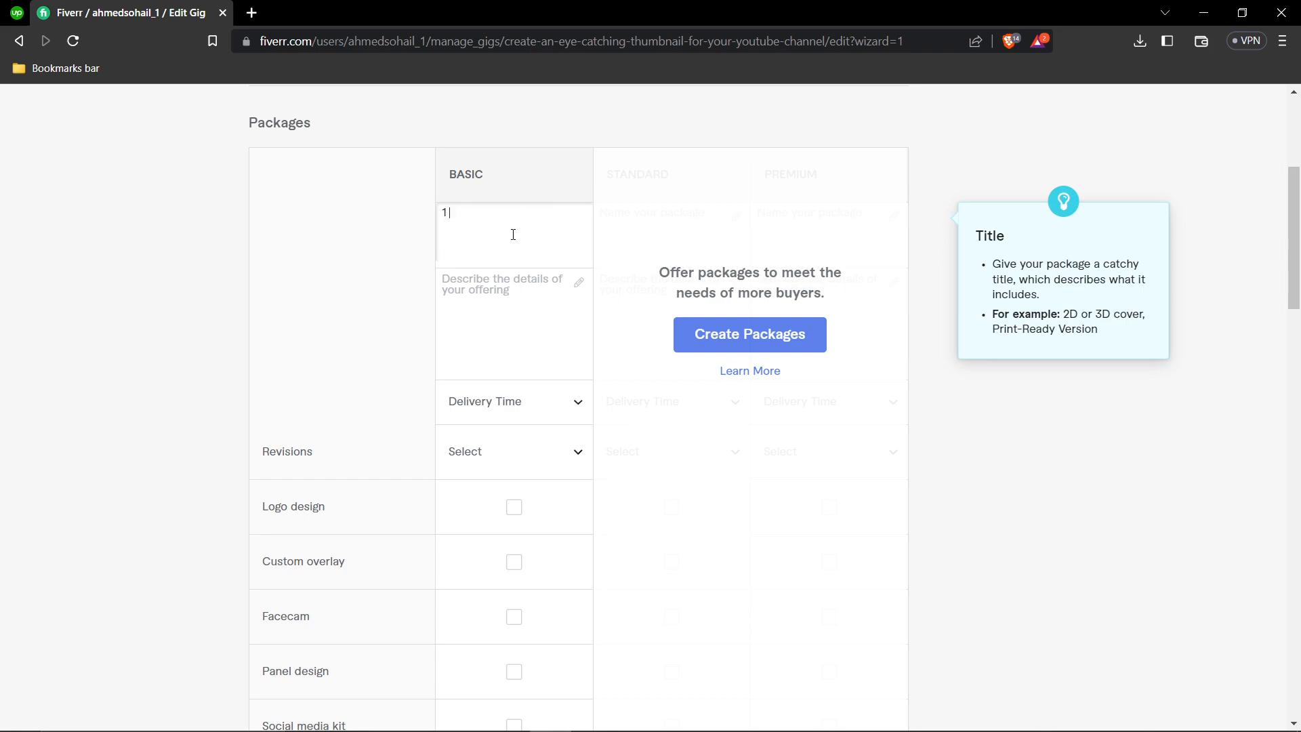
pyautogui.write('Thumbnail')
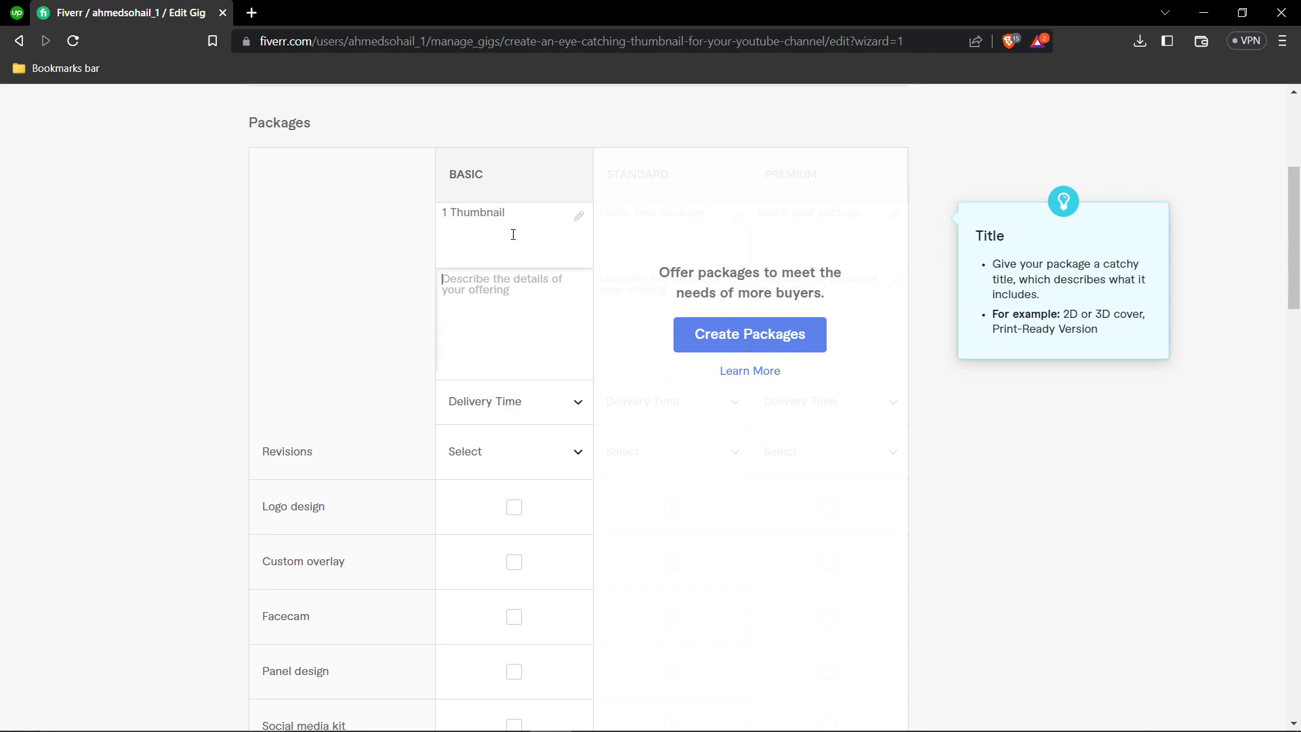
pyautogui.write('Ill provid')
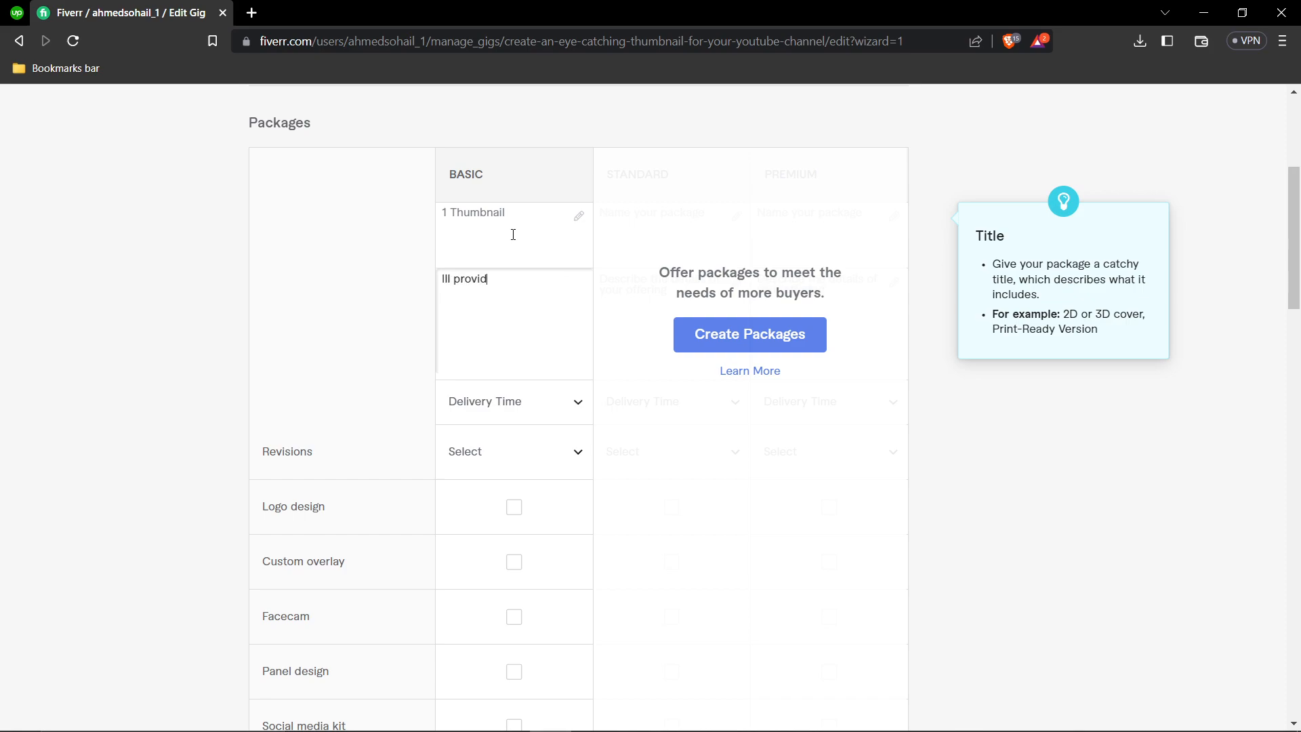
pyautogui.write('e 1 thumbnail for your youtube vid')
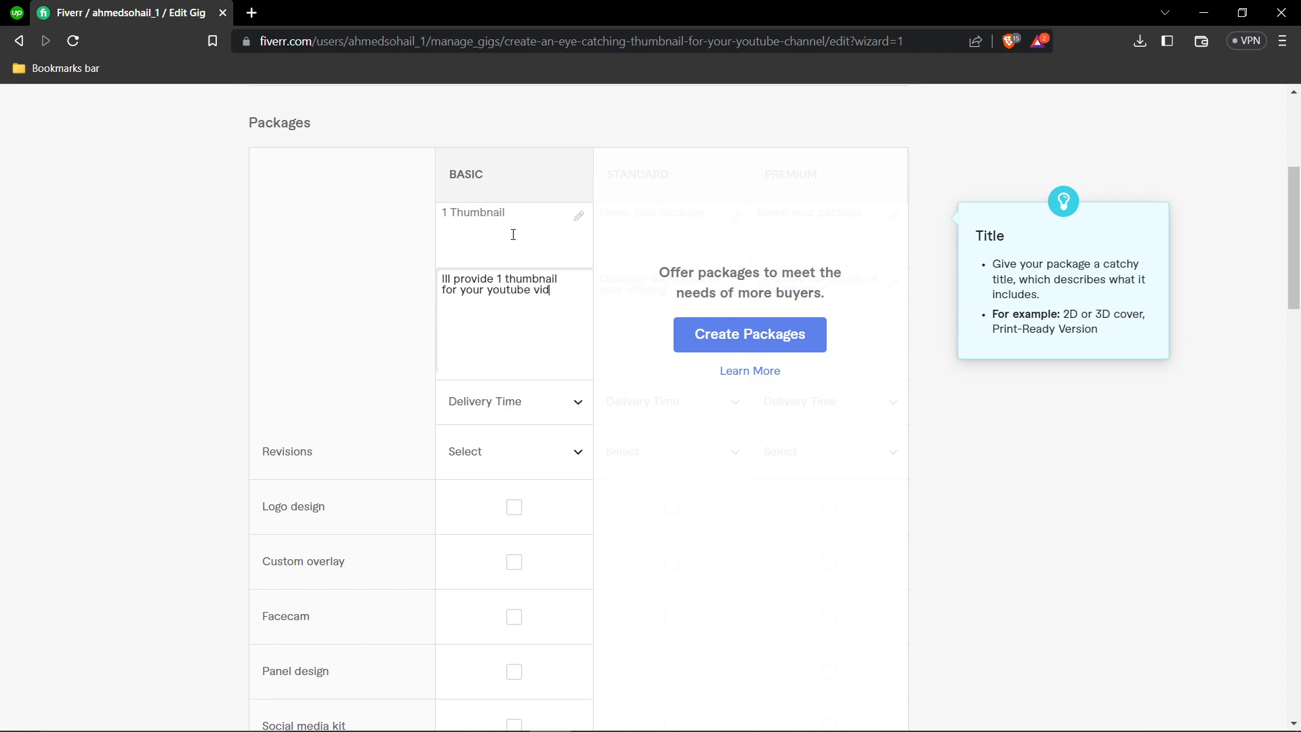
# Give the Basic package 1 day delivery and 2 revisions
pyautogui.click(514, 401)
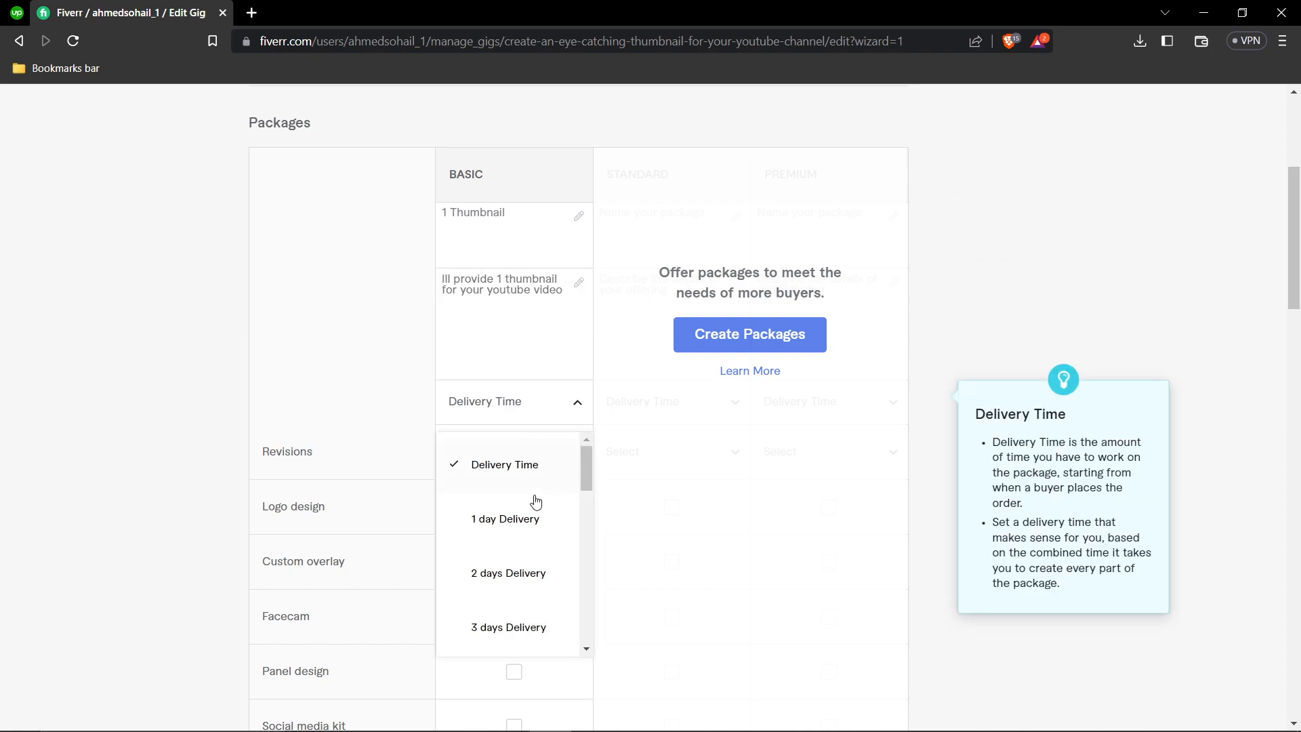
pyautogui.click(505, 519)
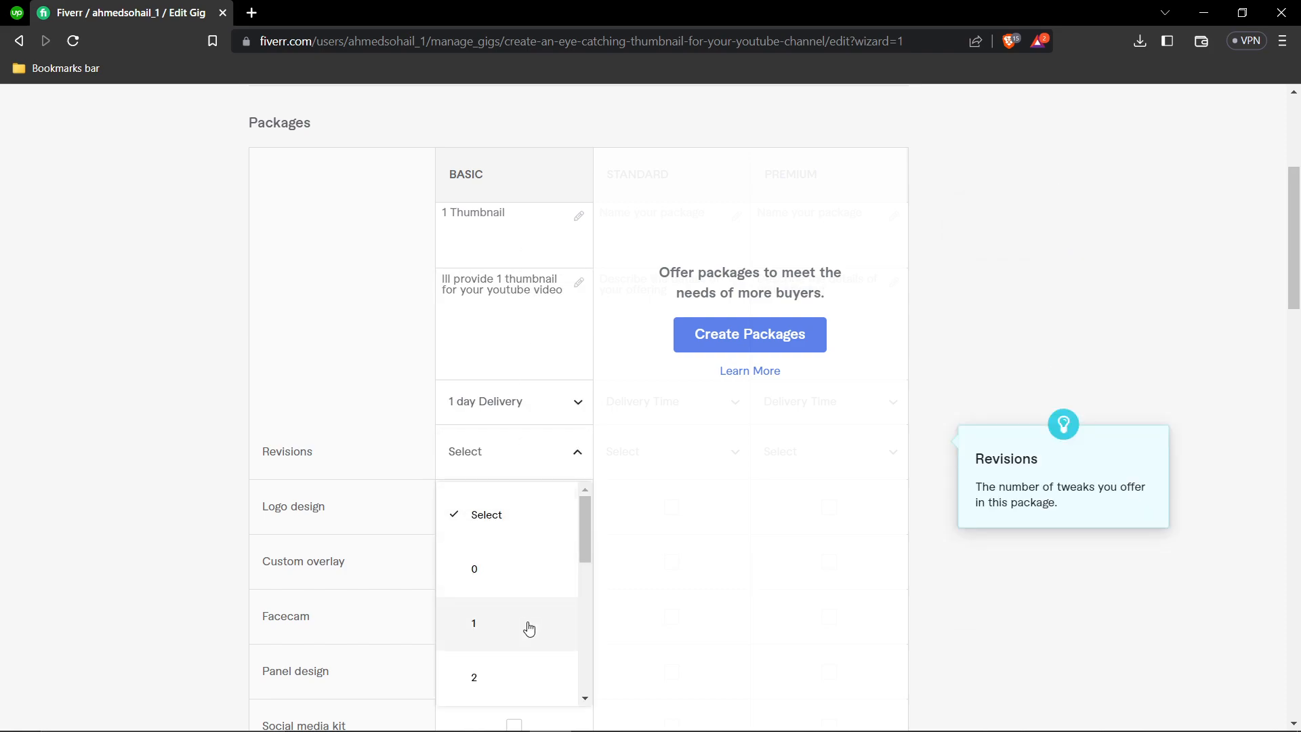
pyautogui.click(474, 677)
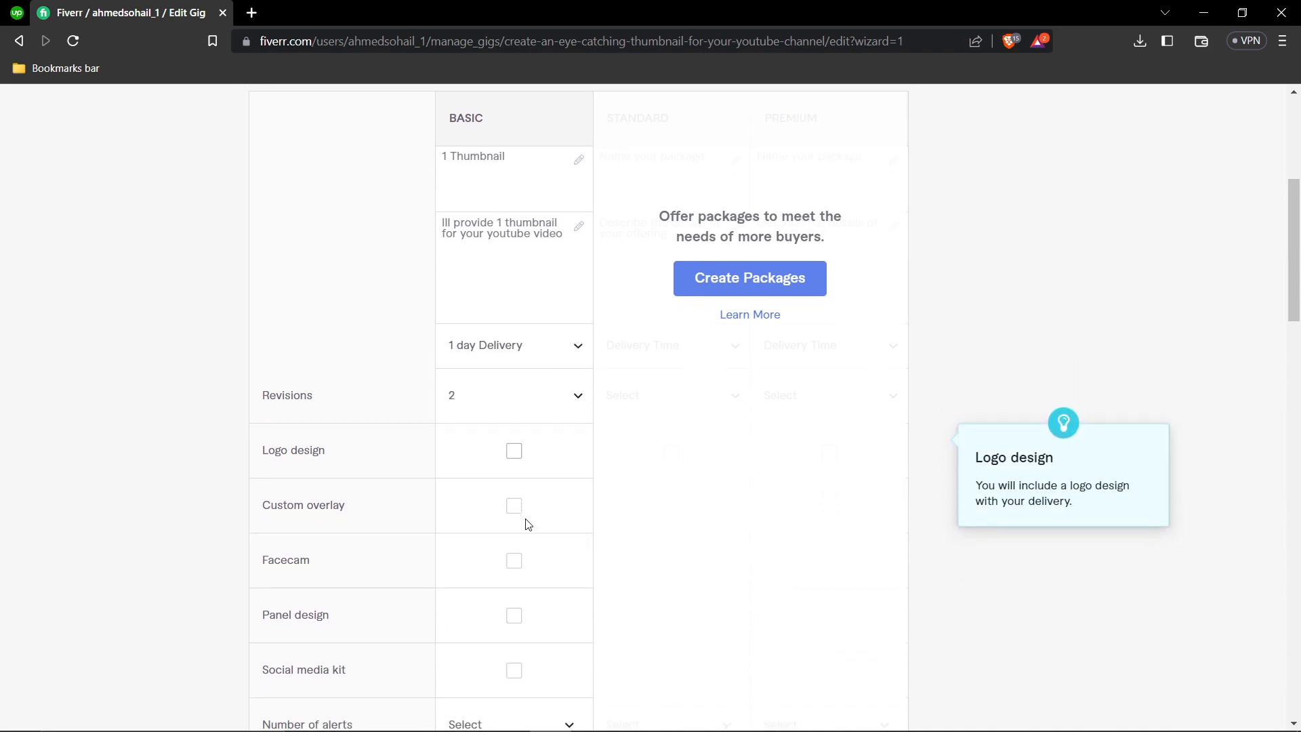
# Price the Basic package at $5 with 1 alert and 1 screen
pyautogui.scroll(-3)
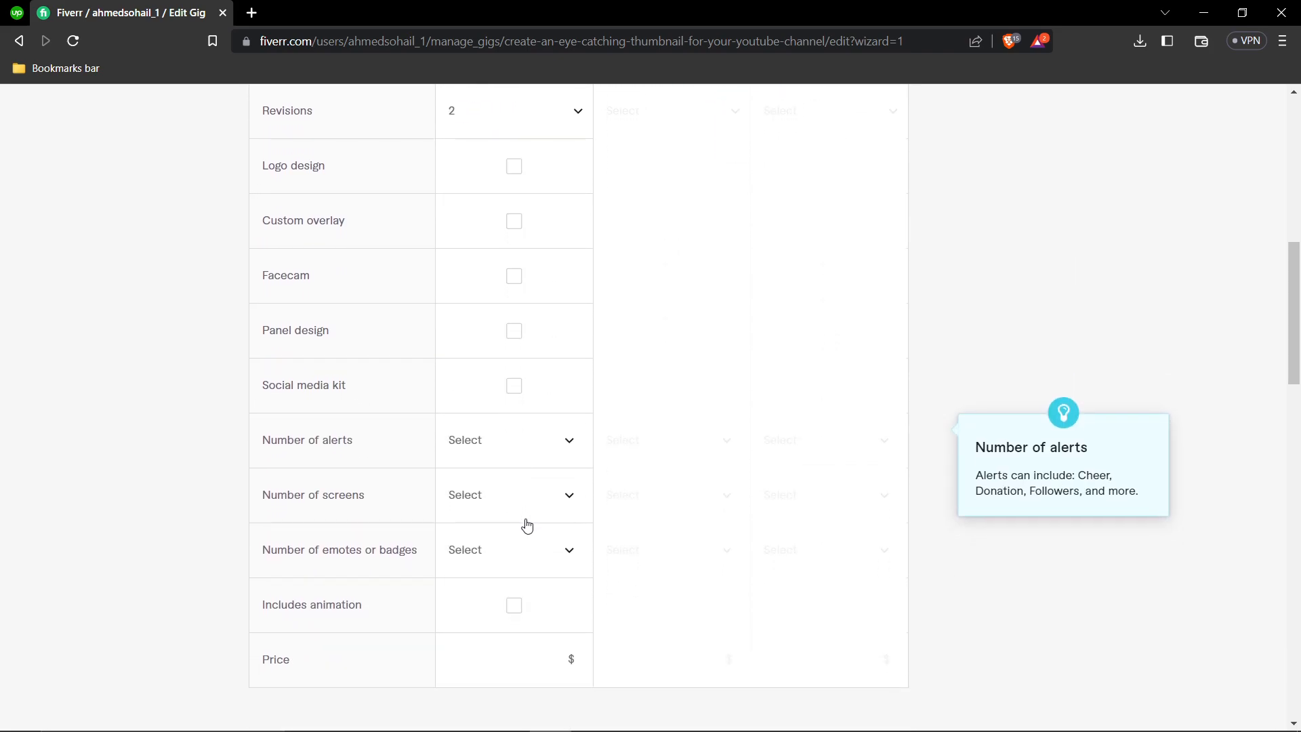
pyautogui.scroll(3)
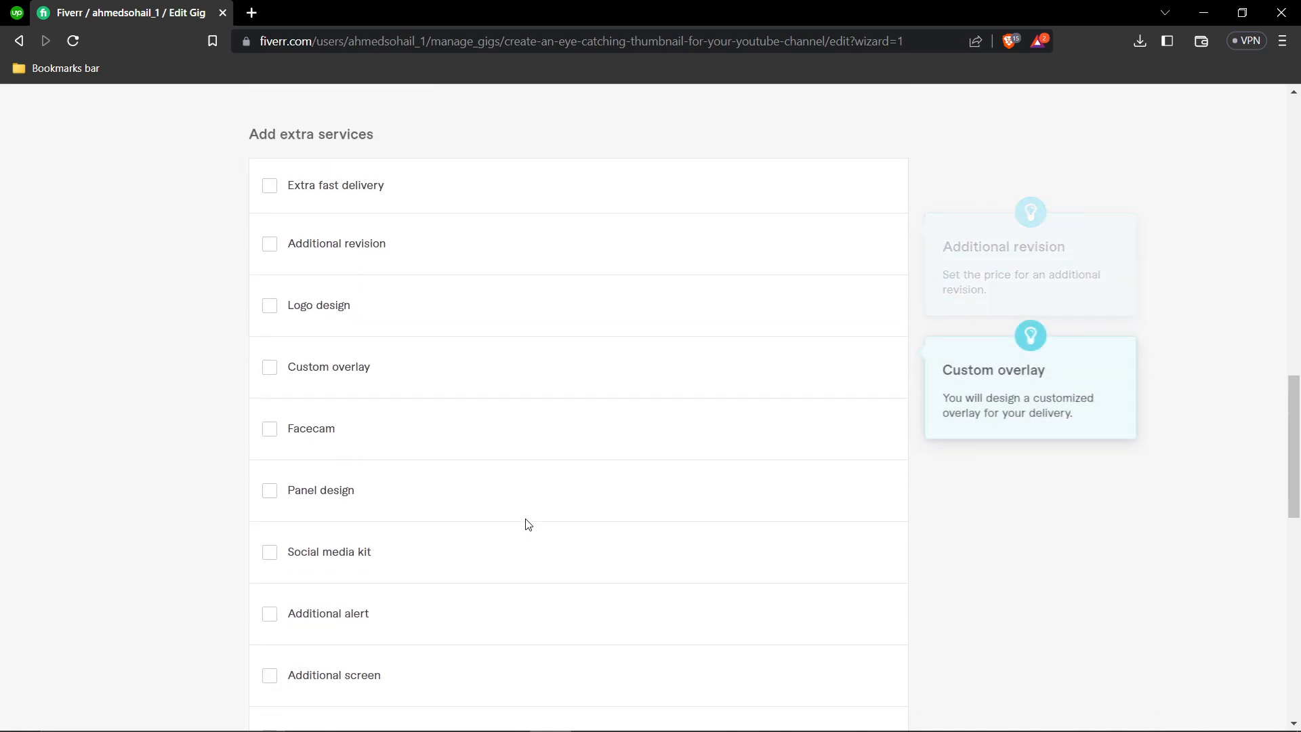
pyautogui.scroll(-3)
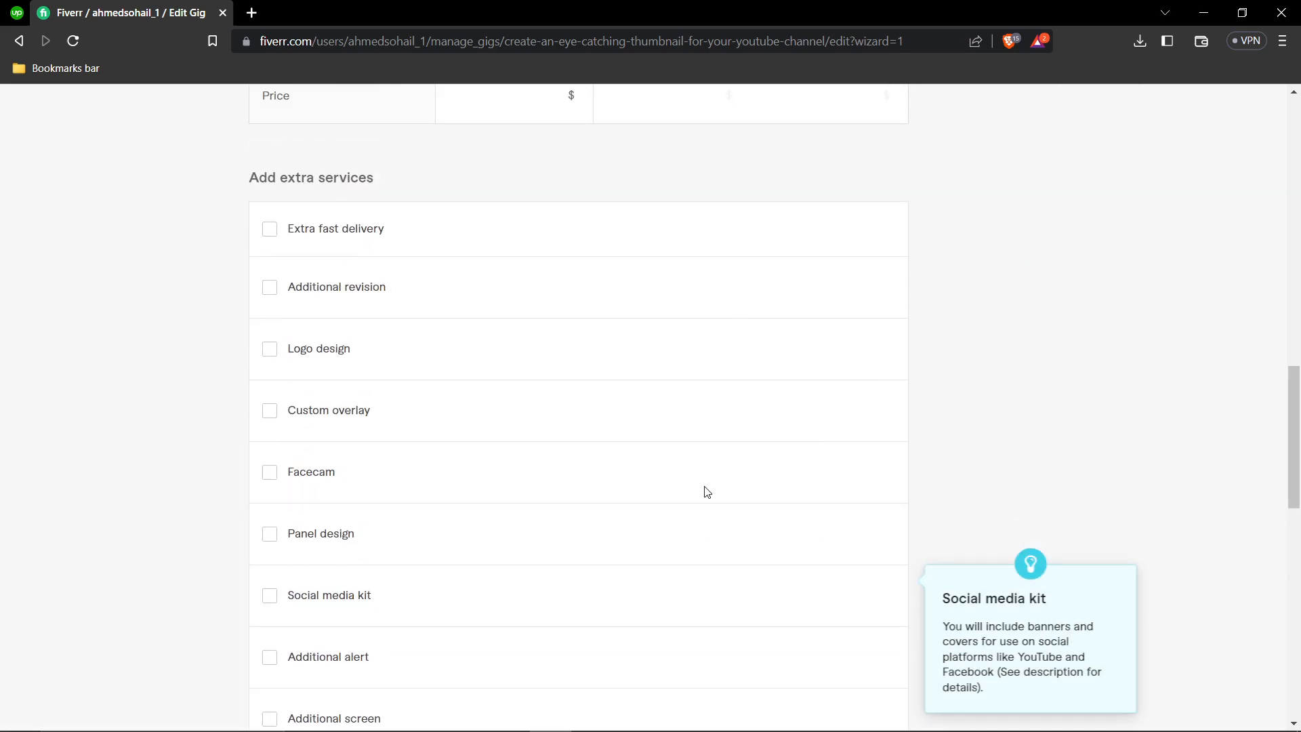
pyautogui.scroll(3)
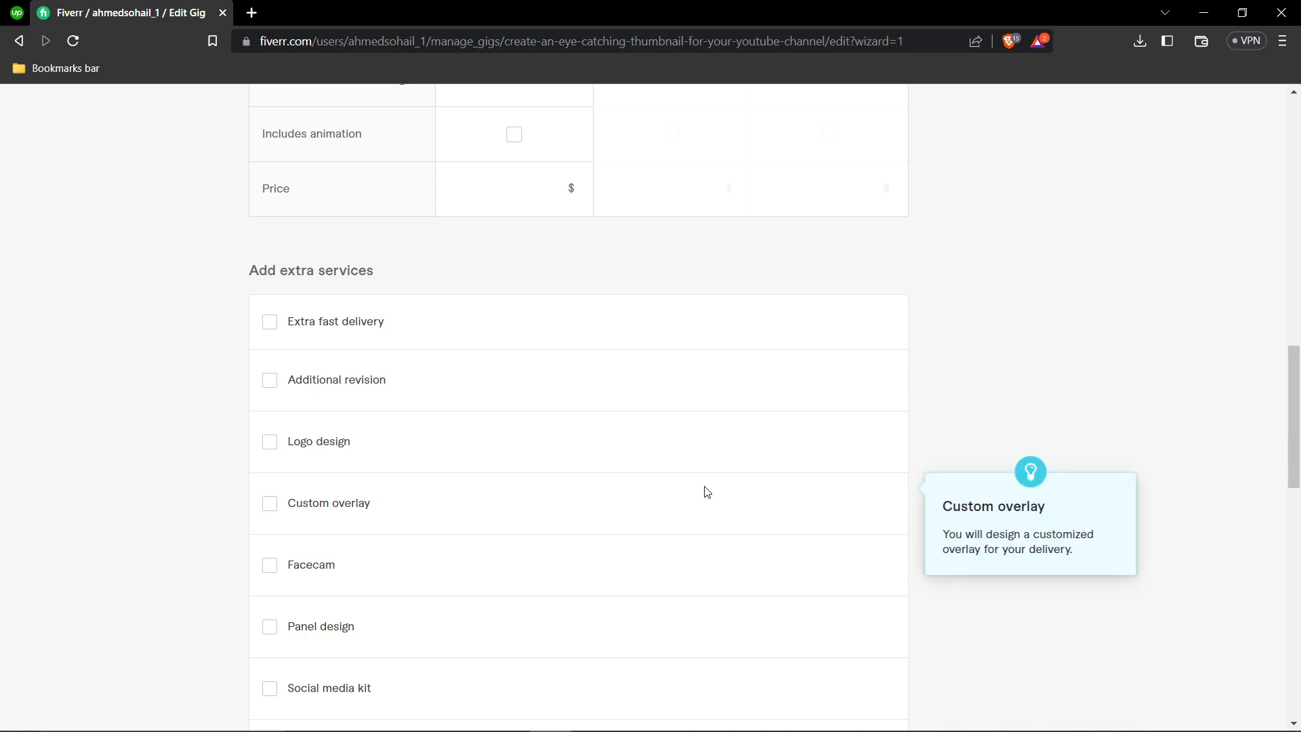
pyautogui.click(497, 189)
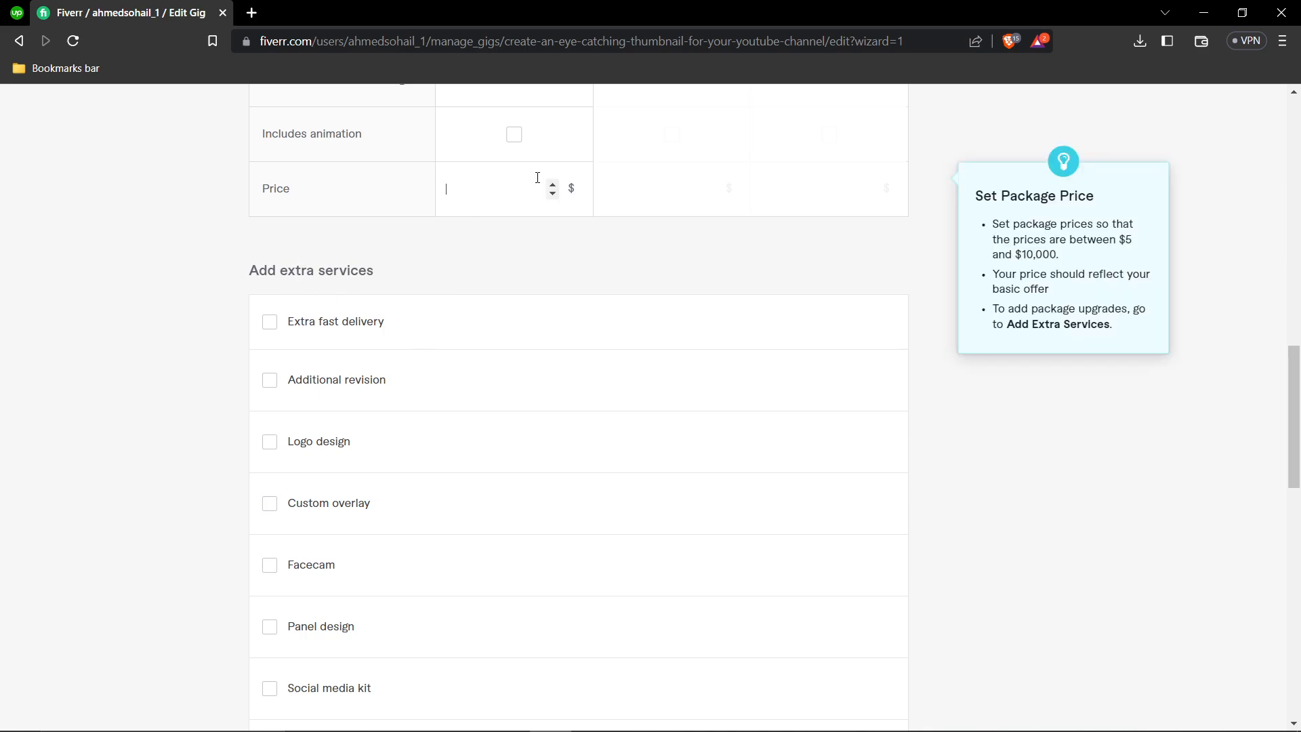
pyautogui.write('5')
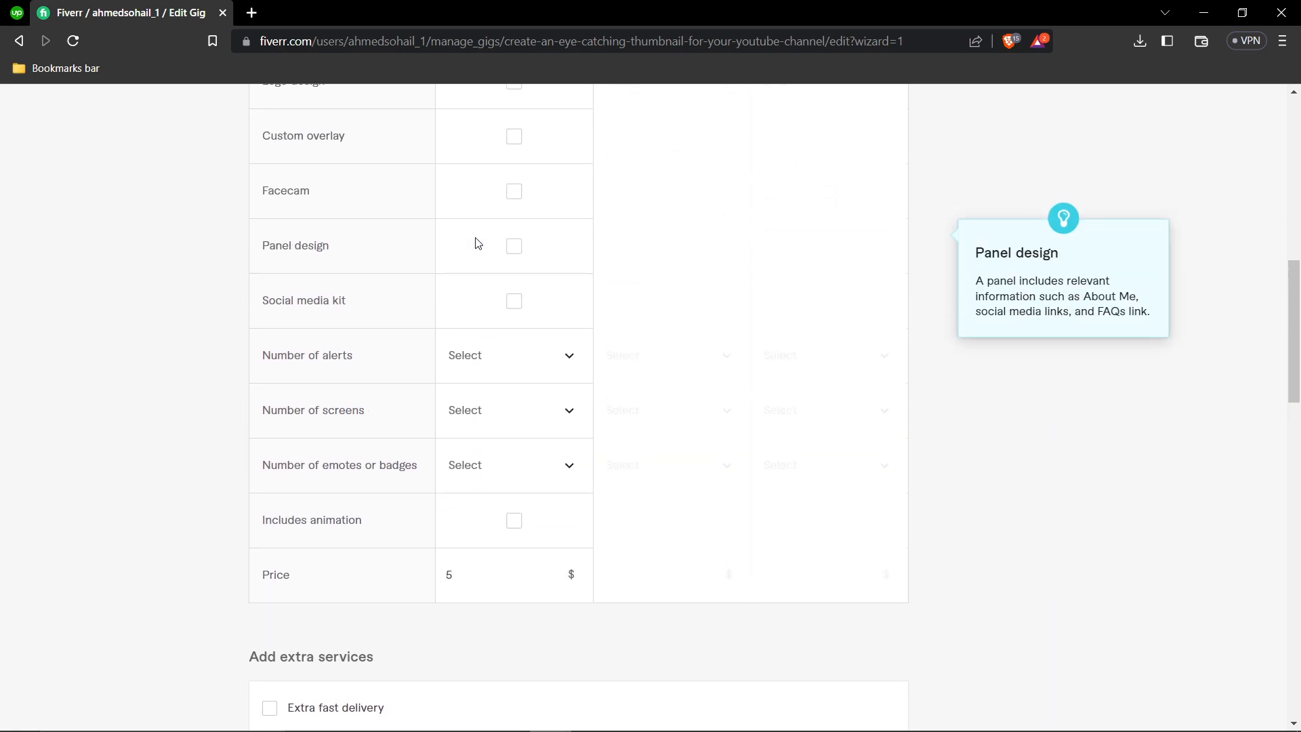
pyautogui.click(512, 355)
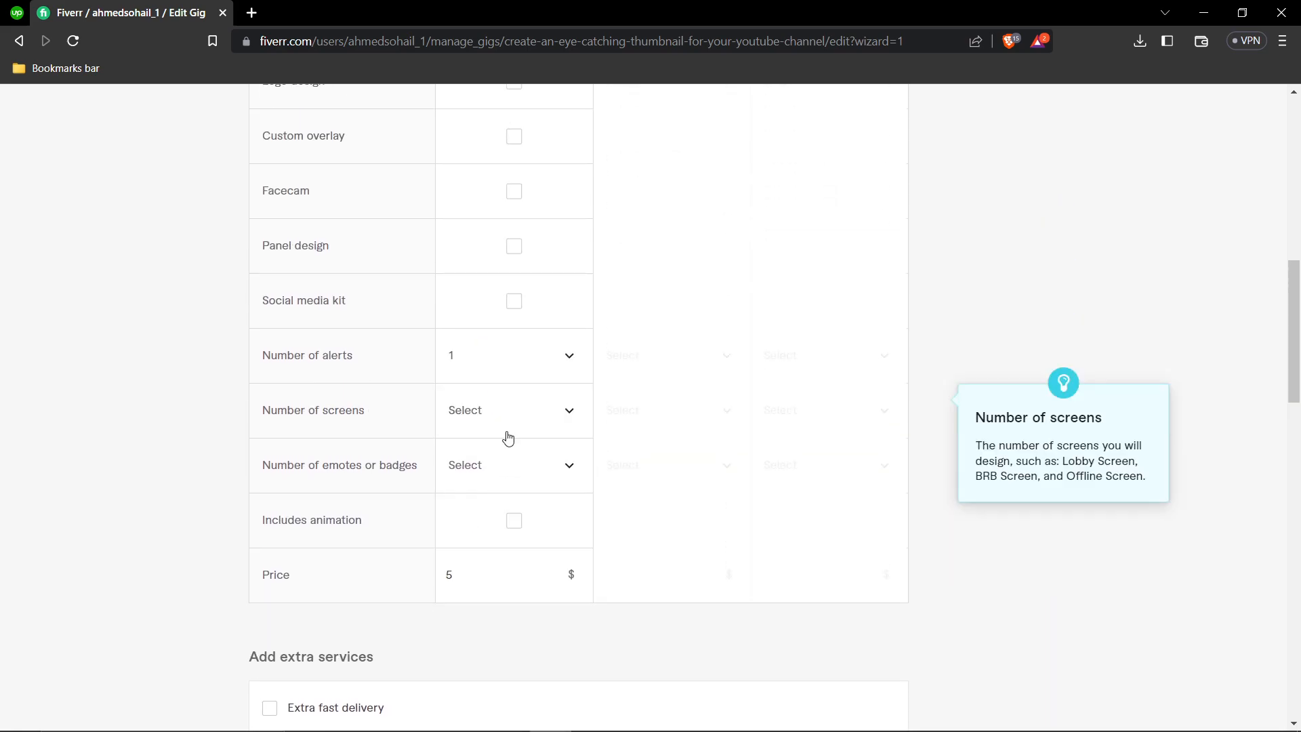
pyautogui.click(514, 409)
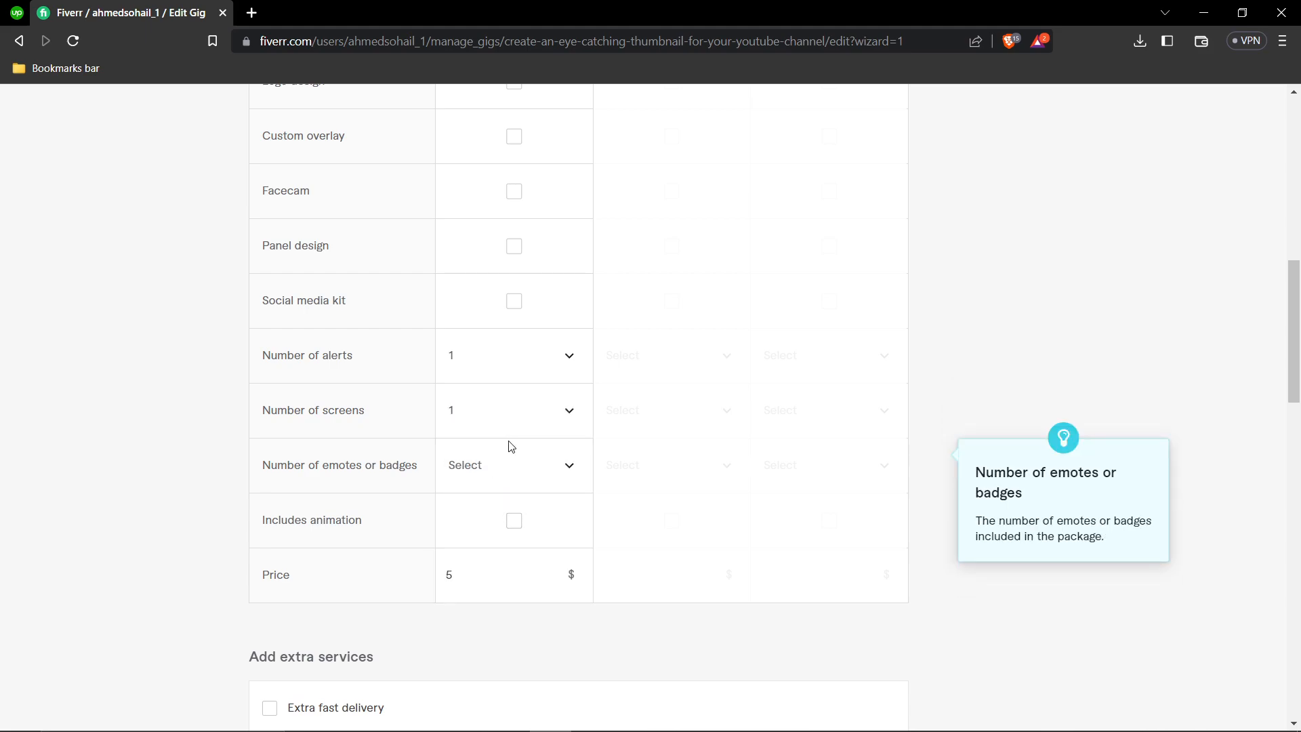
pyautogui.scroll(-3)
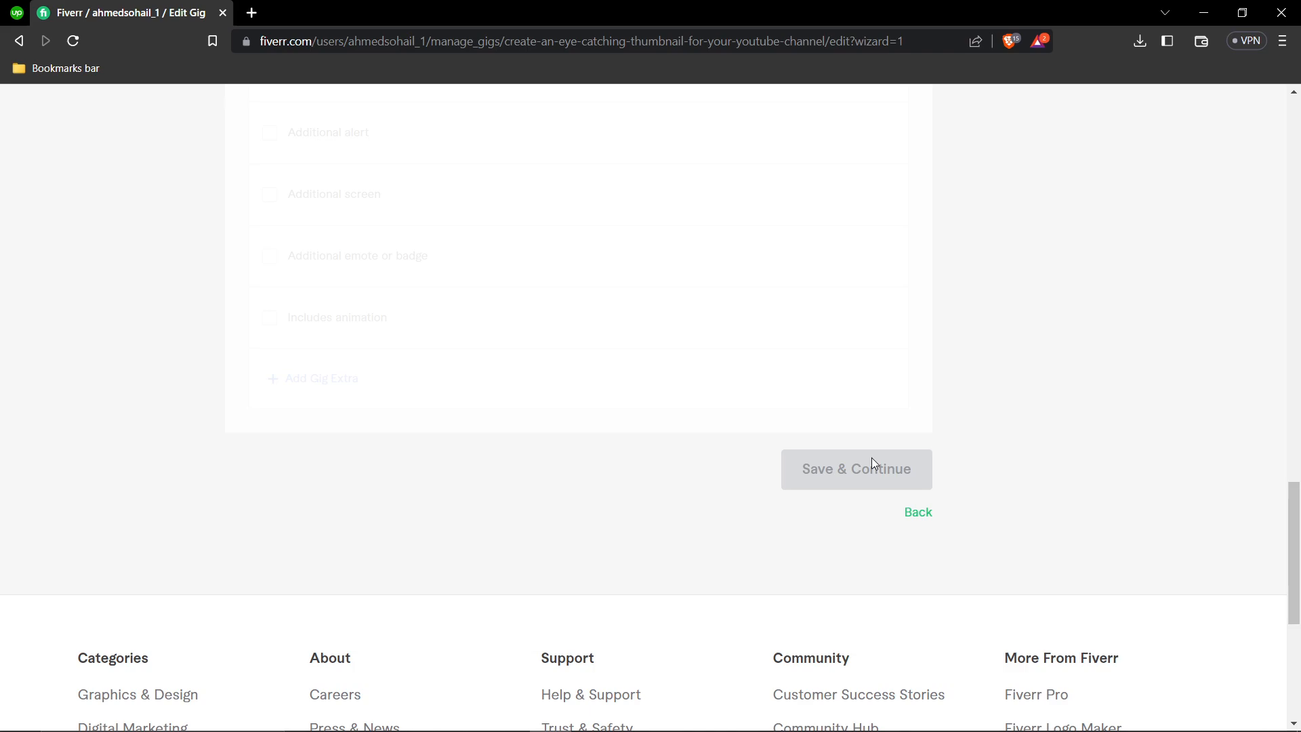
# Save pricing, write the repeated 'Ill create you a thumbnail' description and save the Description & FAQ step
pyautogui.click(855, 469)
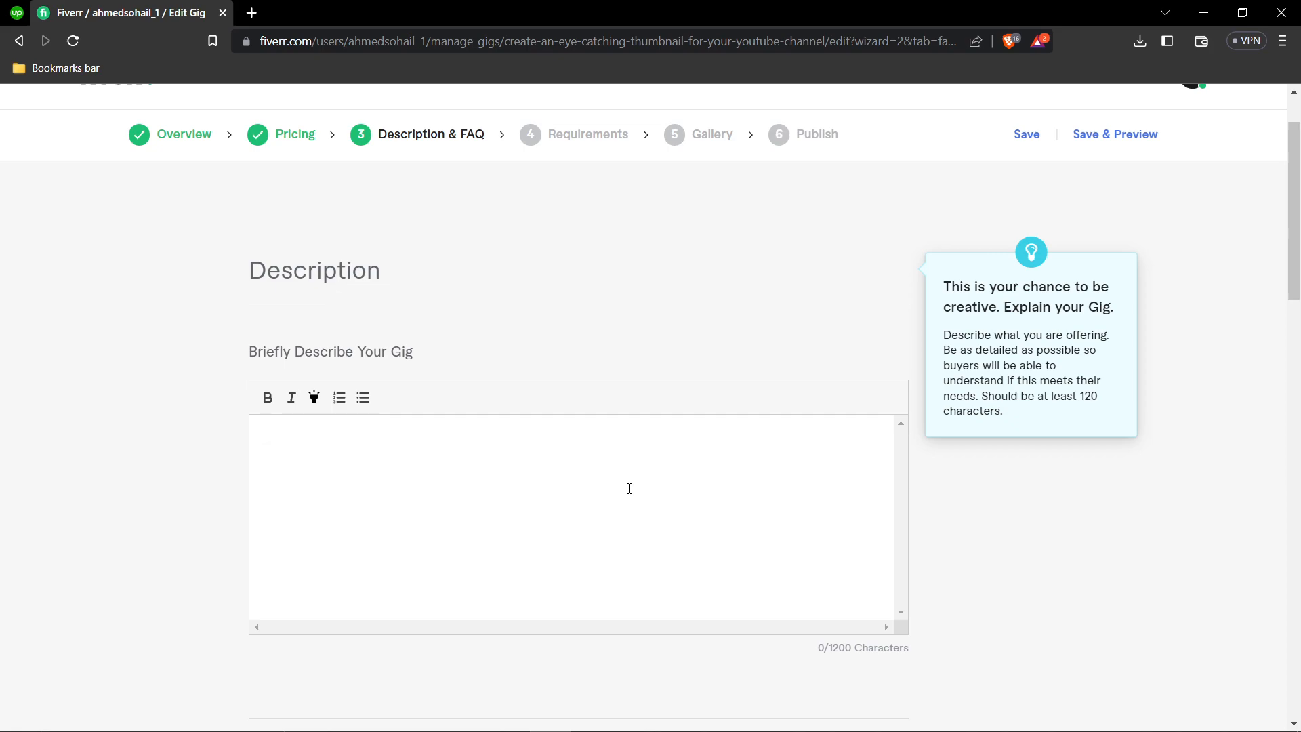
pyautogui.write('Ill create you a')
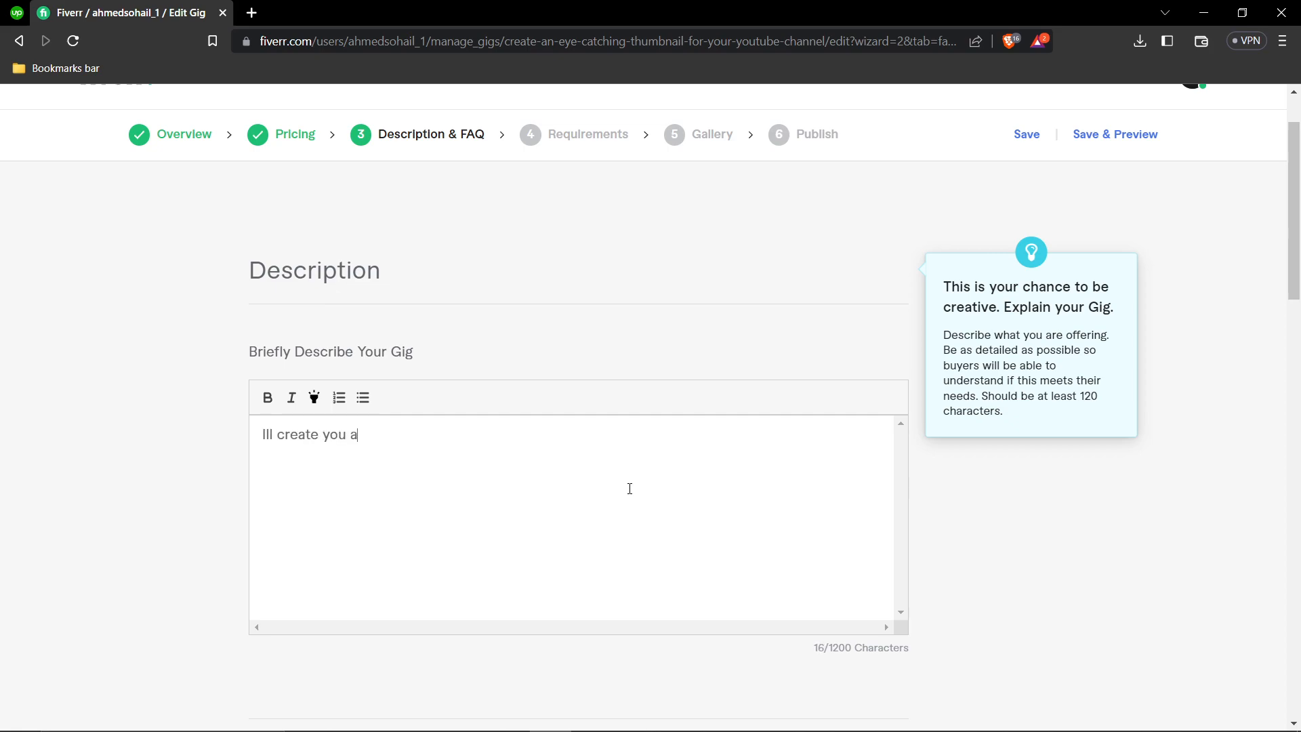
pyautogui.write('thumbn')
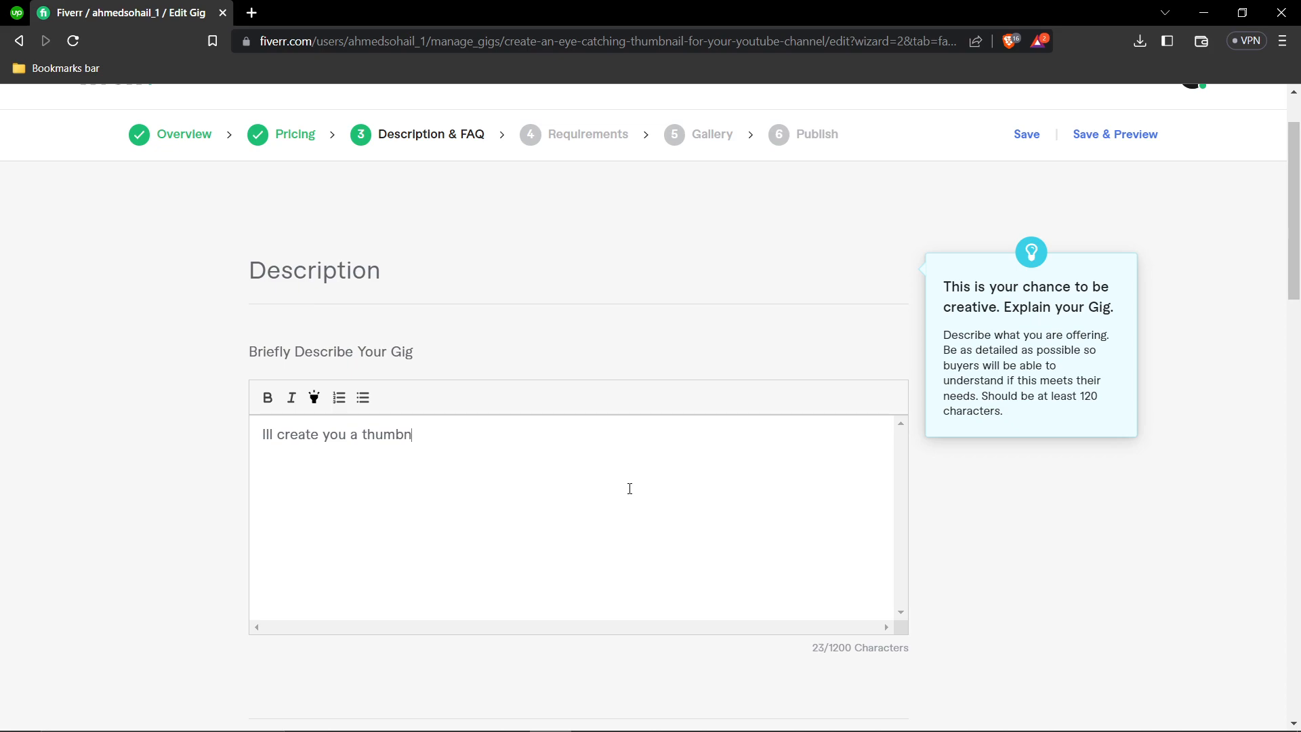
pyautogui.scroll(-3)
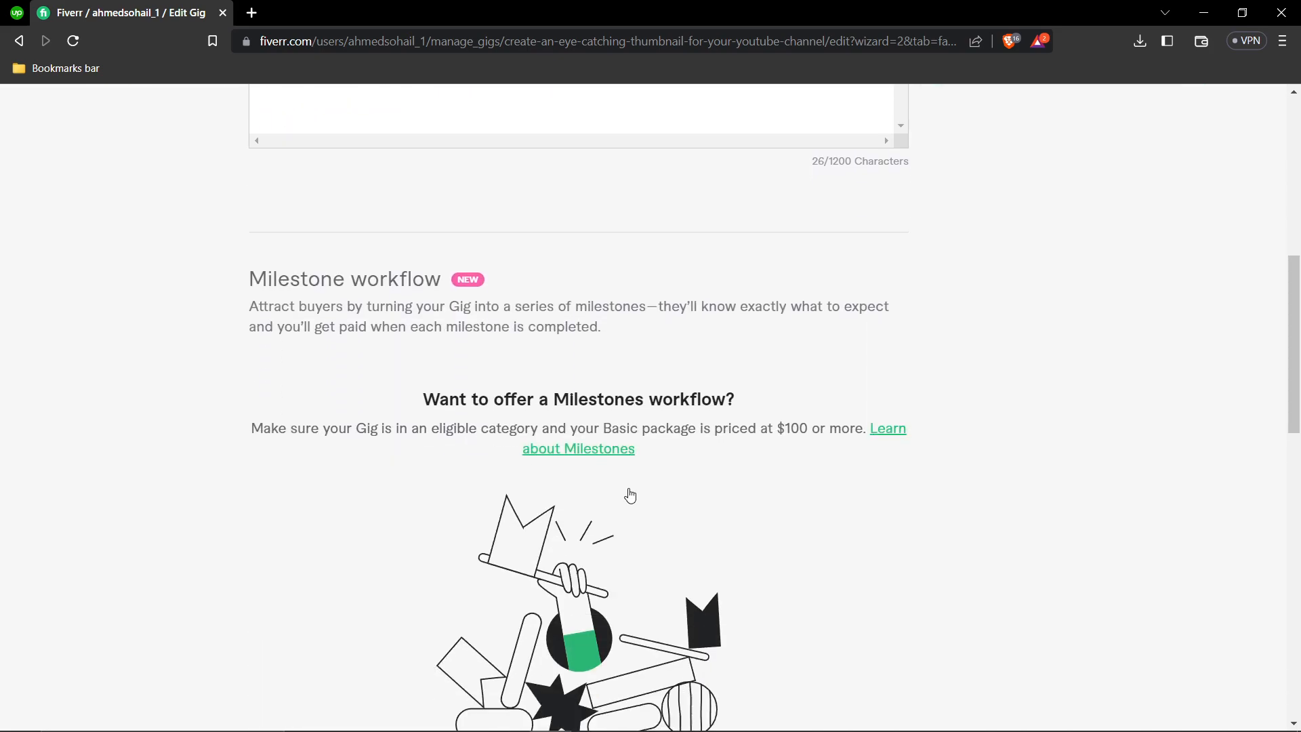
pyautogui.scroll(-3)
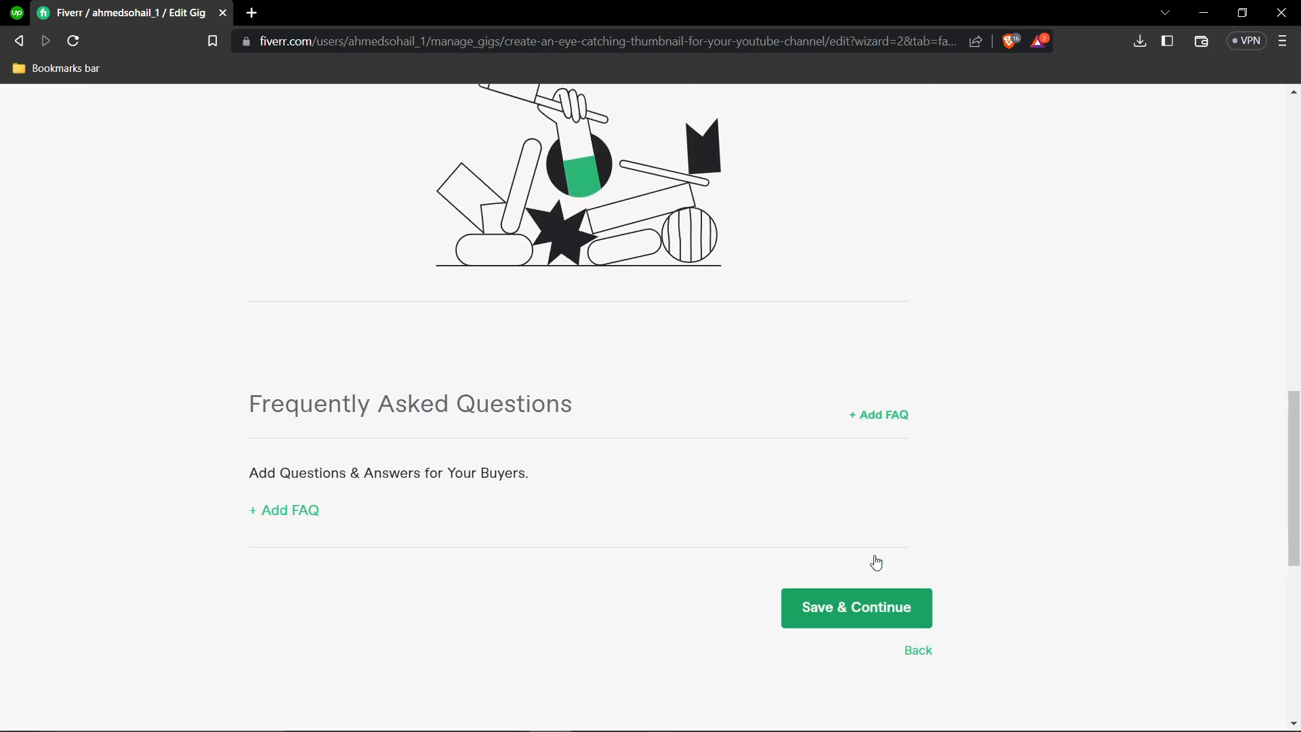
pyautogui.scroll(3)
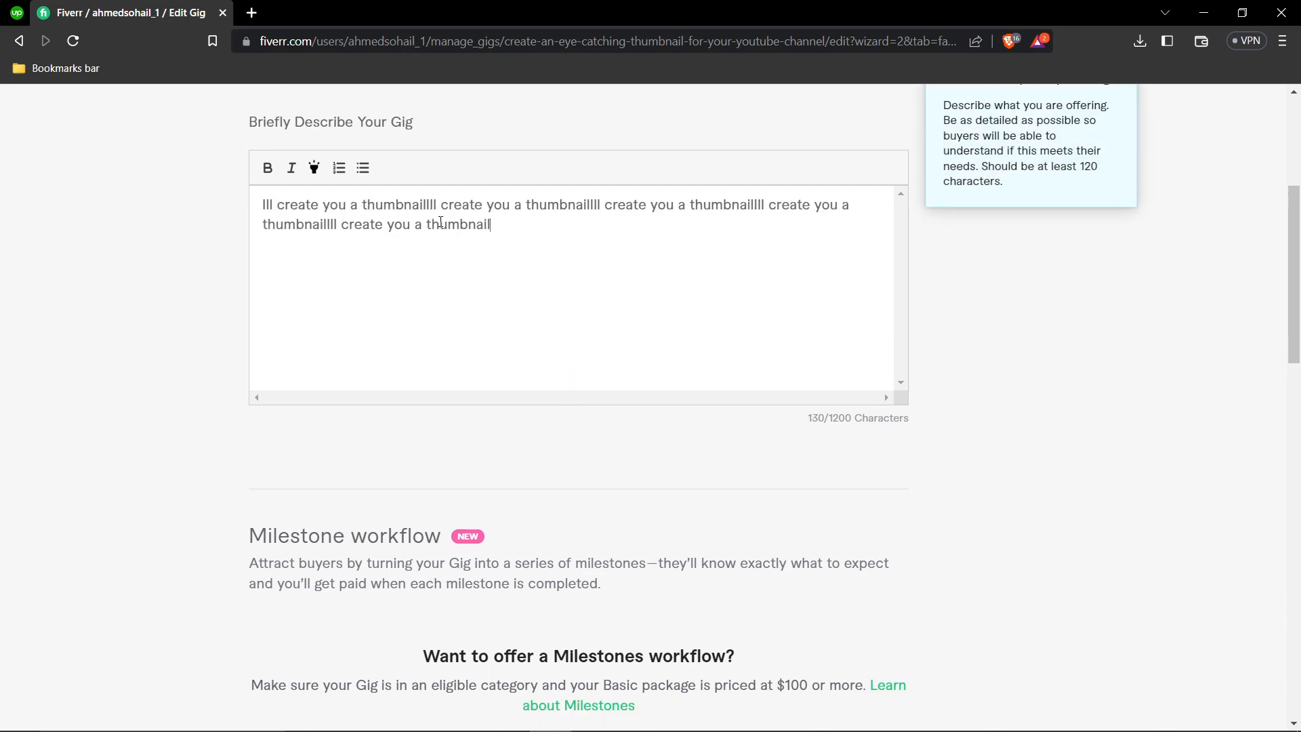
pyautogui.scroll(-3)
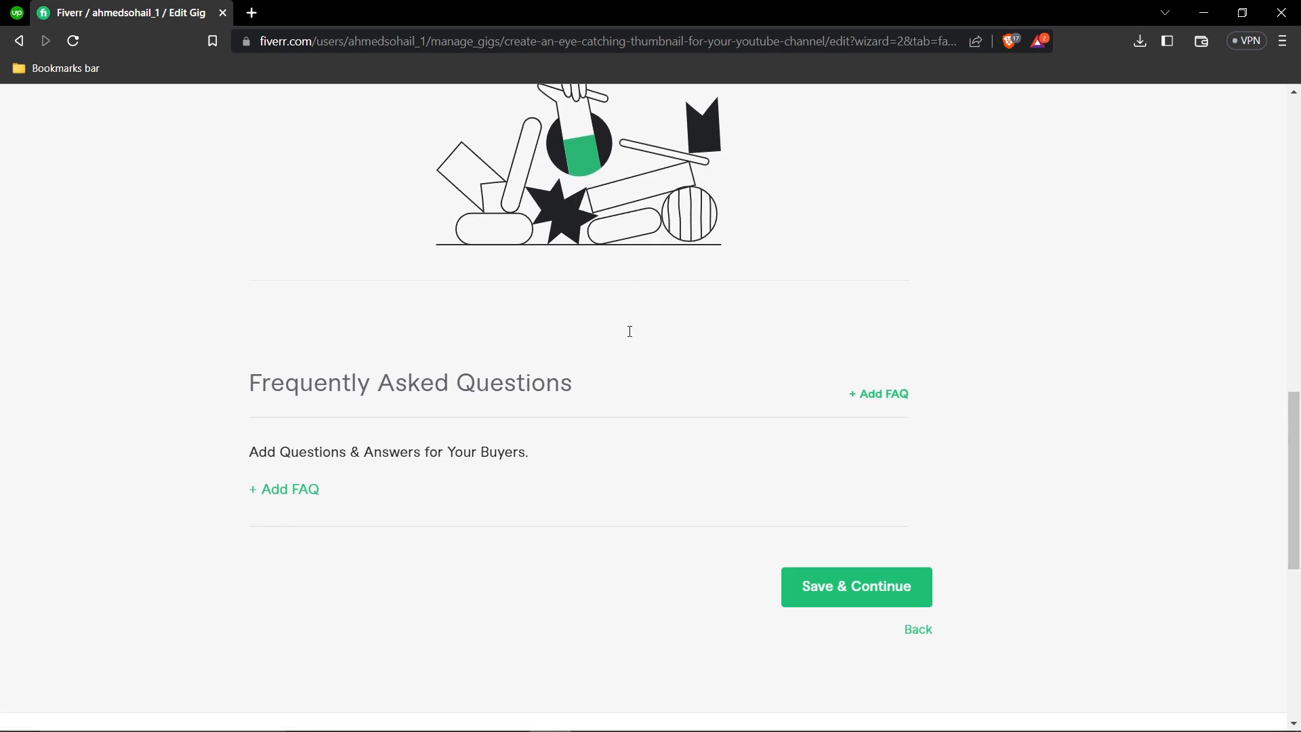
pyautogui.click(855, 586)
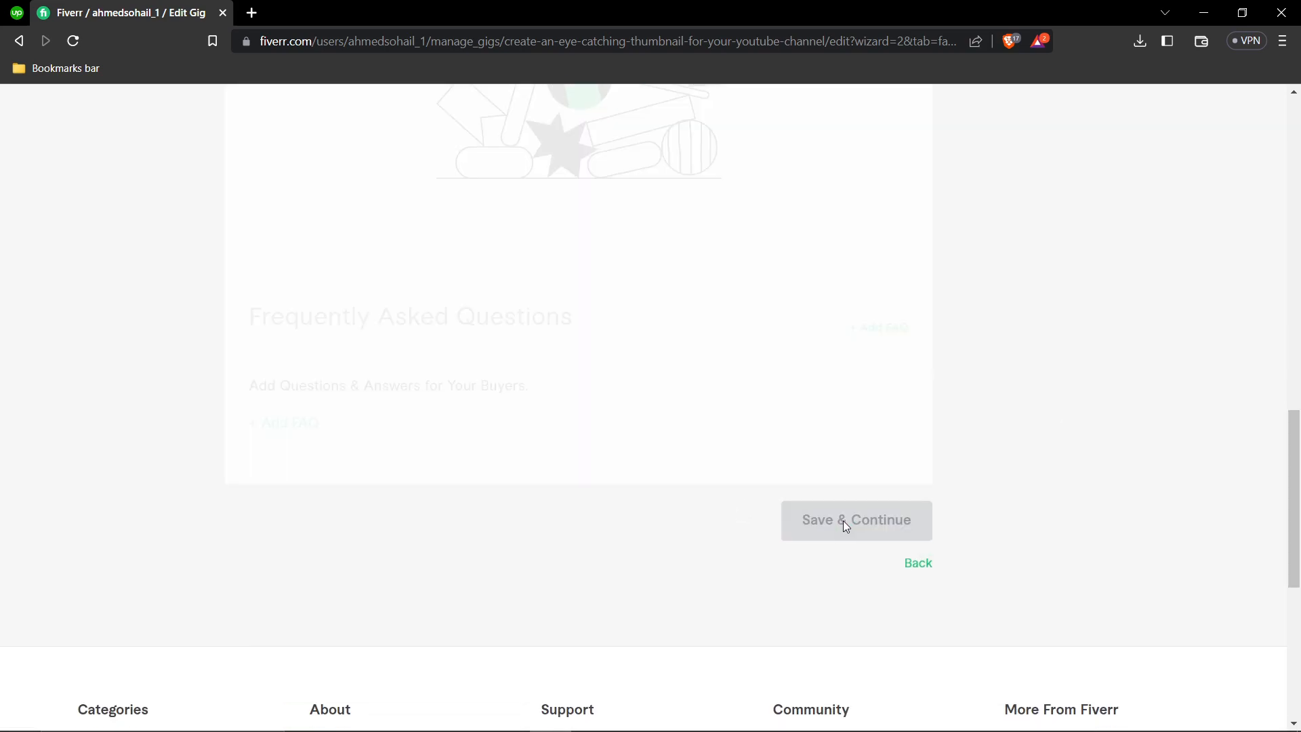
# Try saving the empty Requirements step, getting the 'at least 1 requirement' error
pyautogui.click(855, 519)
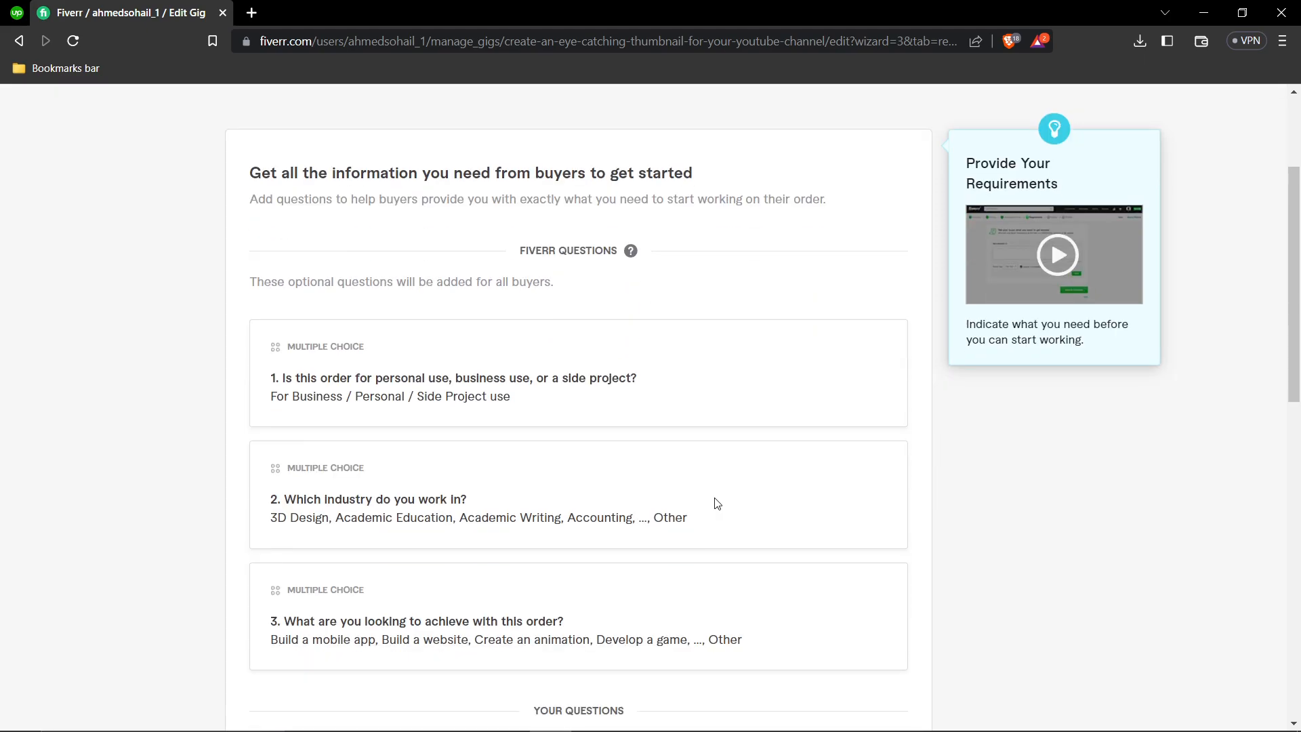
pyautogui.scroll(-3)
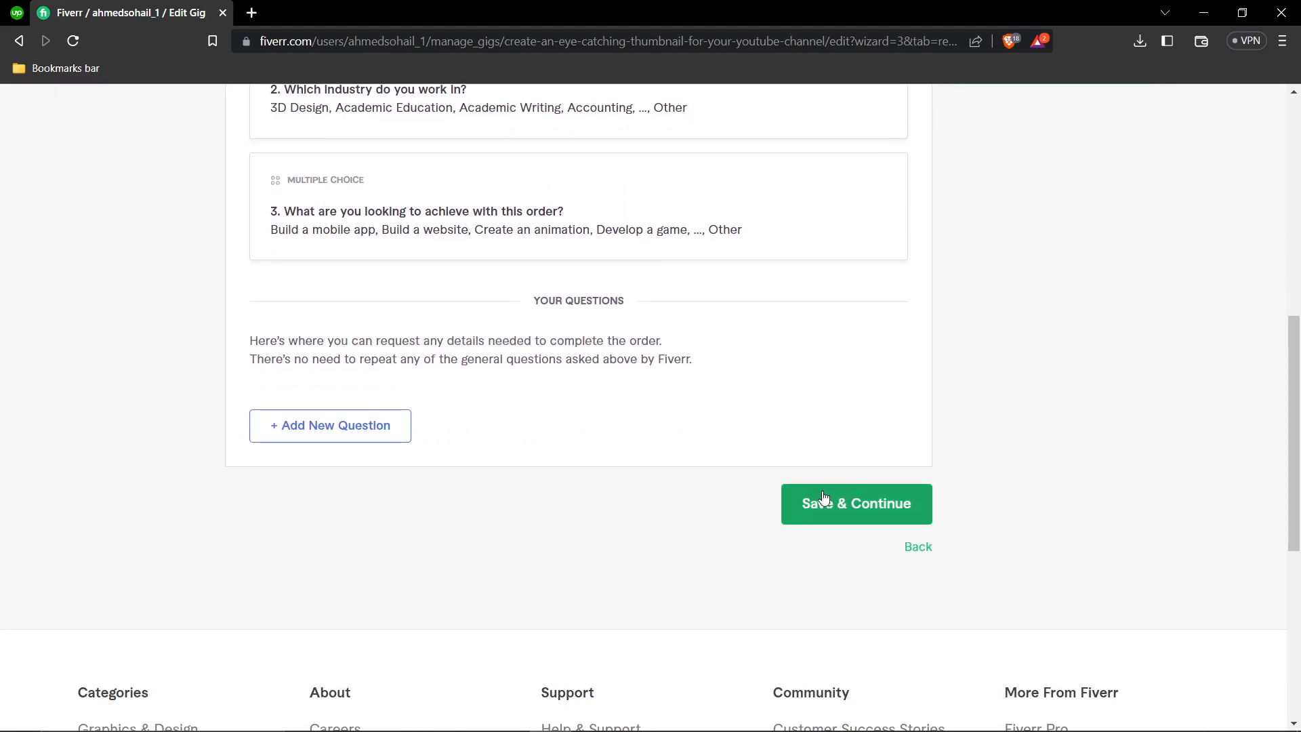
pyautogui.click(855, 502)
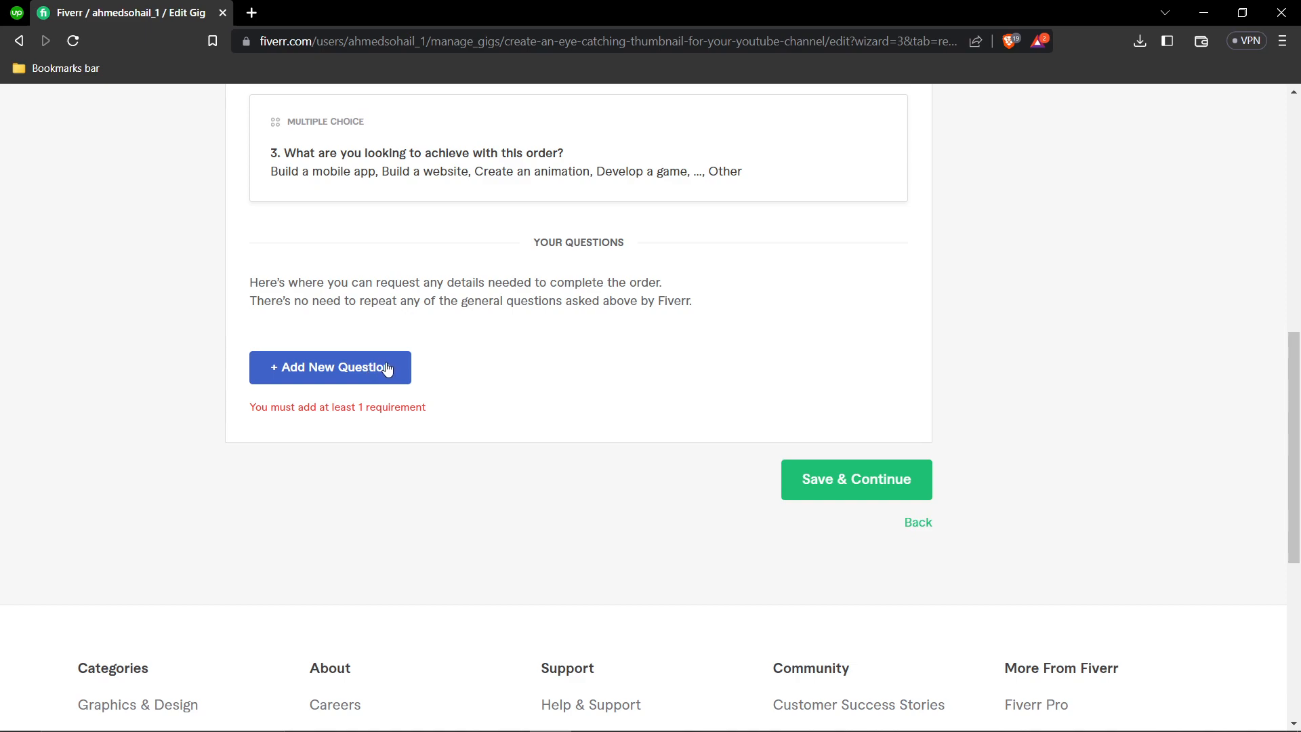
# Add the free-text buyer question 'Which Platform do you stream on?'
pyautogui.click(329, 367)
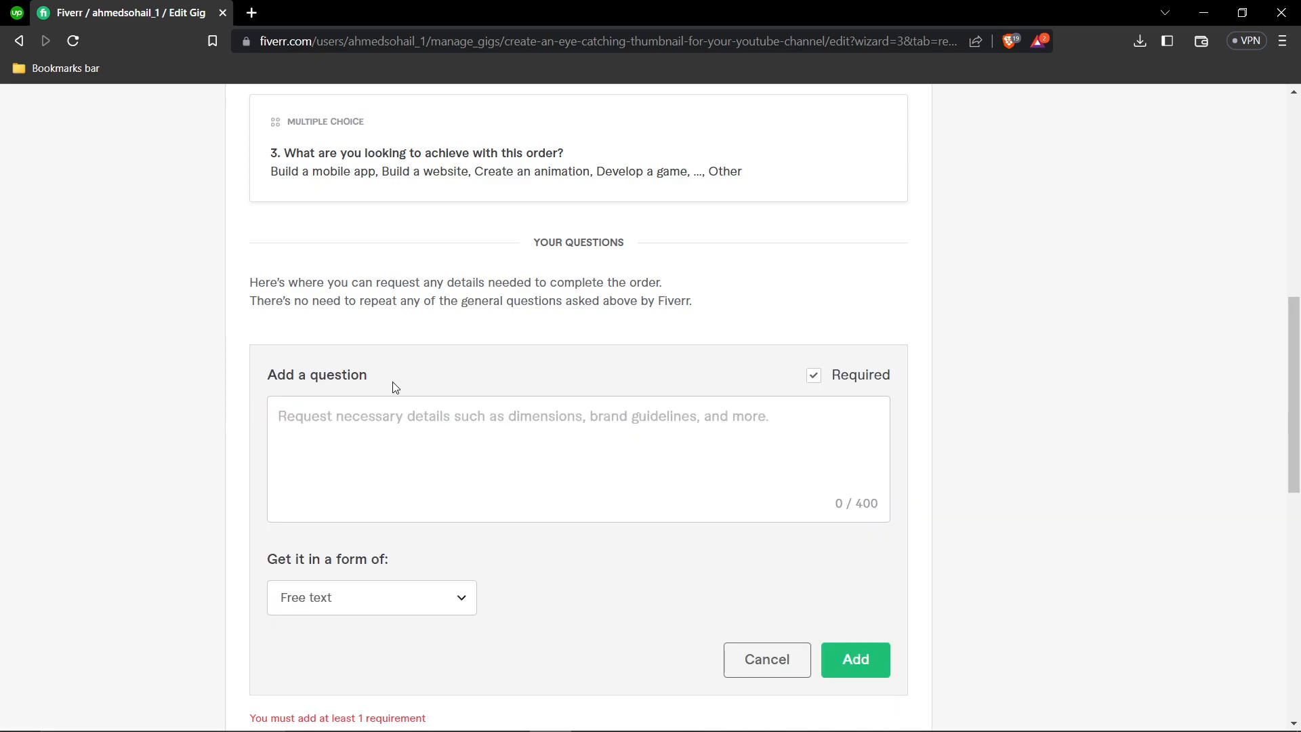
pyautogui.click(412, 426)
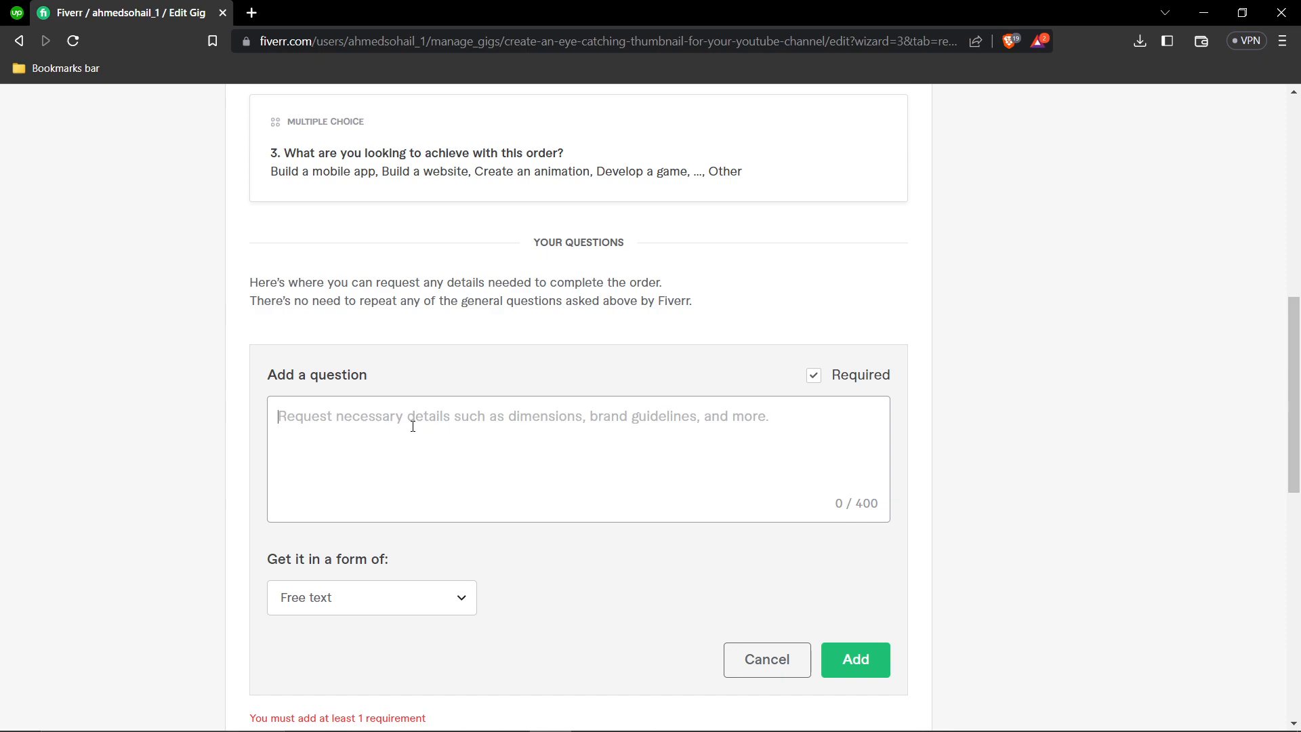
pyautogui.write('Which Pla')
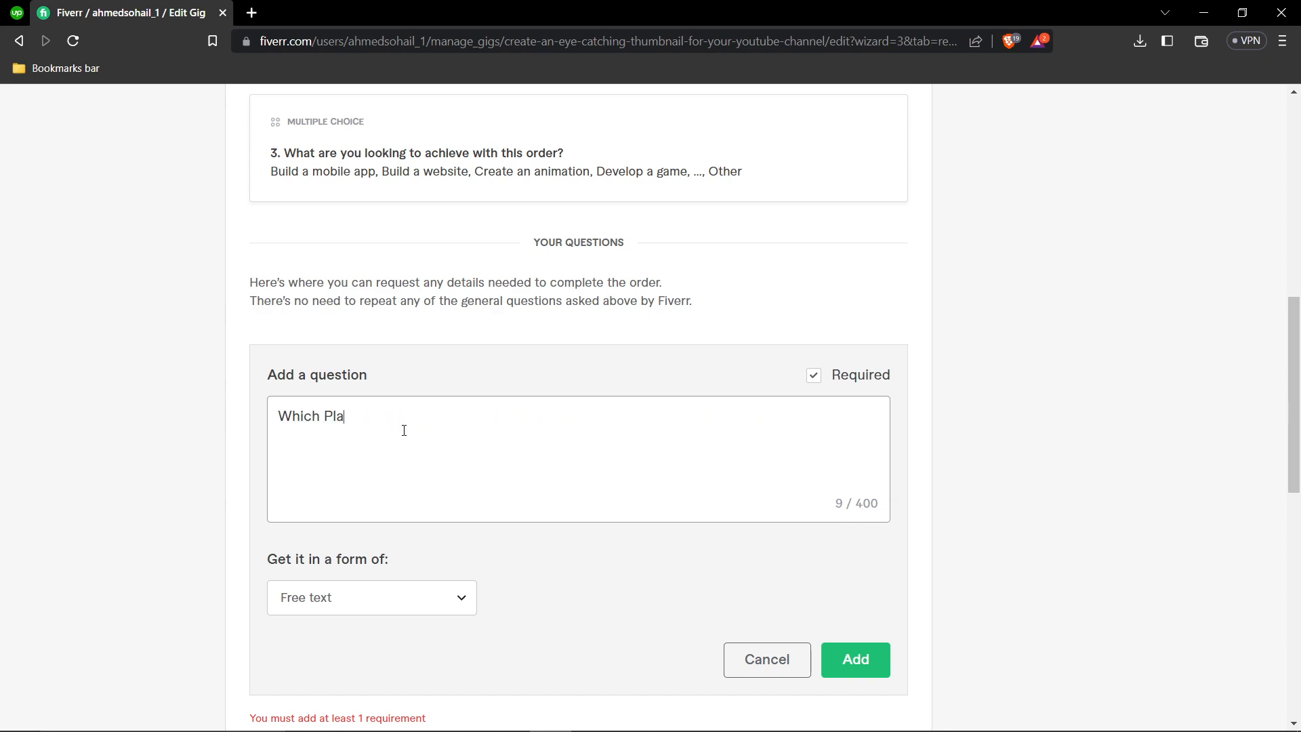
pyautogui.write('tform')
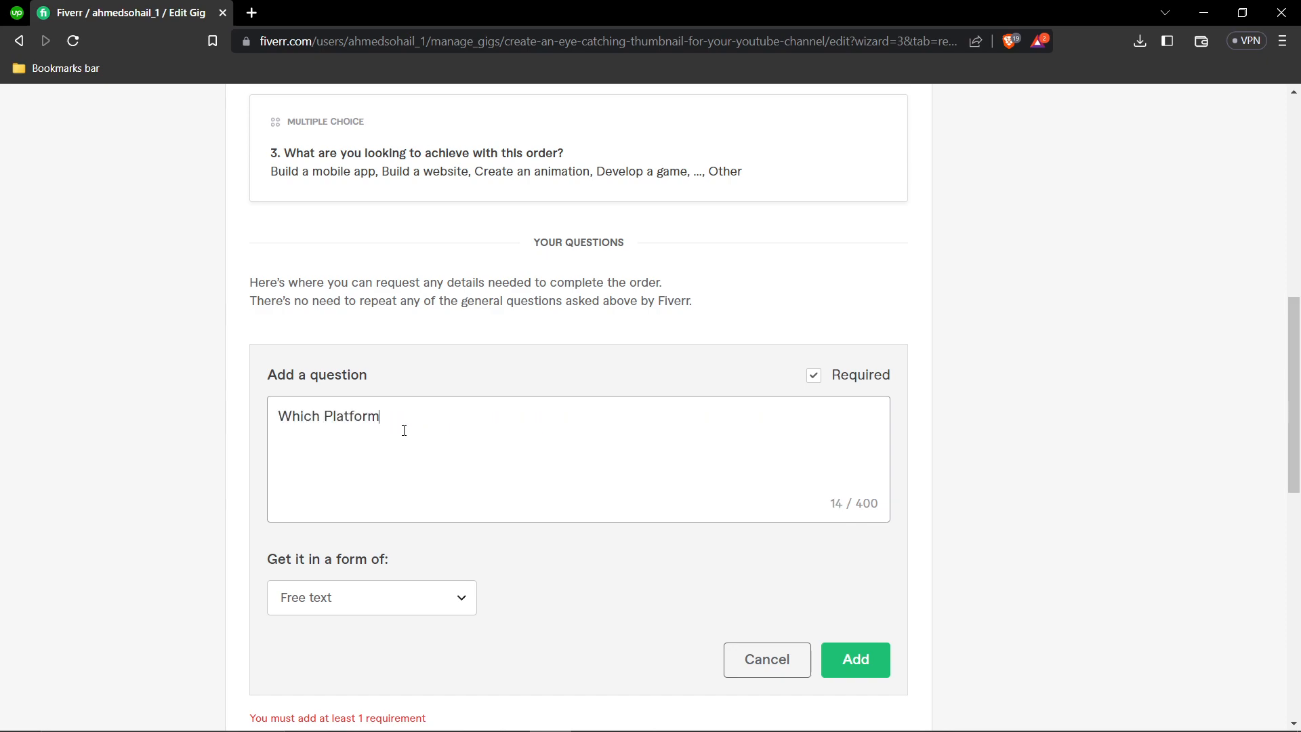
pyautogui.write('do you streaM')
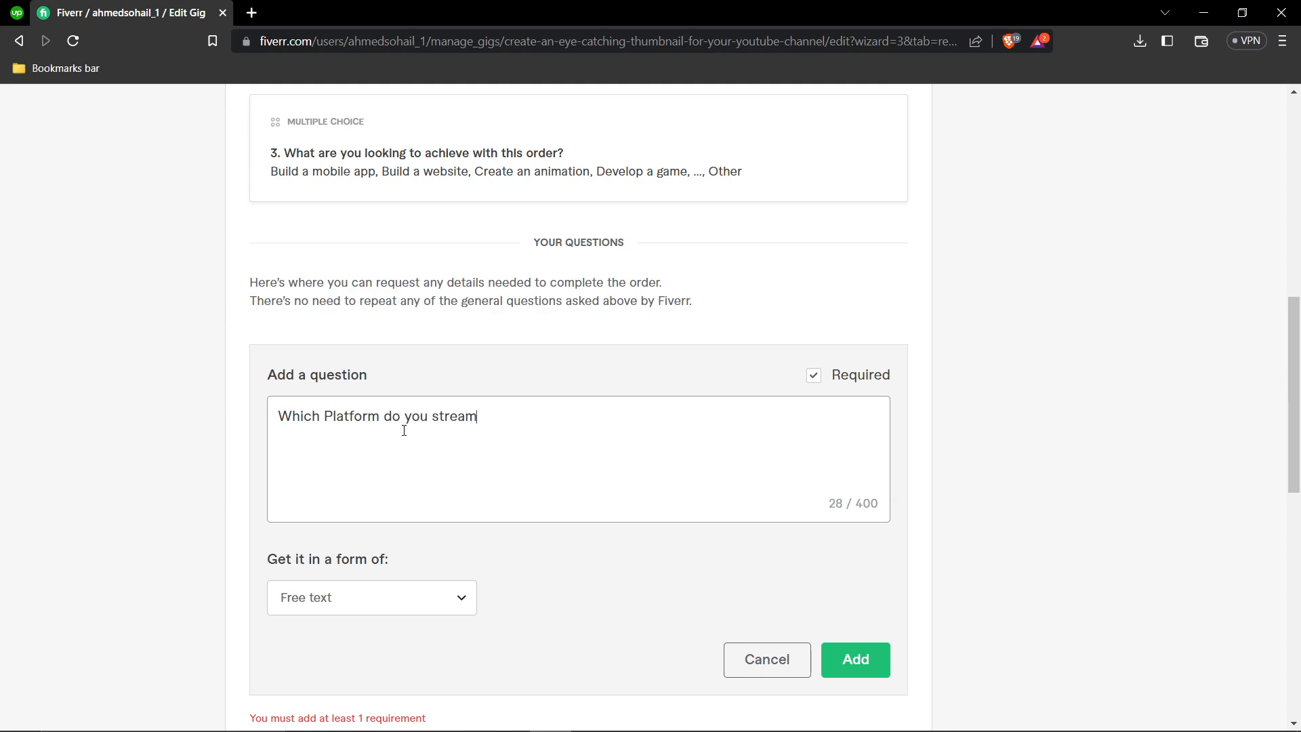
pyautogui.write('on?')
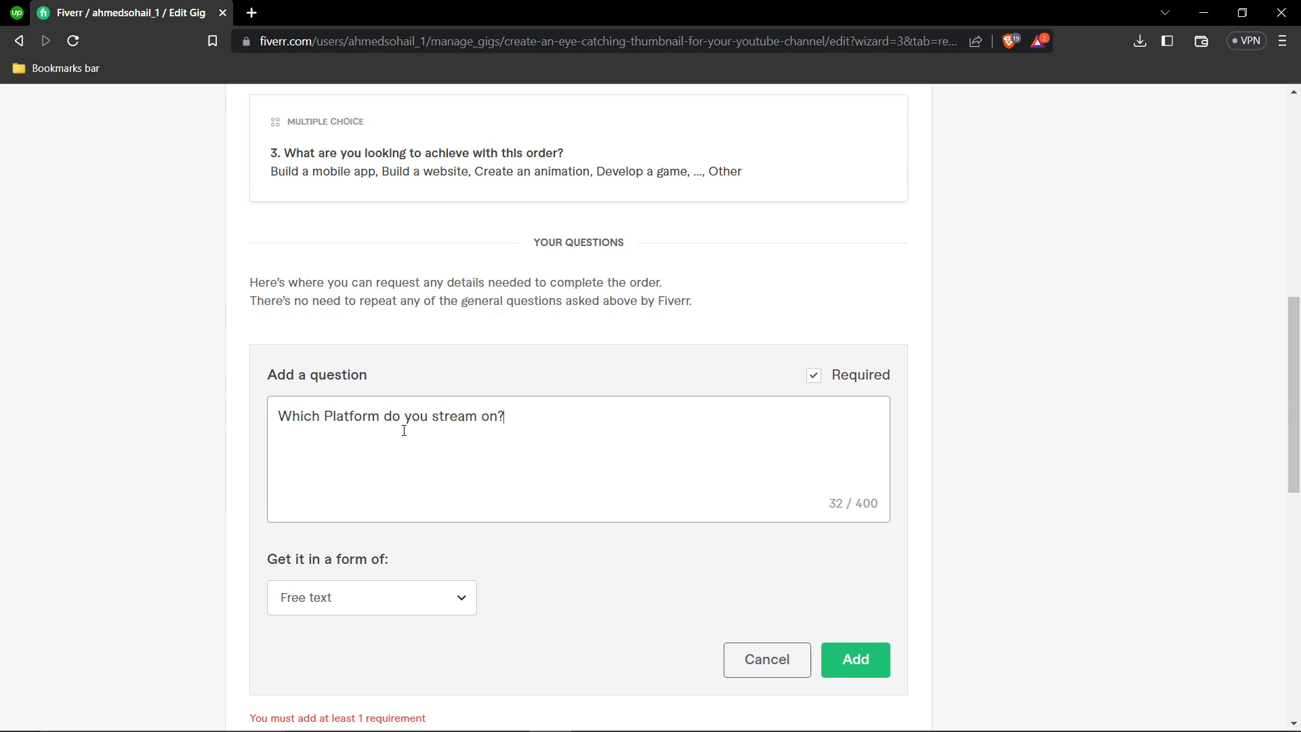
pyautogui.click(372, 597)
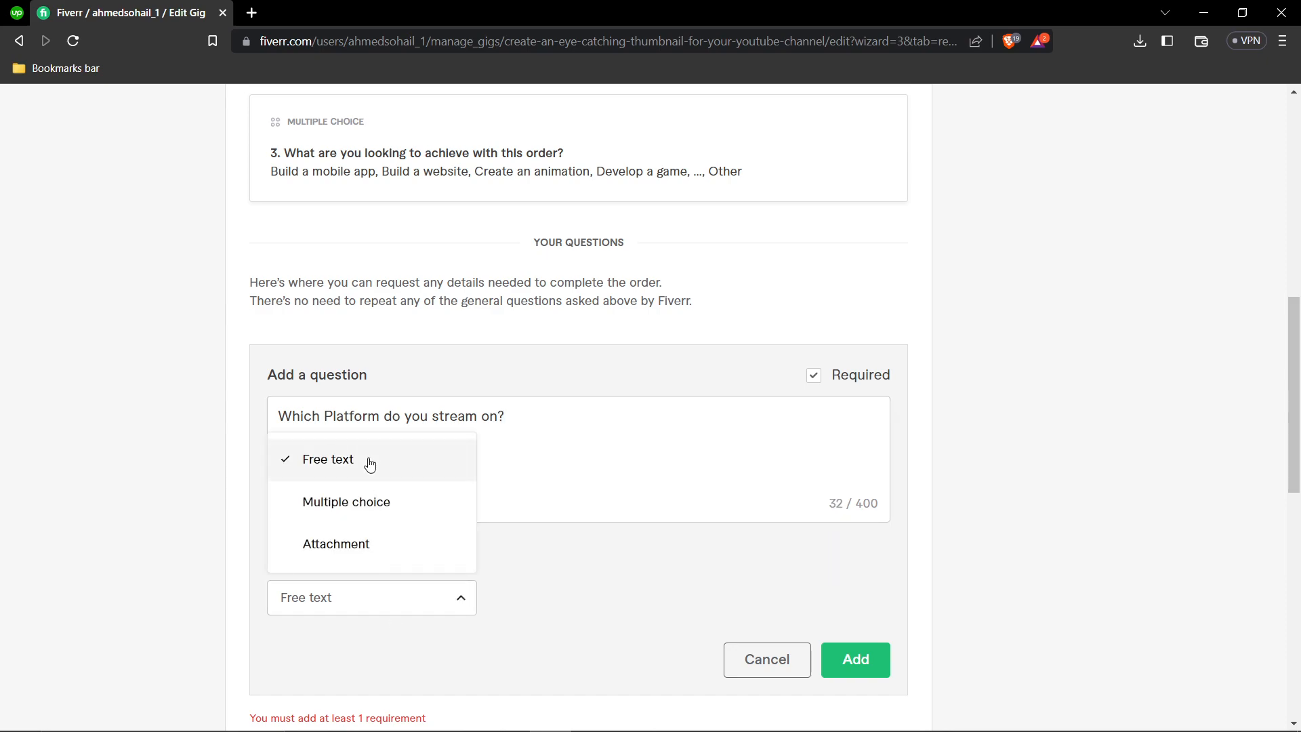
pyautogui.click(854, 658)
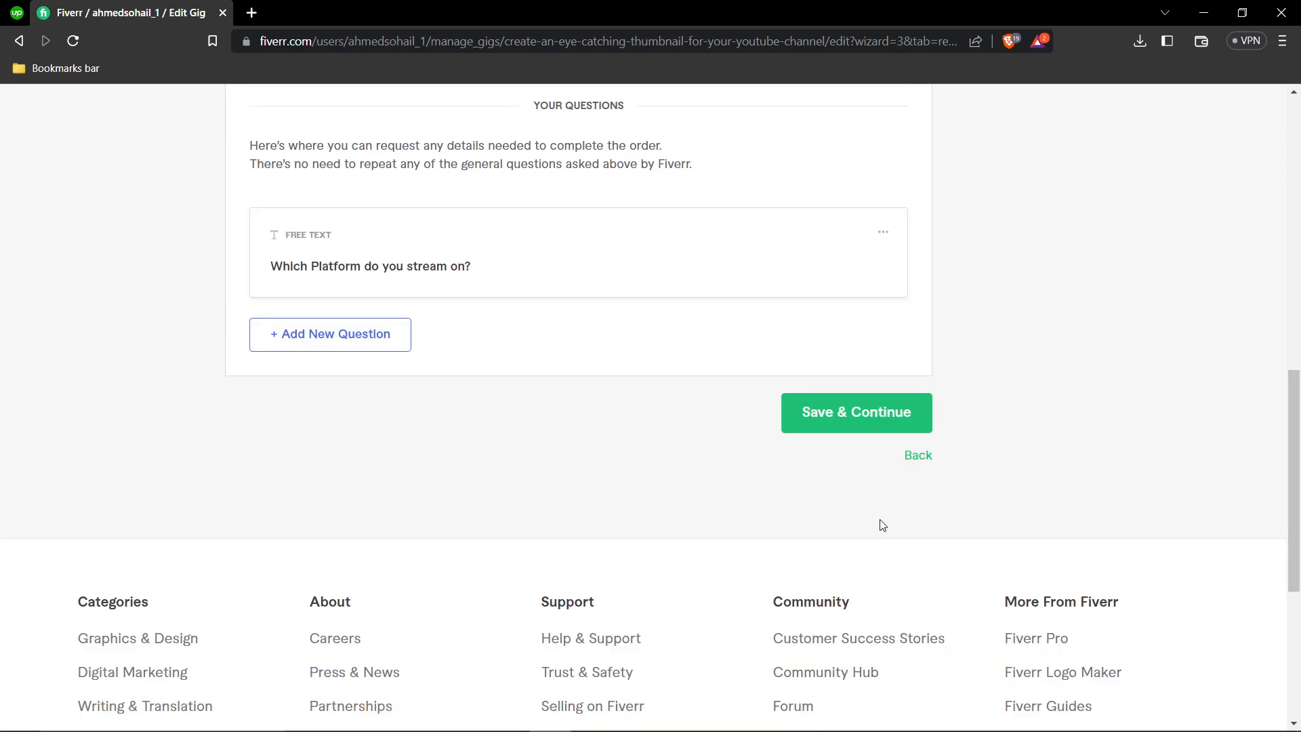
# Save the requirements to reach the Gallery step and dismiss the gig image guidelines popup
pyautogui.click(855, 412)
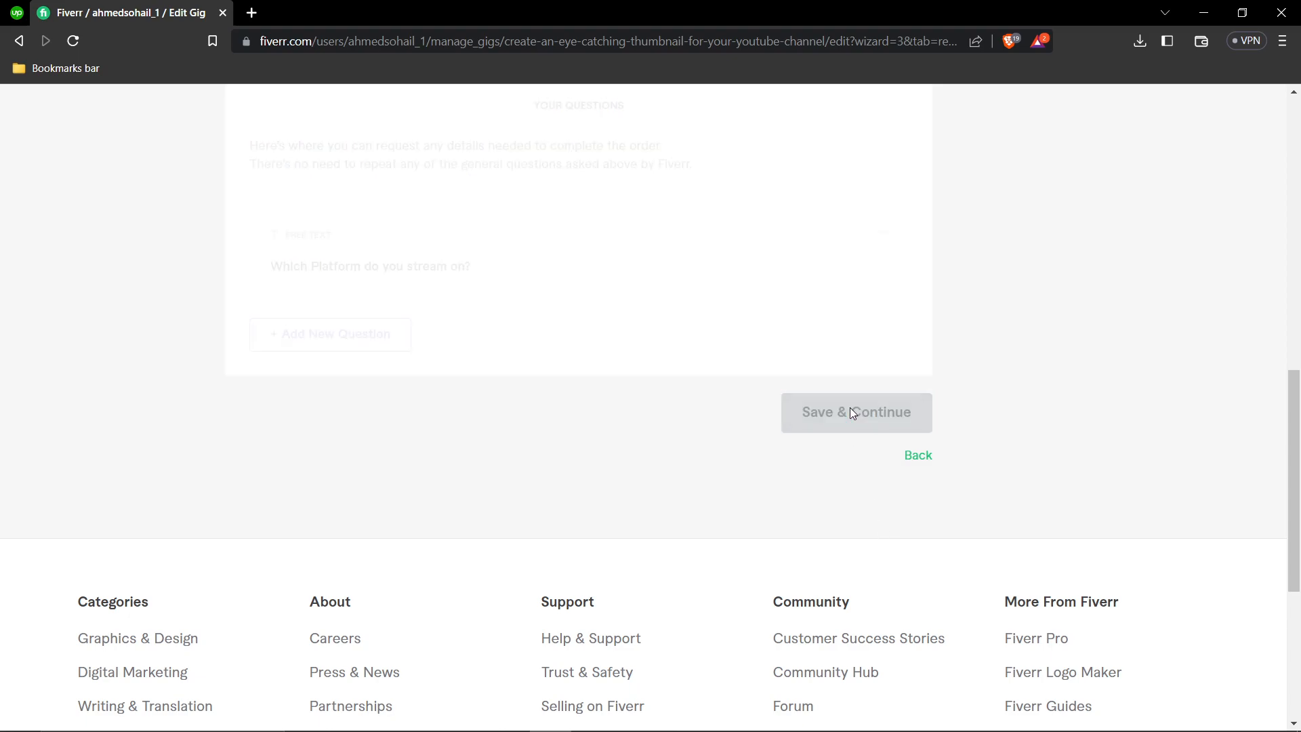
pyautogui.scroll(3)
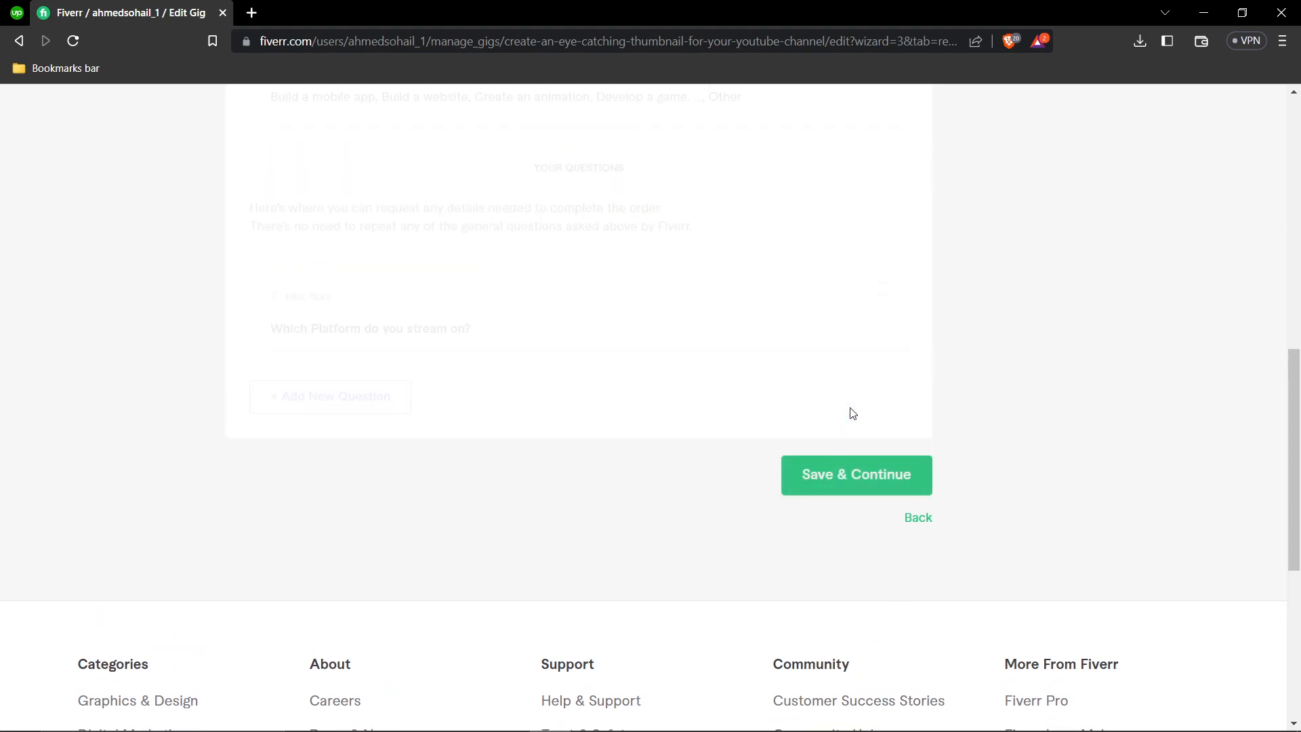
pyautogui.click(855, 474)
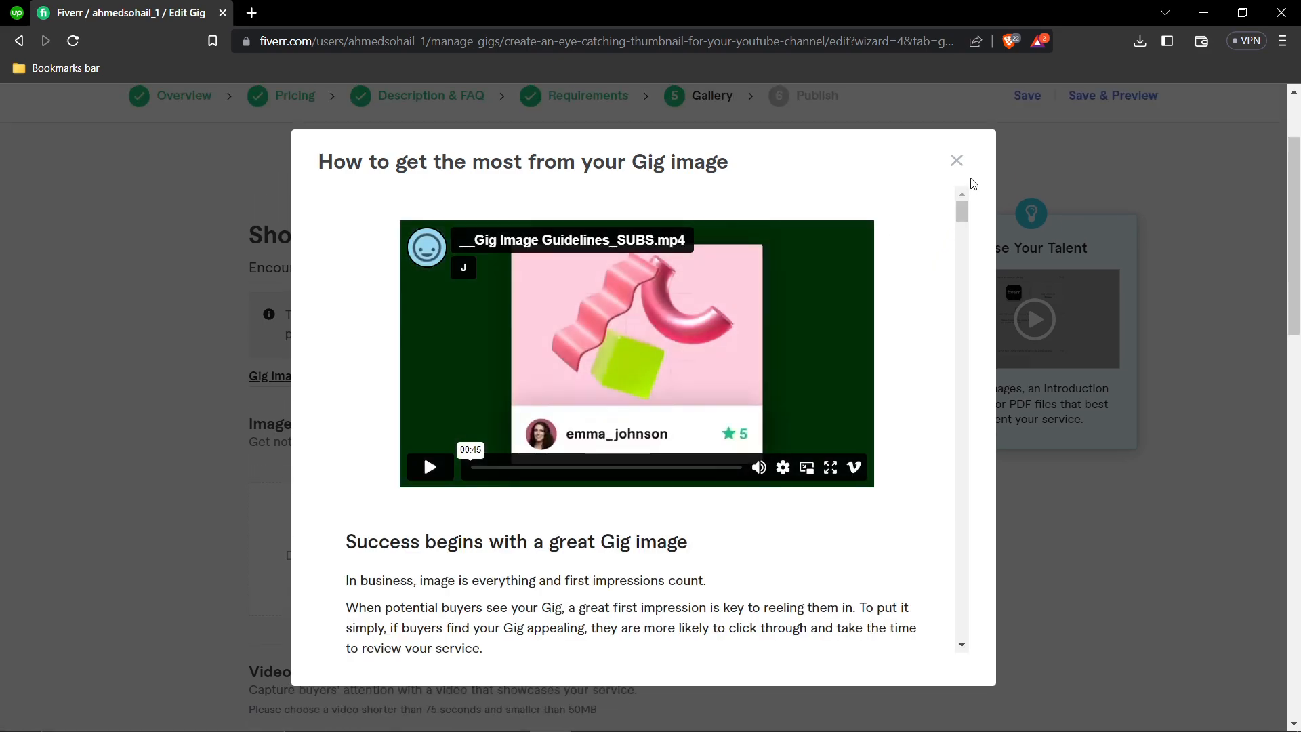
pyautogui.click(955, 160)
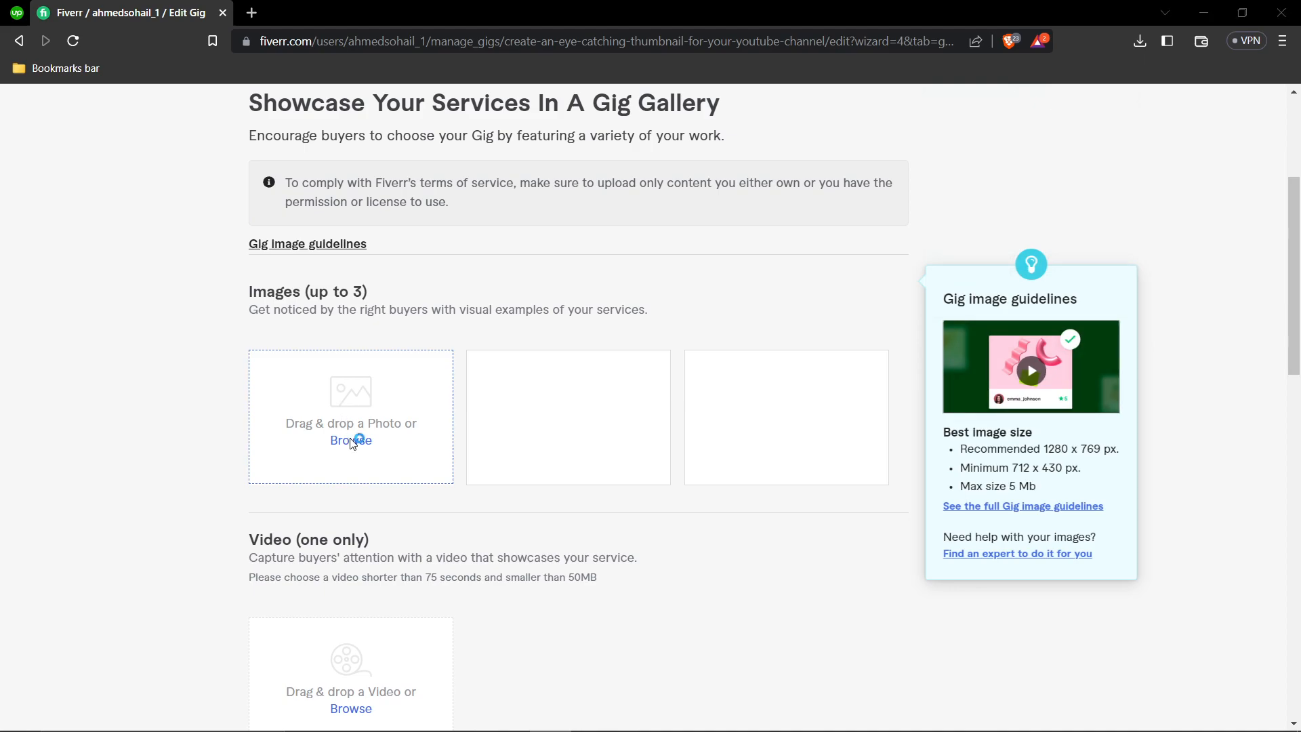
# Browse to the Desktop and select the HACKS!! cartoon thumbnail for the first gallery image slot
pyautogui.click(350, 439)
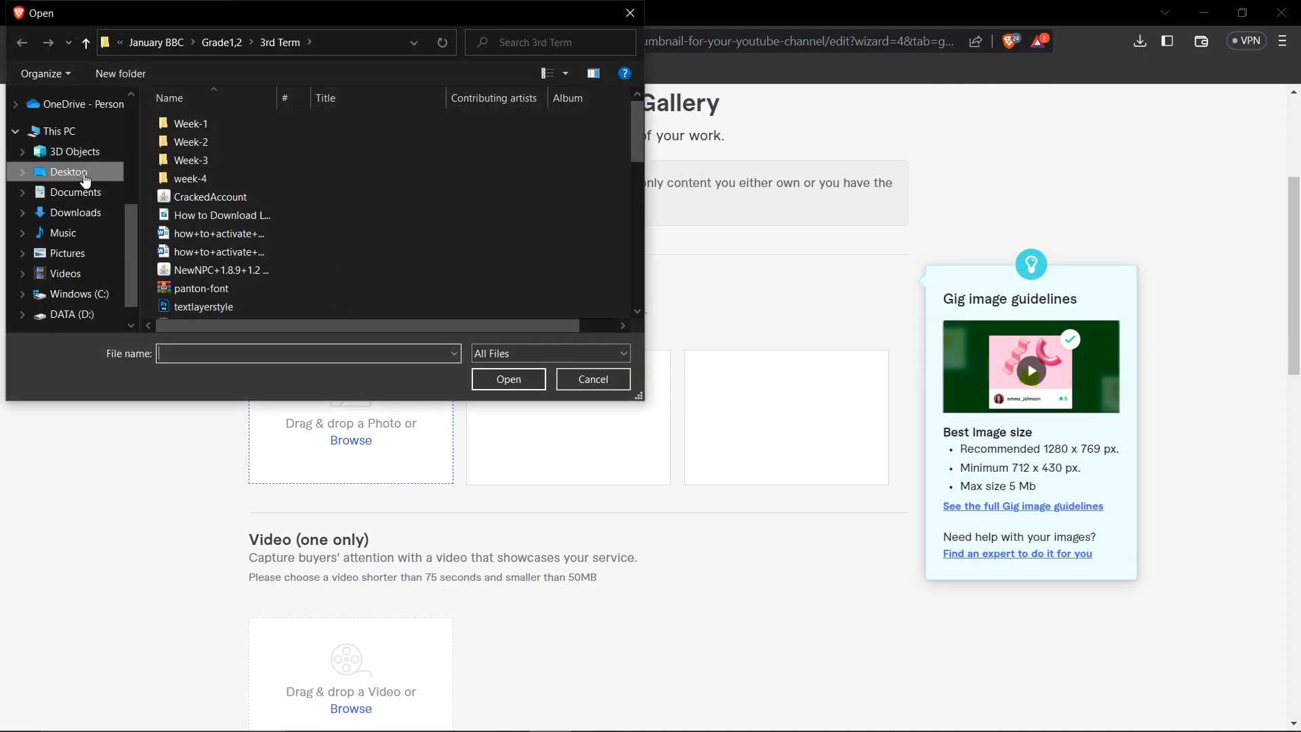
pyautogui.click(79, 191)
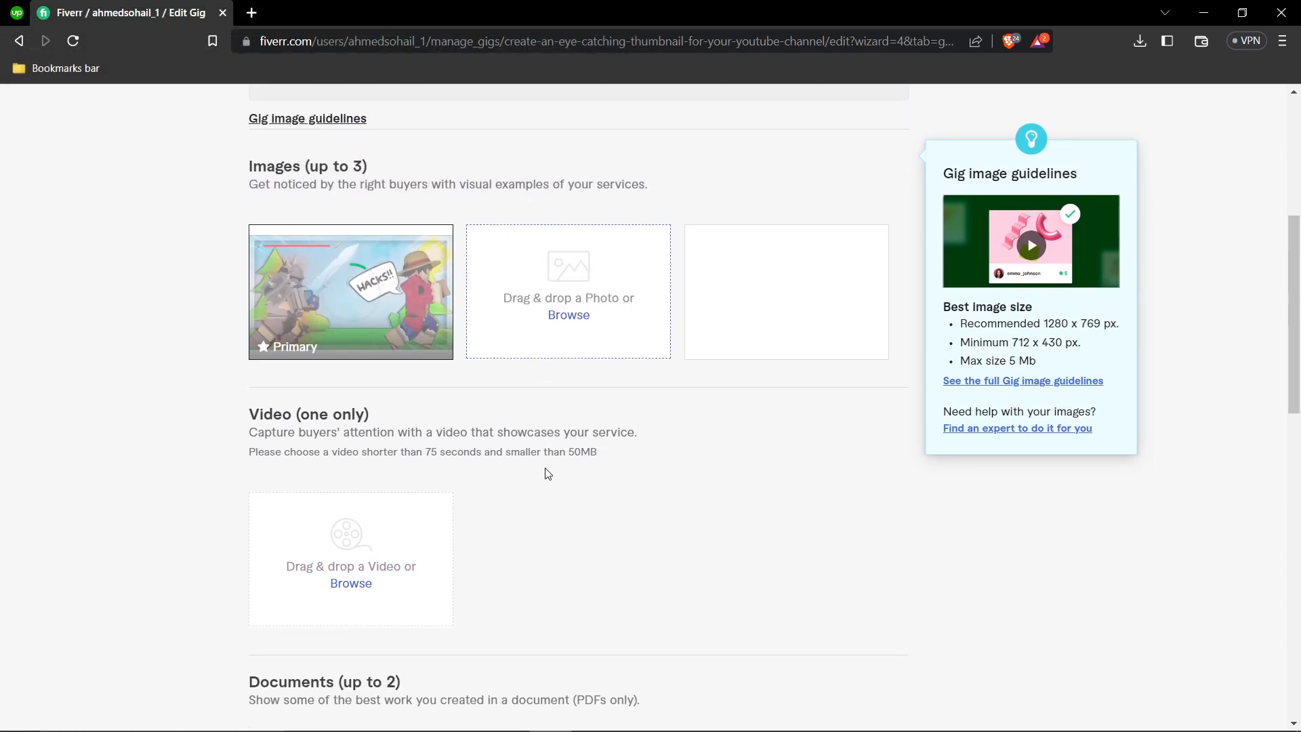
pyautogui.scroll(-3)
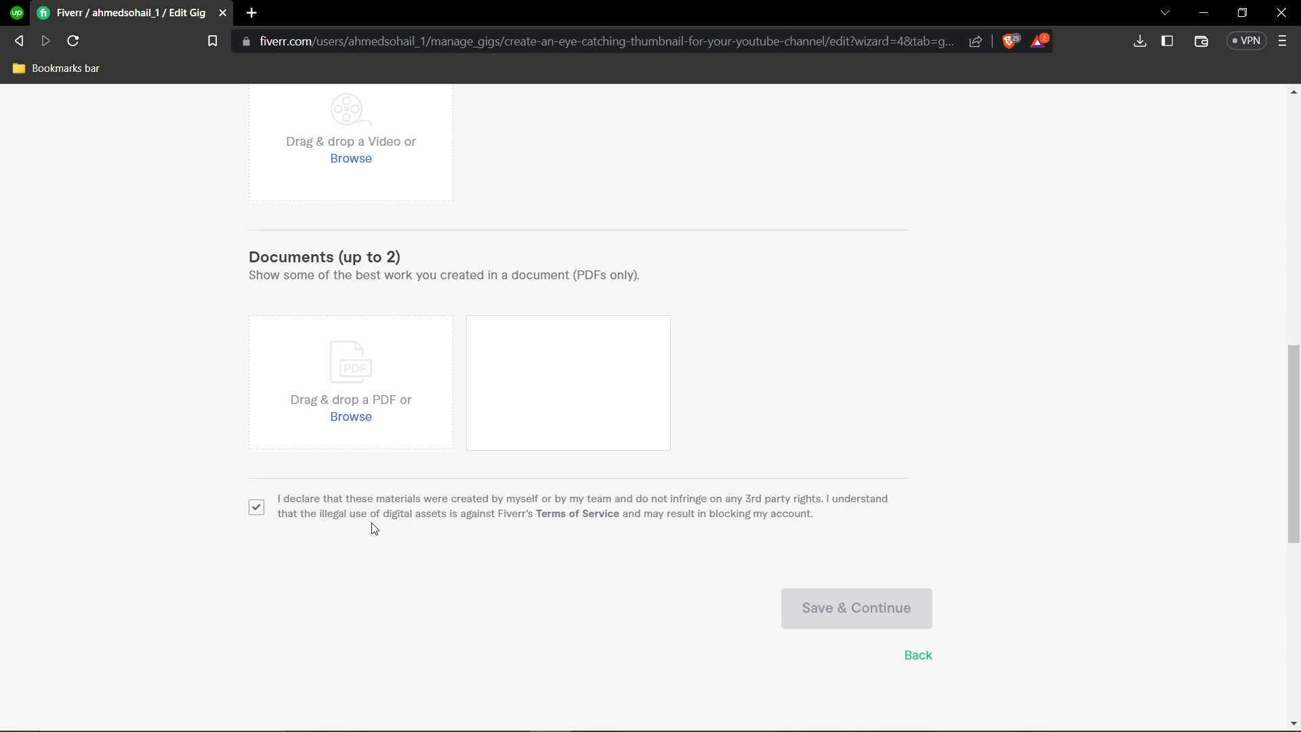
pyautogui.scroll(3)
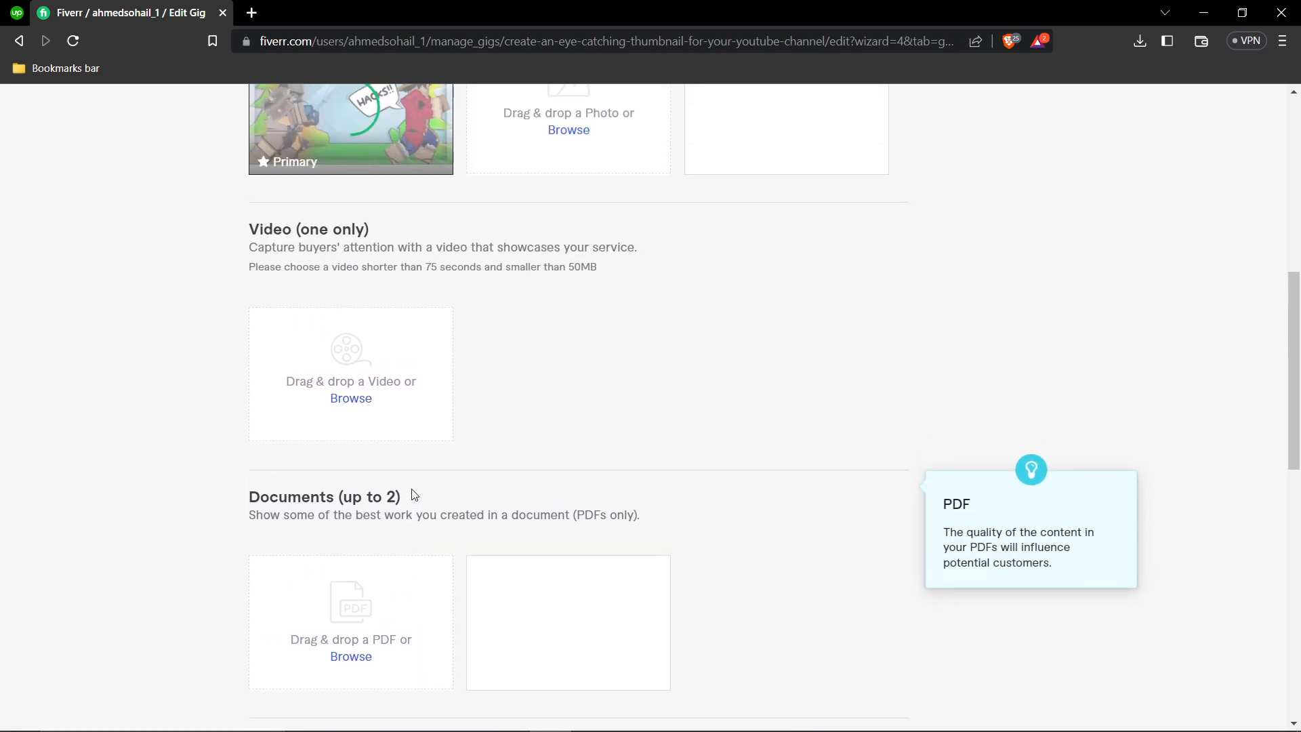
pyautogui.scroll(3)
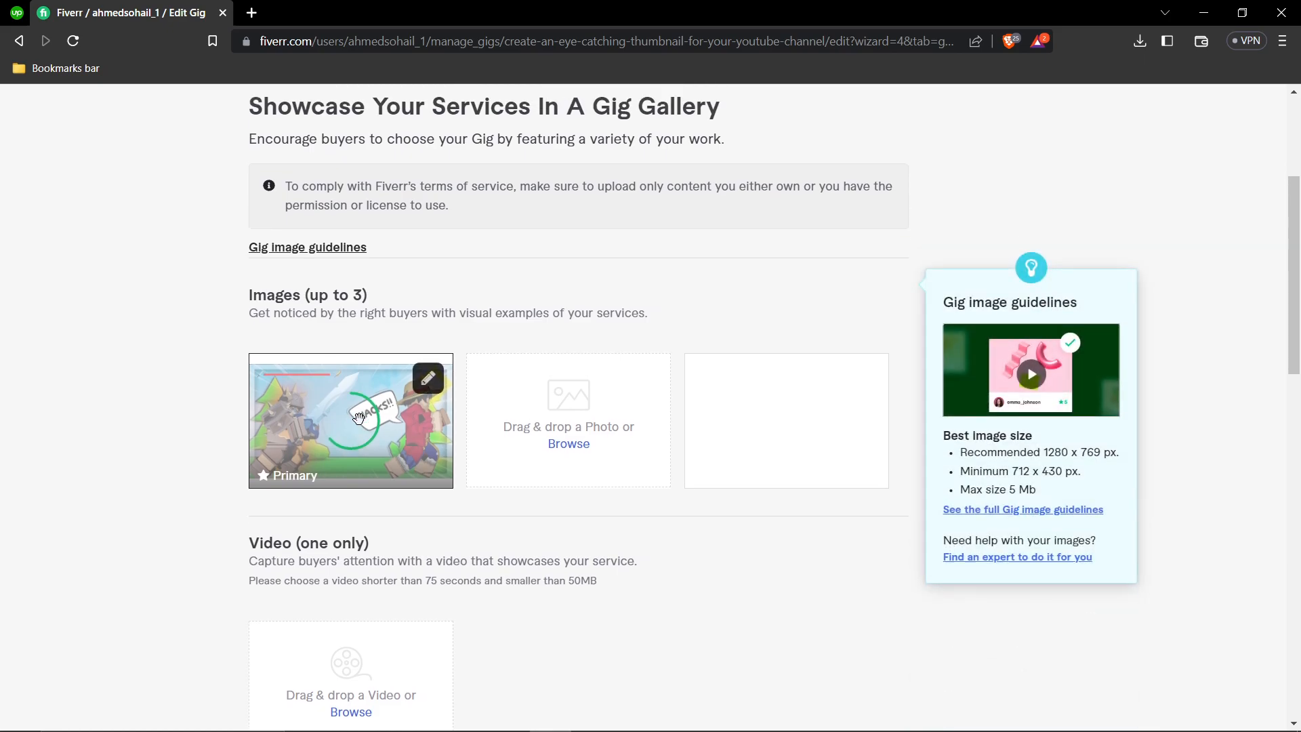
pyautogui.scroll(-3)
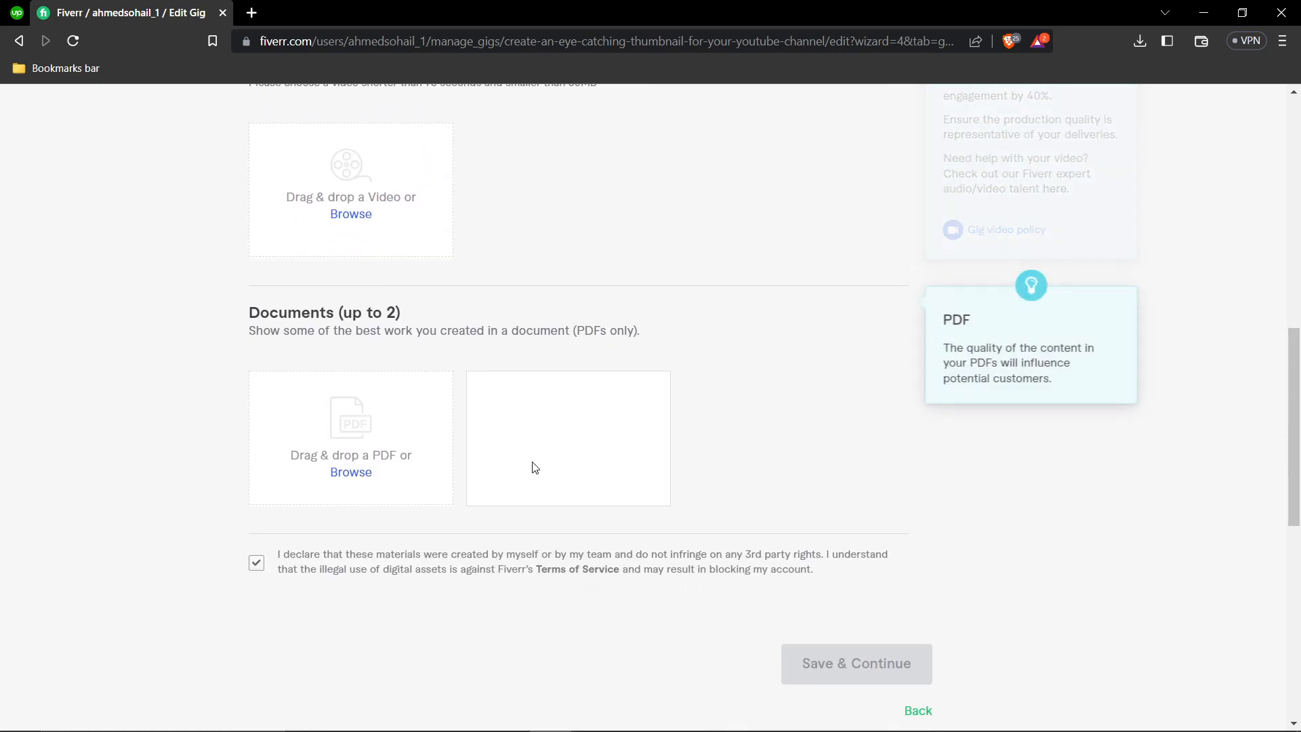
pyautogui.scroll(-3)
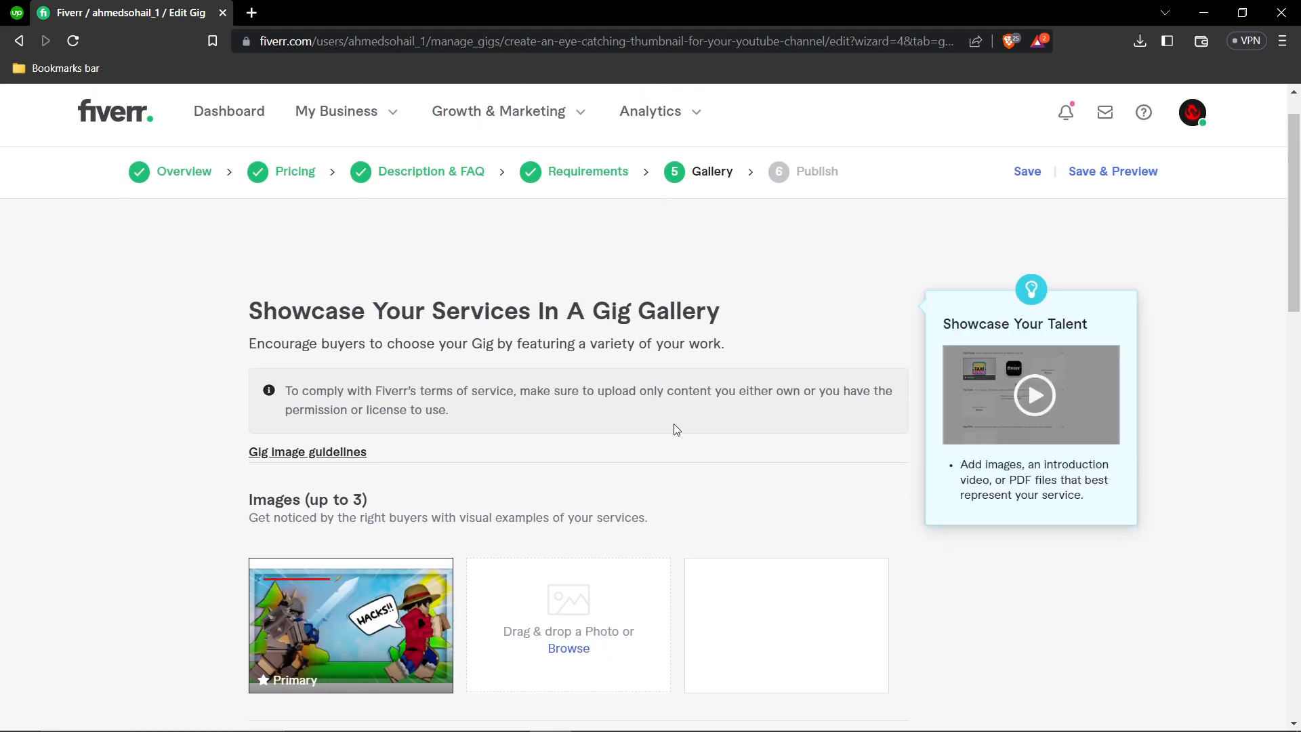
pyautogui.scroll(-3)
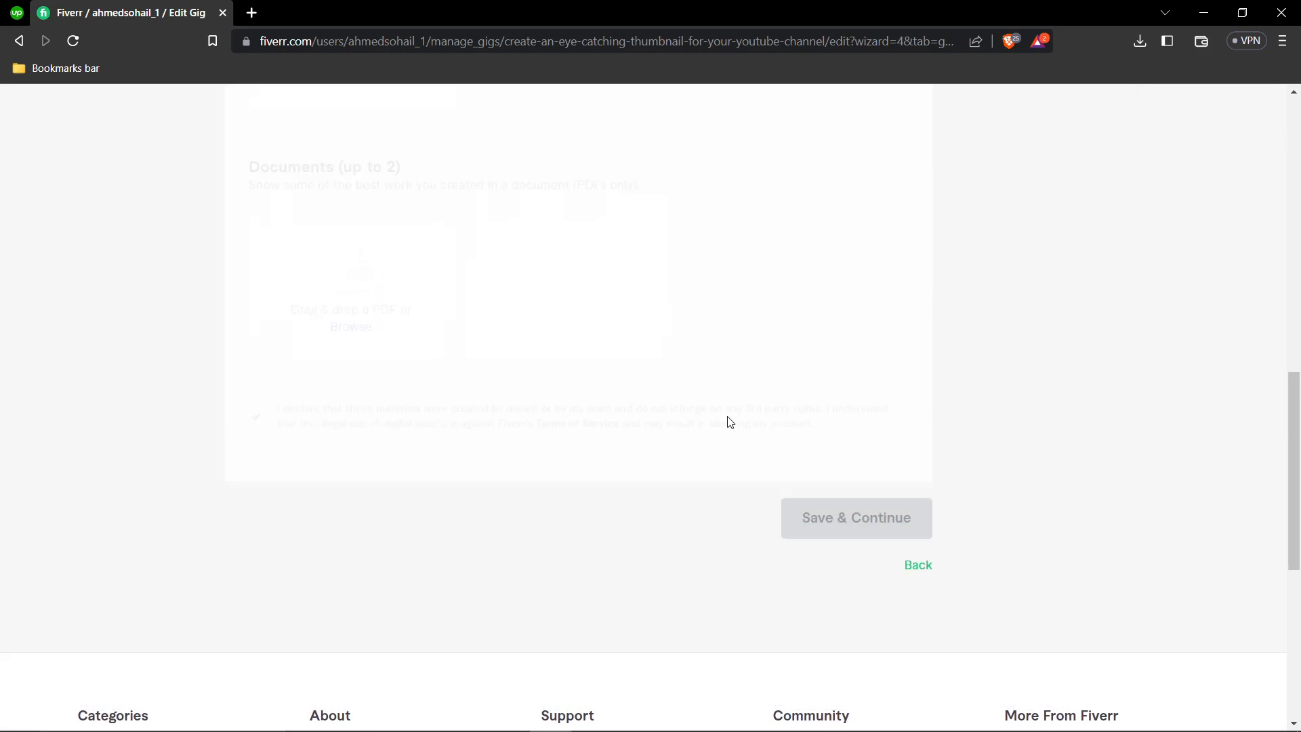
# Save the Gallery page and publish the gig so it is open for business
pyautogui.click(855, 516)
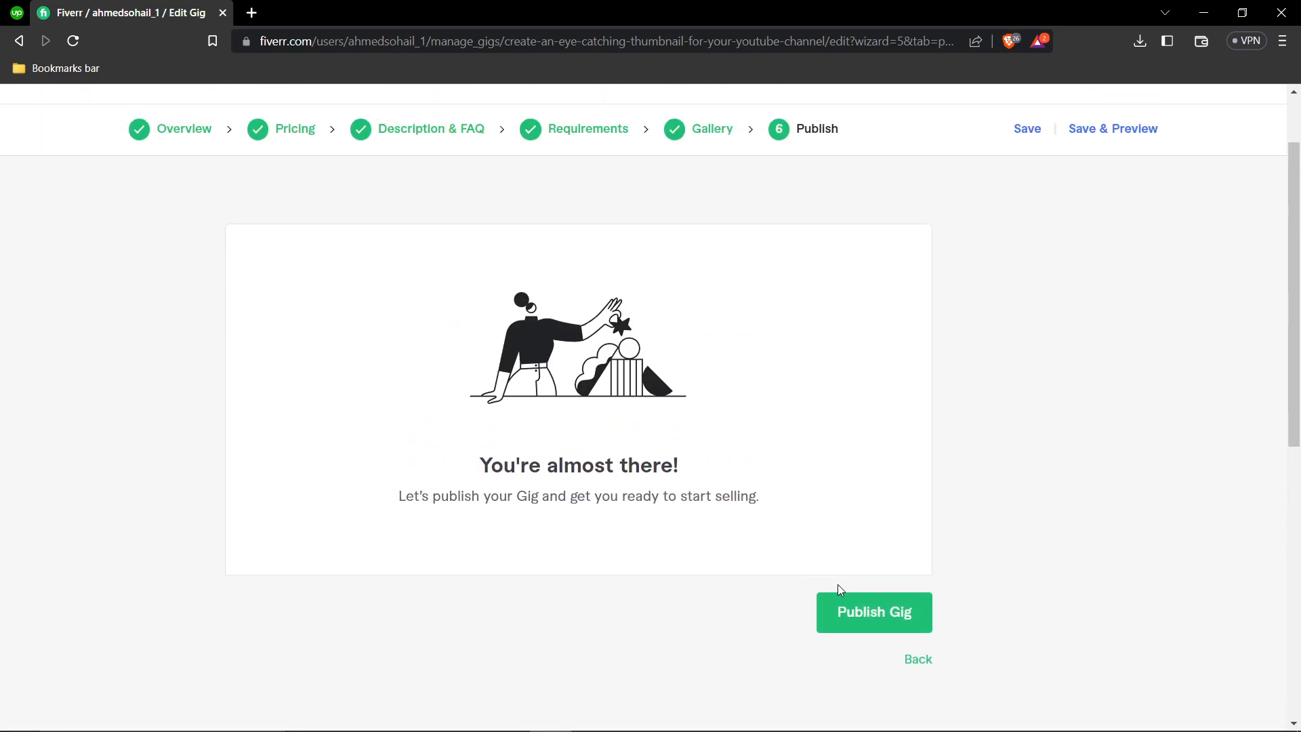
pyautogui.click(872, 612)
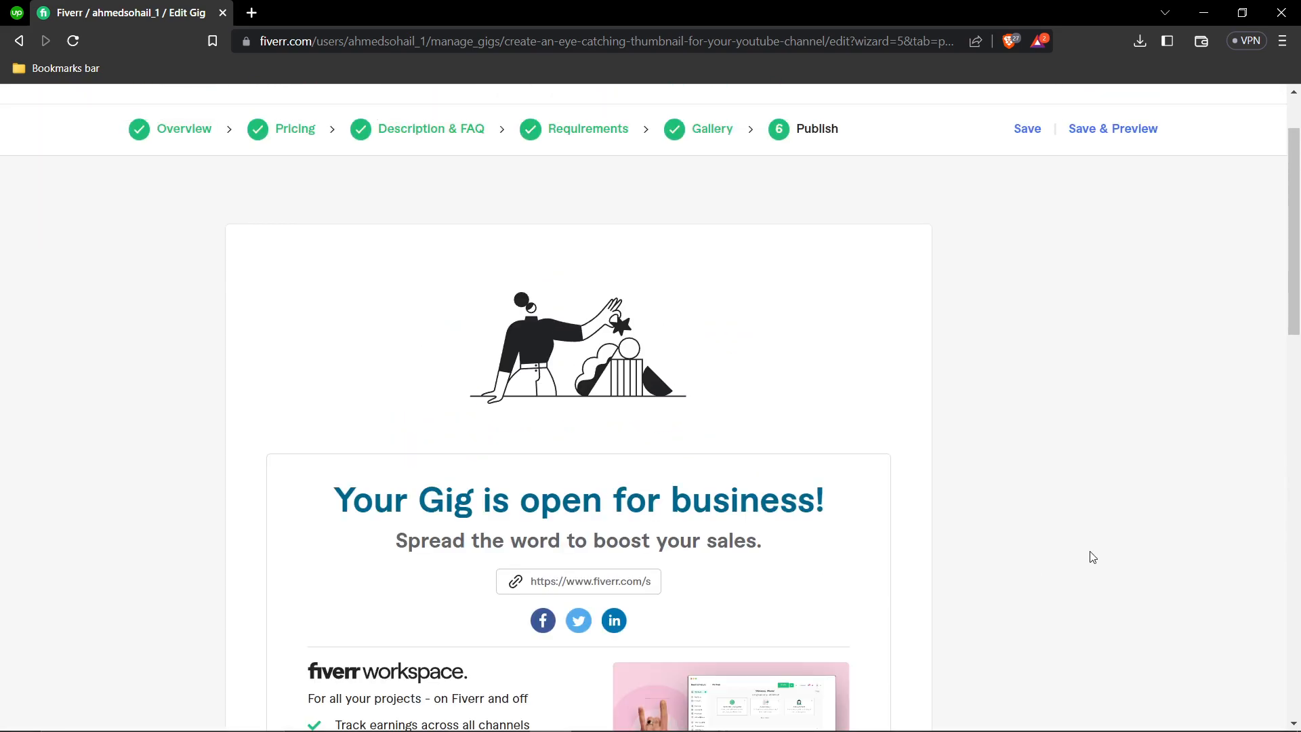